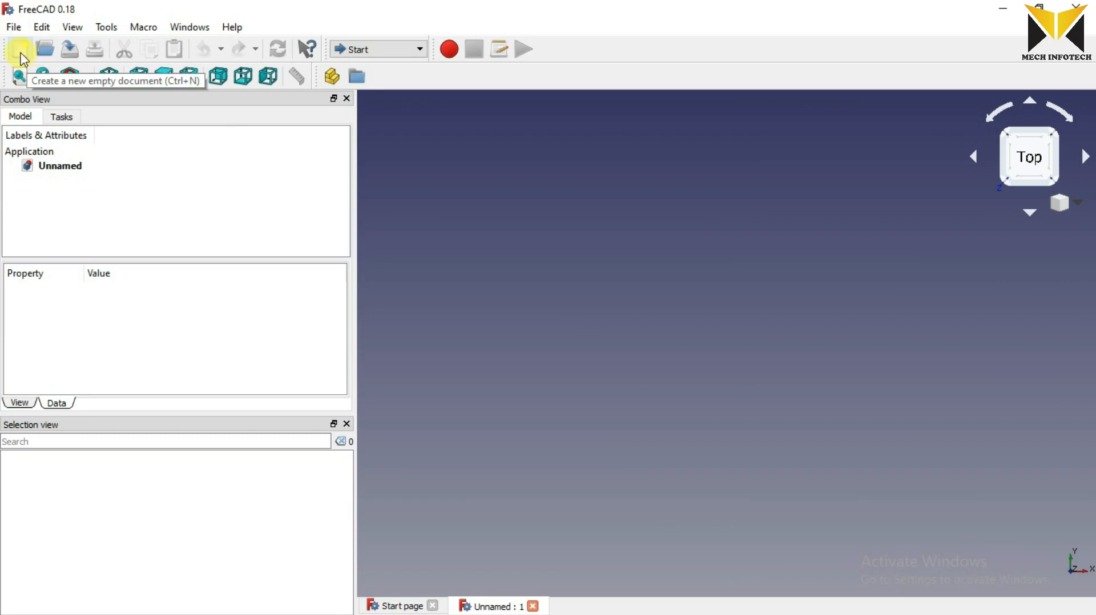
Step: Create a new empty document and switch to the Part Design workbench
left_click(20, 48)
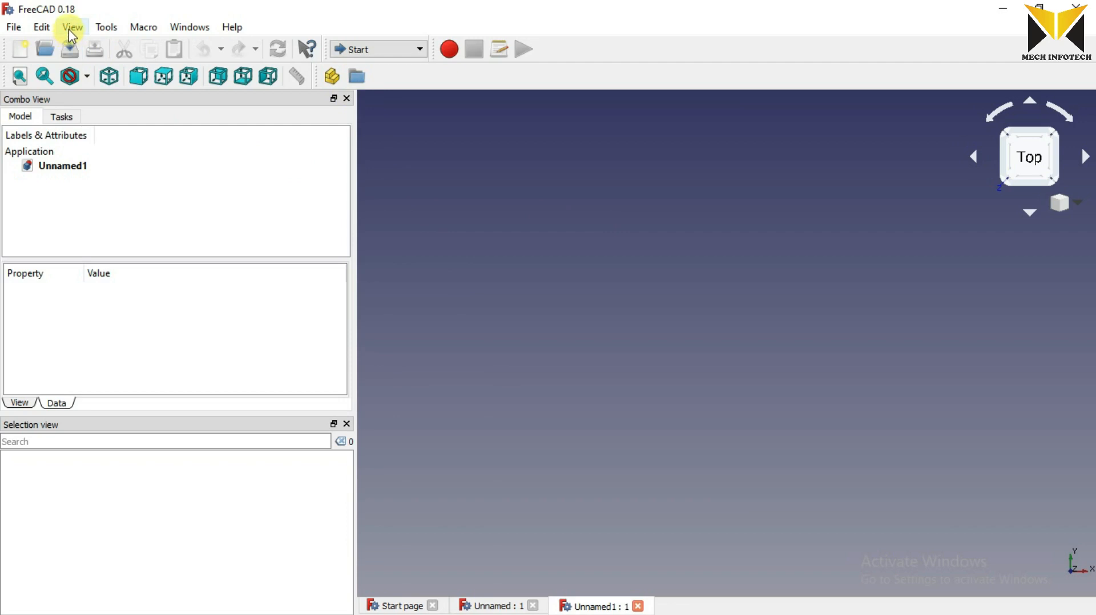
left_click(72, 27)
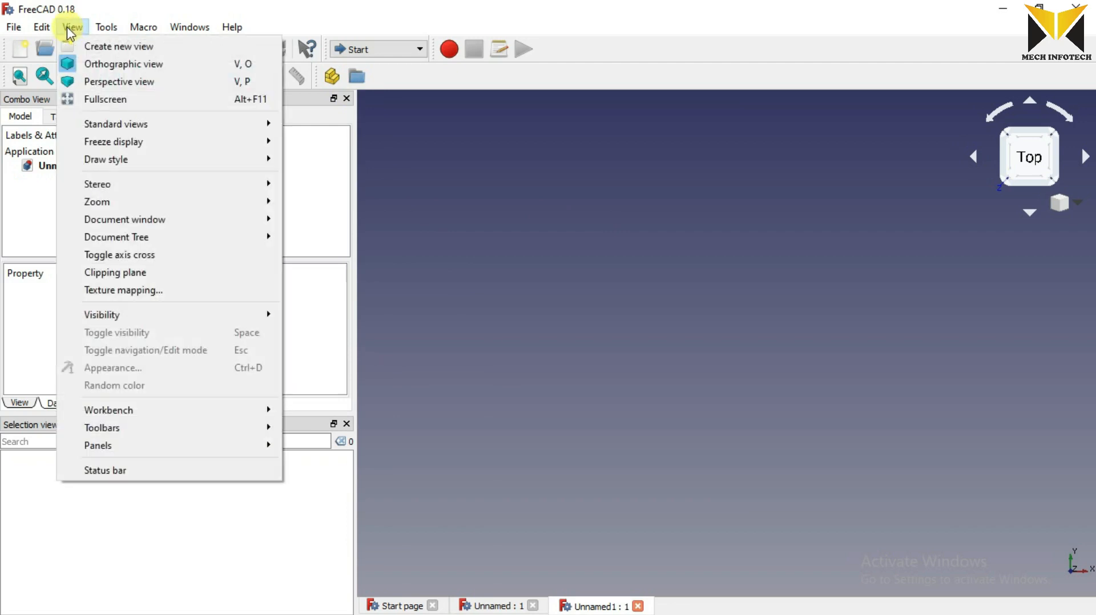
mouse_move(109, 411)
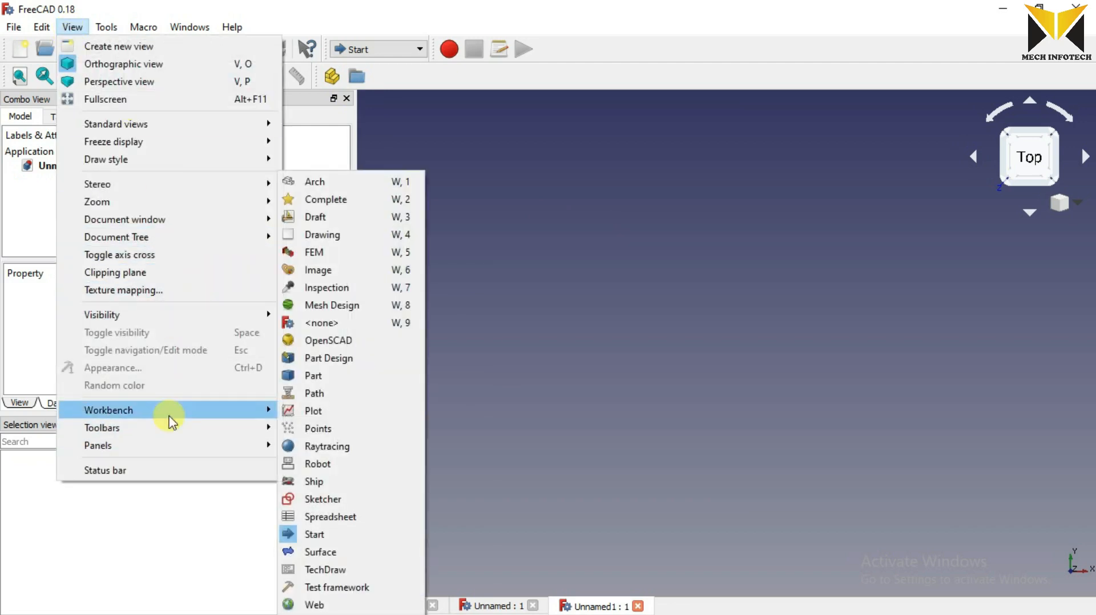
mouse_move(328, 358)
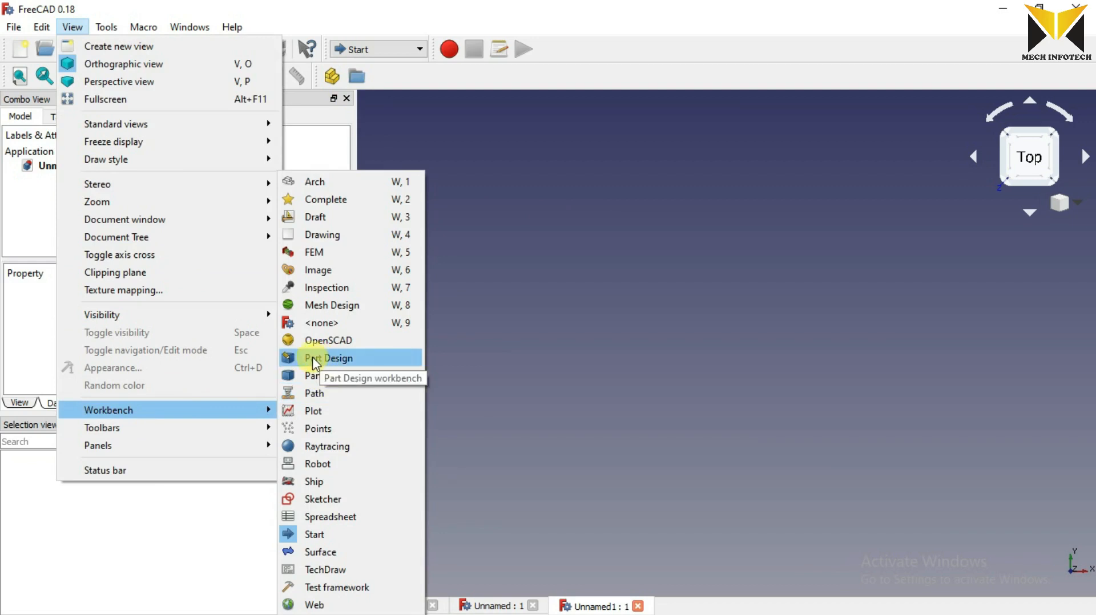
left_click(328, 359)
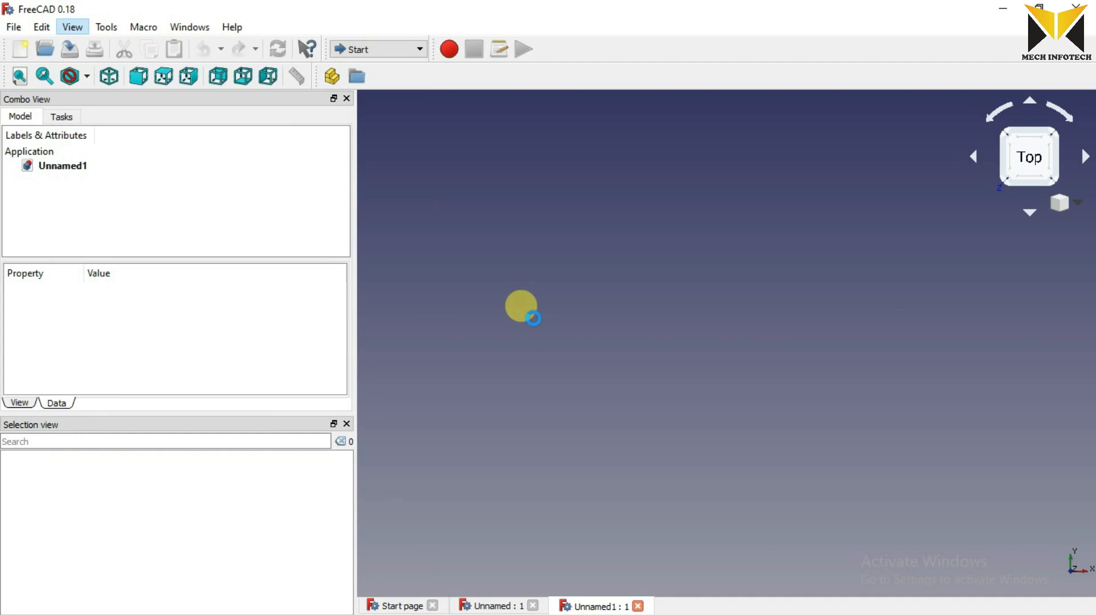
Step: Import the ext2 reference drawing from the partdesign folder and create a body in Unnamed1
left_click(378, 50)
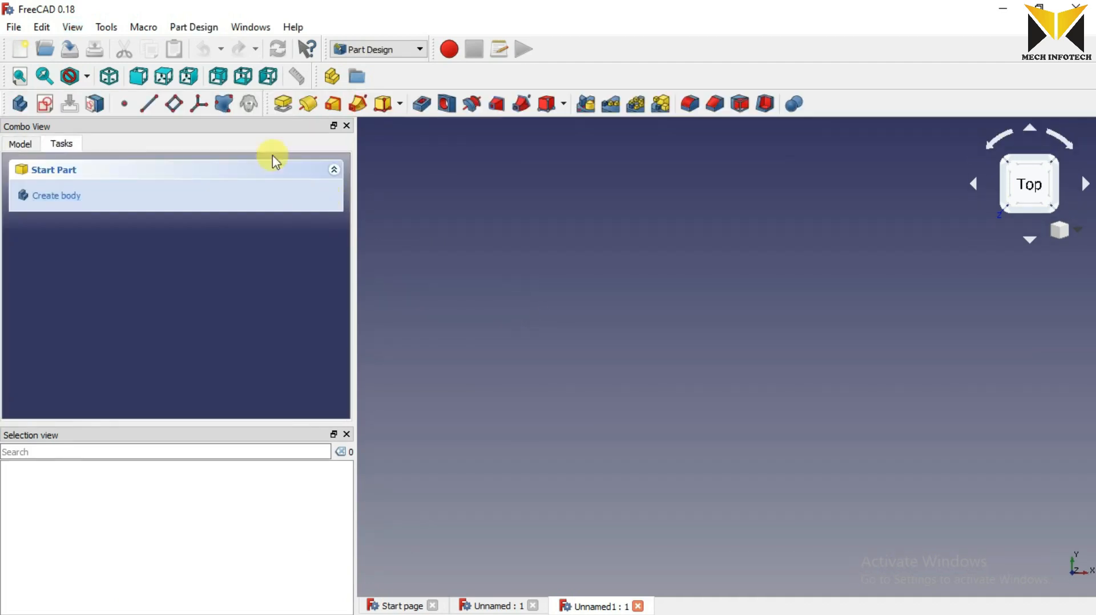
left_click(13, 26)
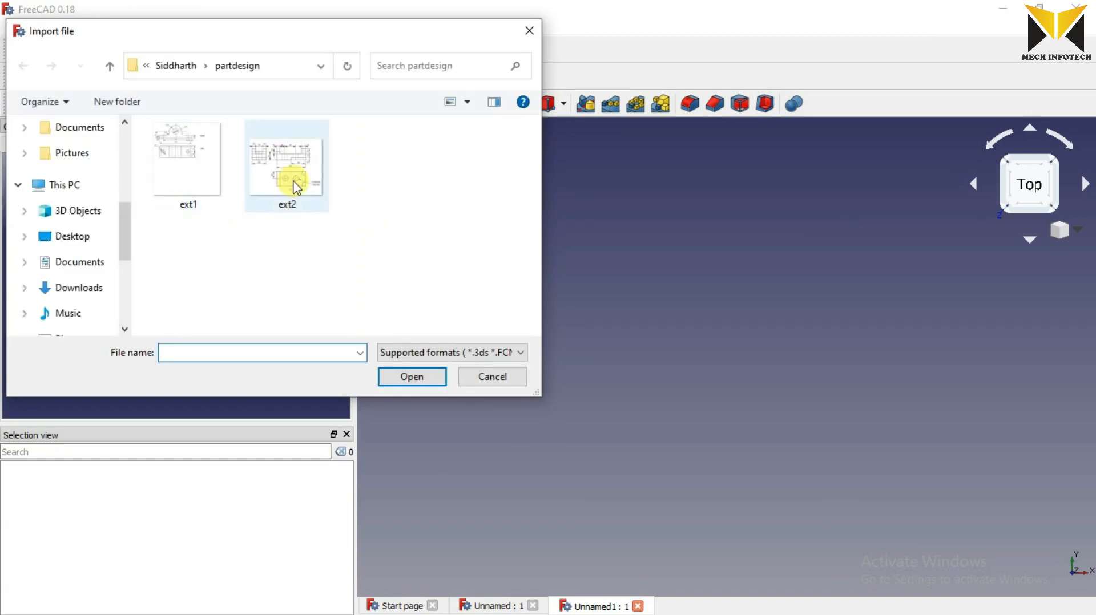
left_click(285, 164)
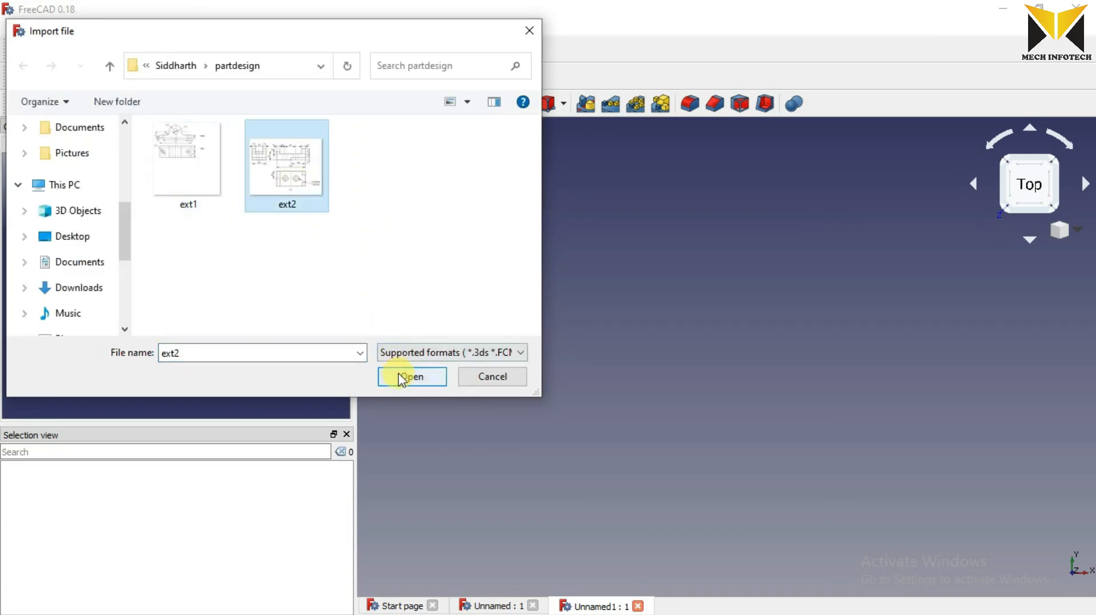
left_click(411, 377)
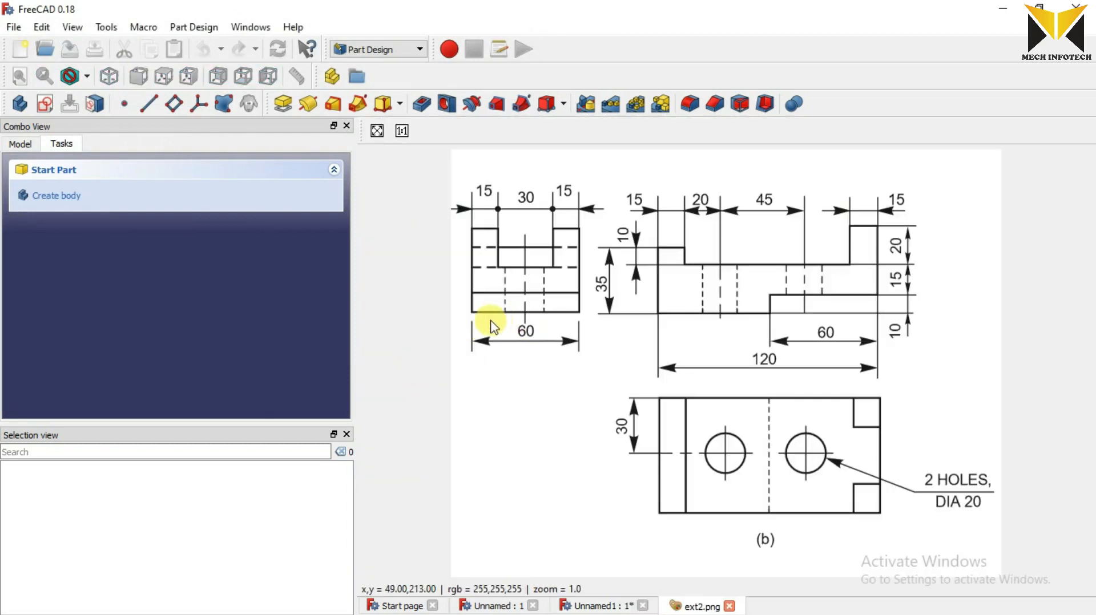
left_click(593, 605)
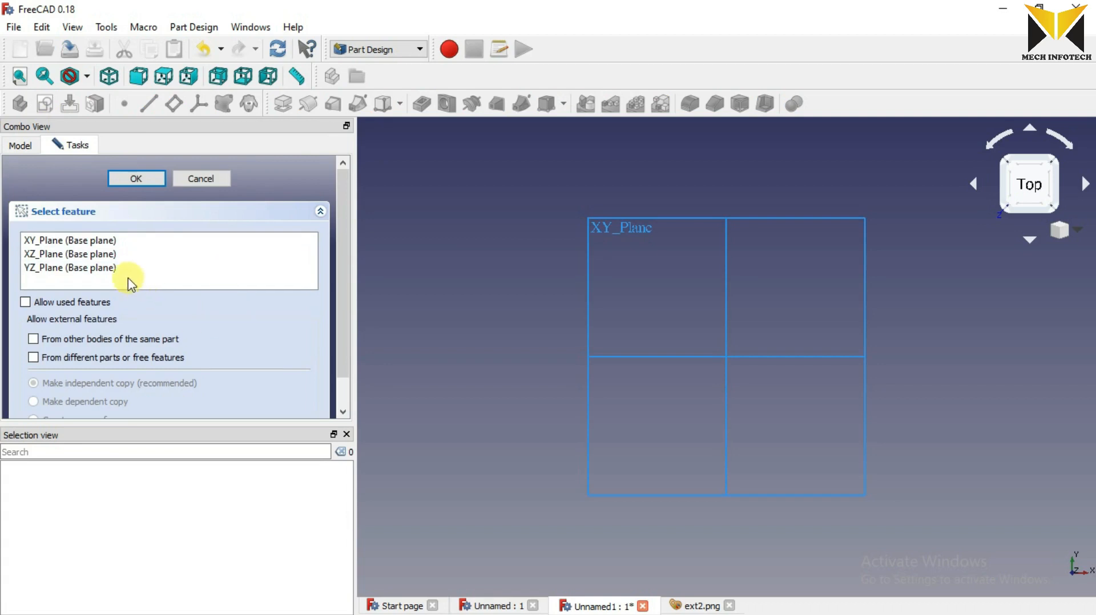
Step: Pick XZ_Plane as the sketch plane, rechecking the ext2 drawing before confirming
left_click(70, 239)
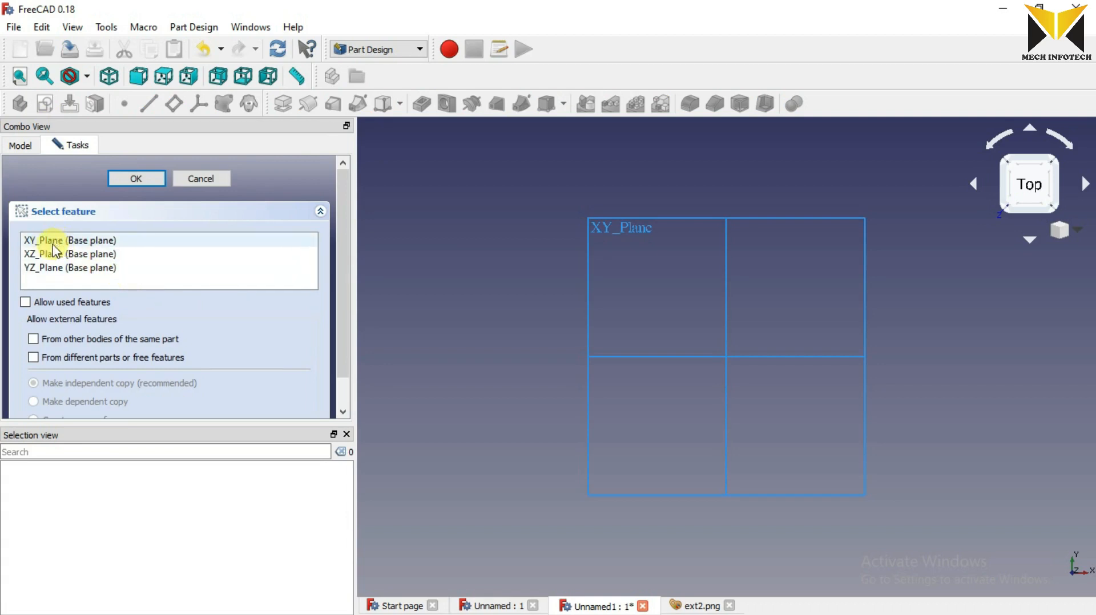
left_click(70, 240)
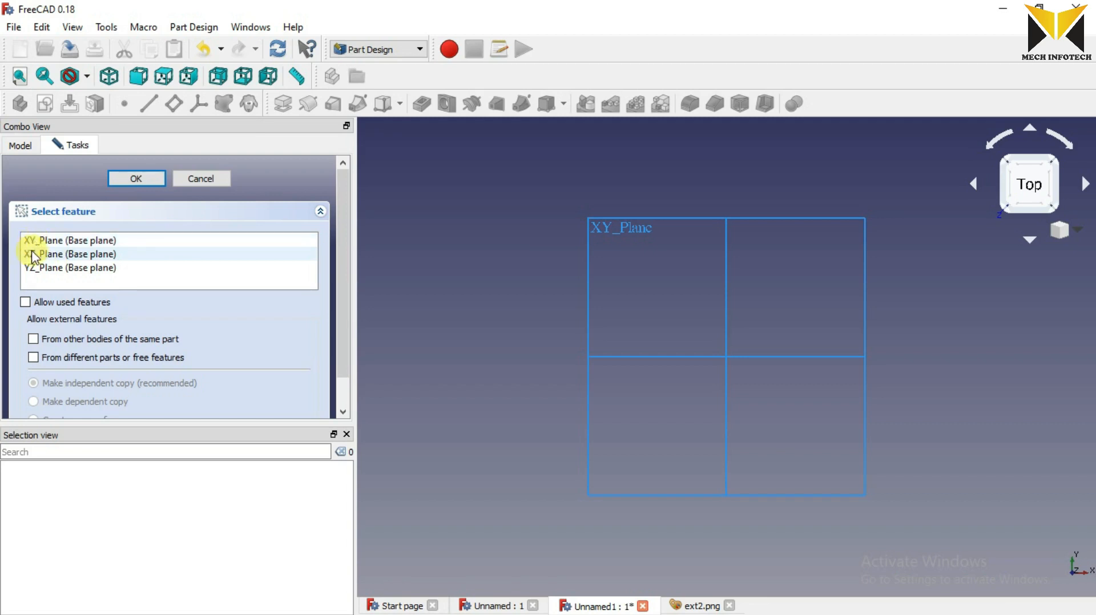
left_click(70, 254)
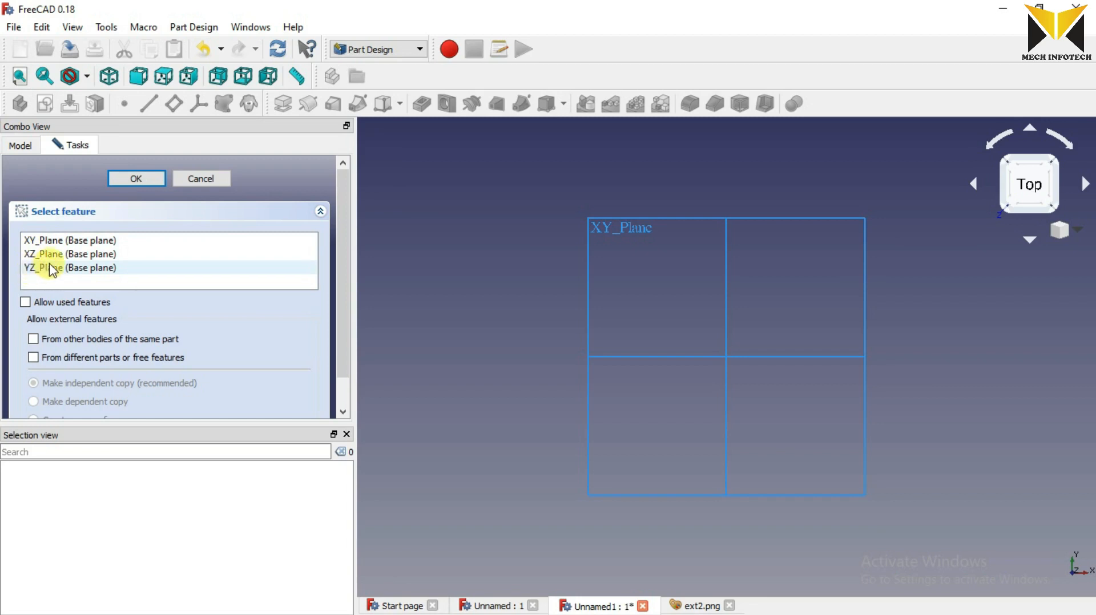
left_click(69, 254)
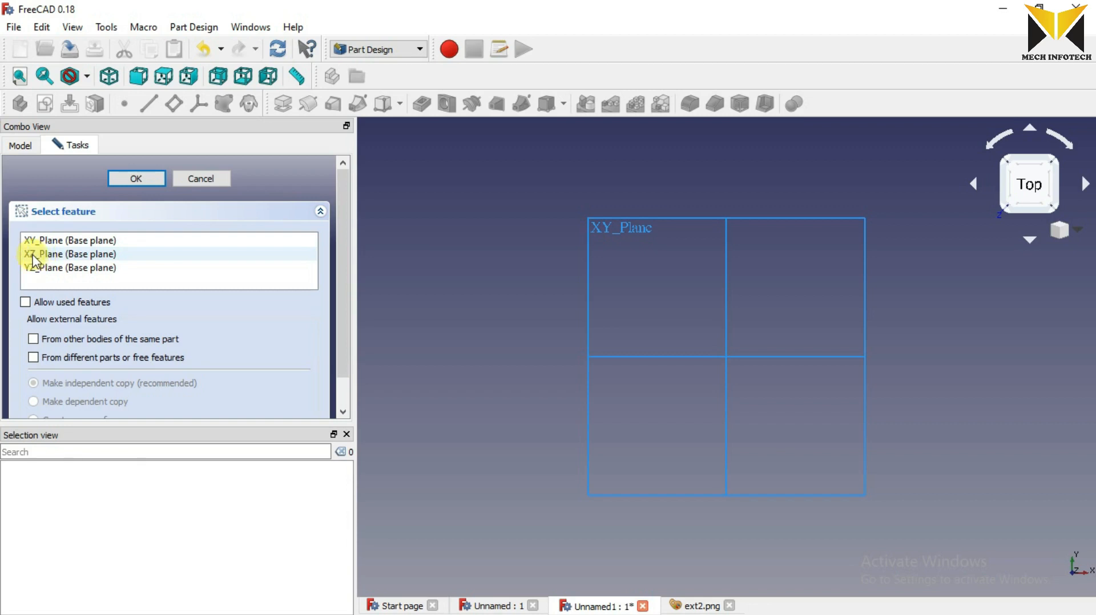
left_click(69, 254)
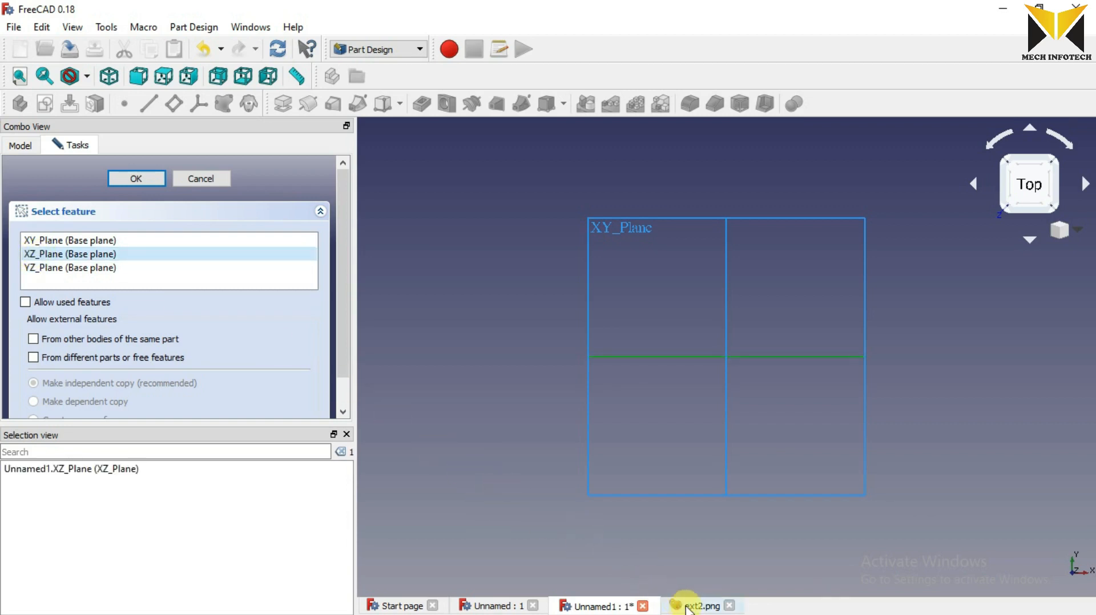
mouse_move(681, 602)
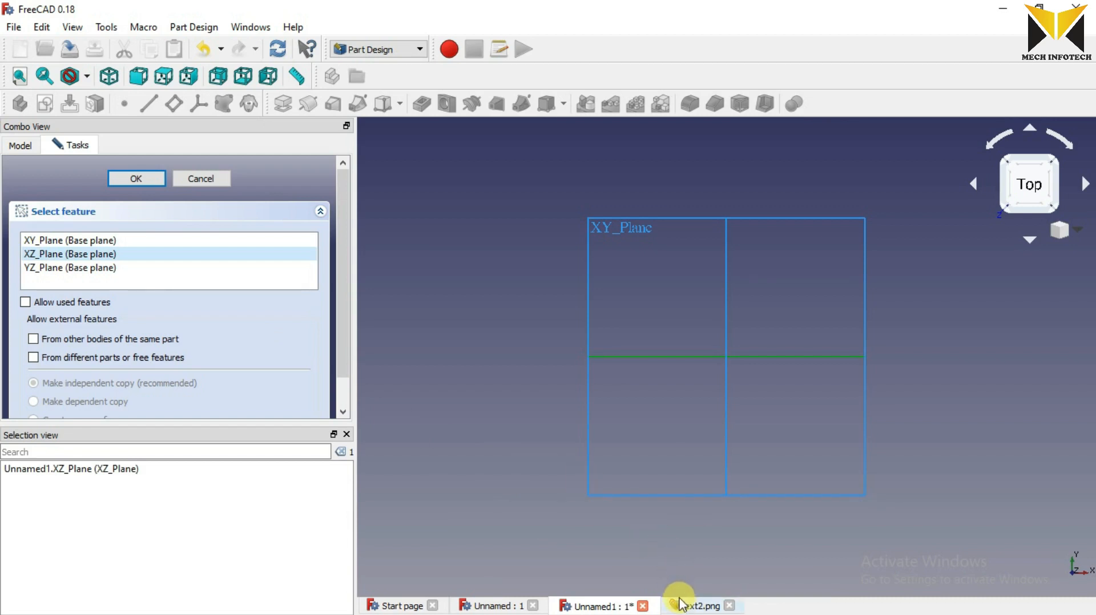
left_click(696, 605)
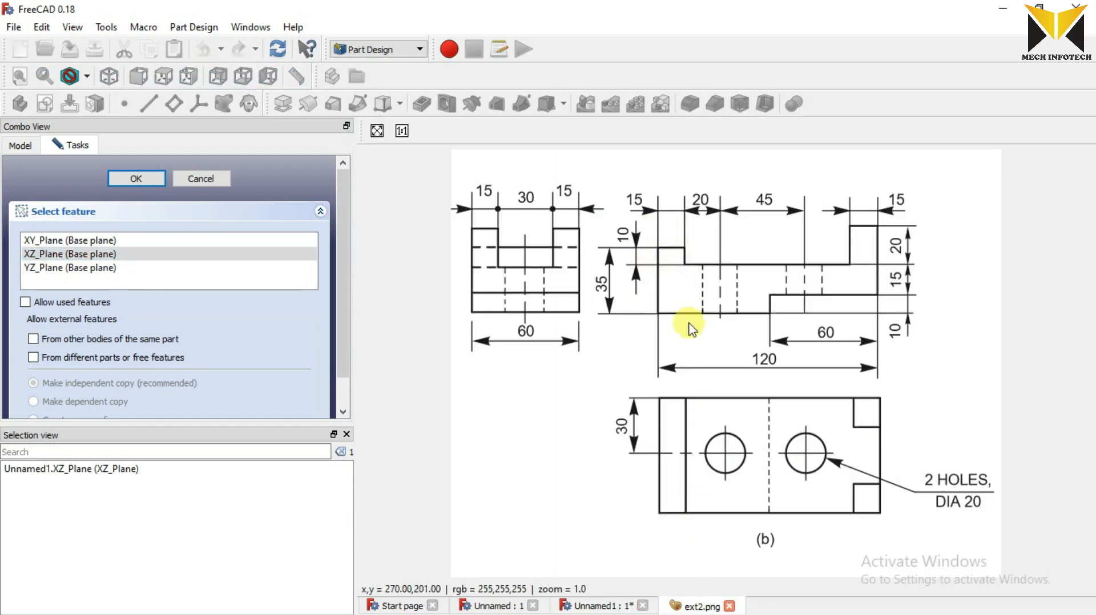
mouse_move(735, 293)
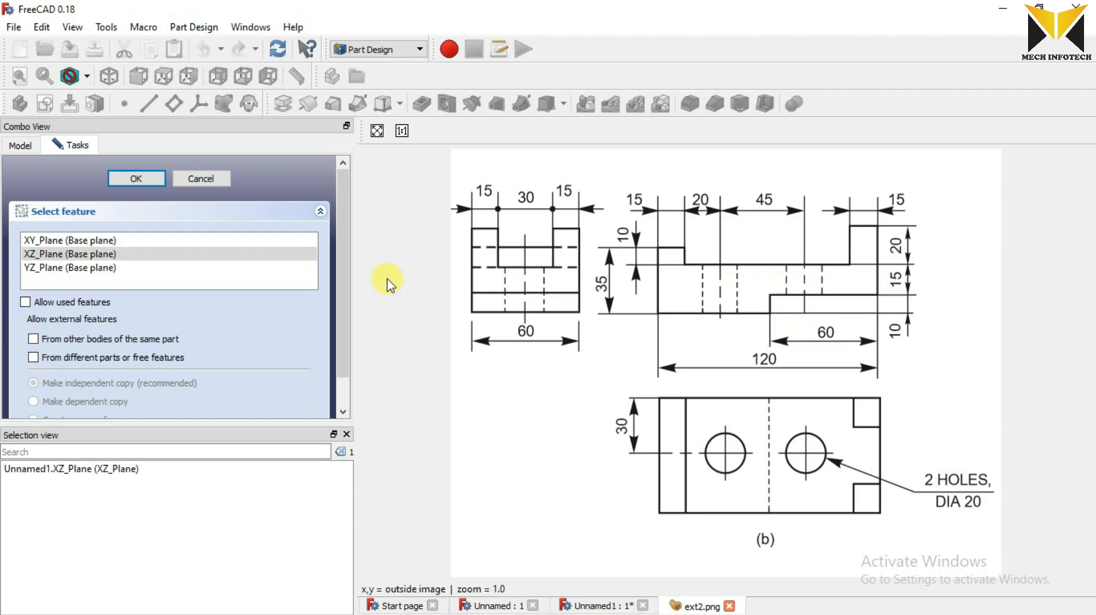
mouse_move(546, 579)
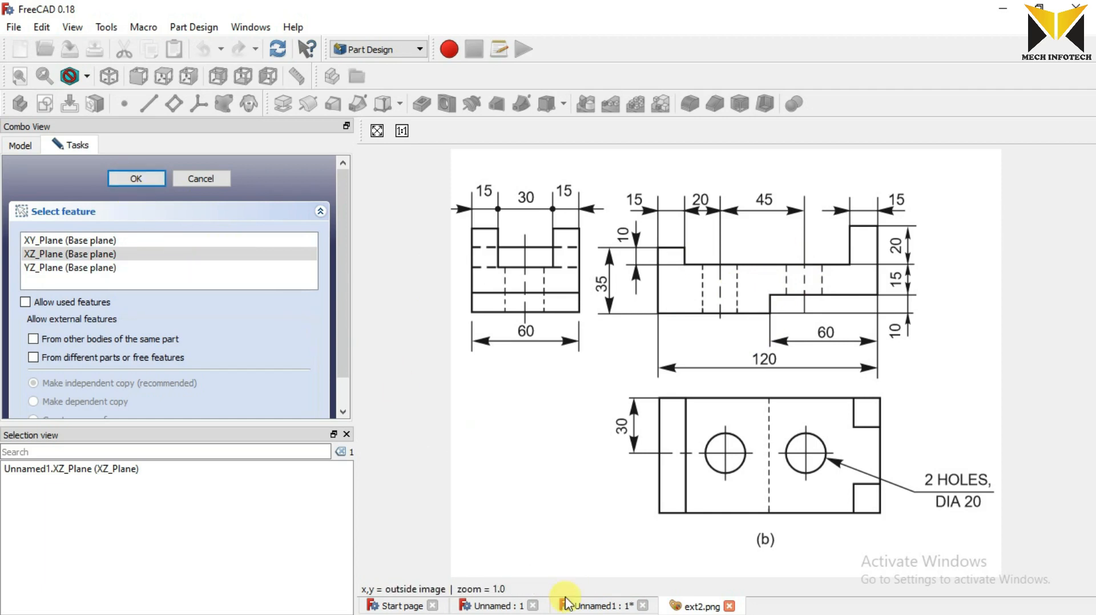
mouse_move(594, 607)
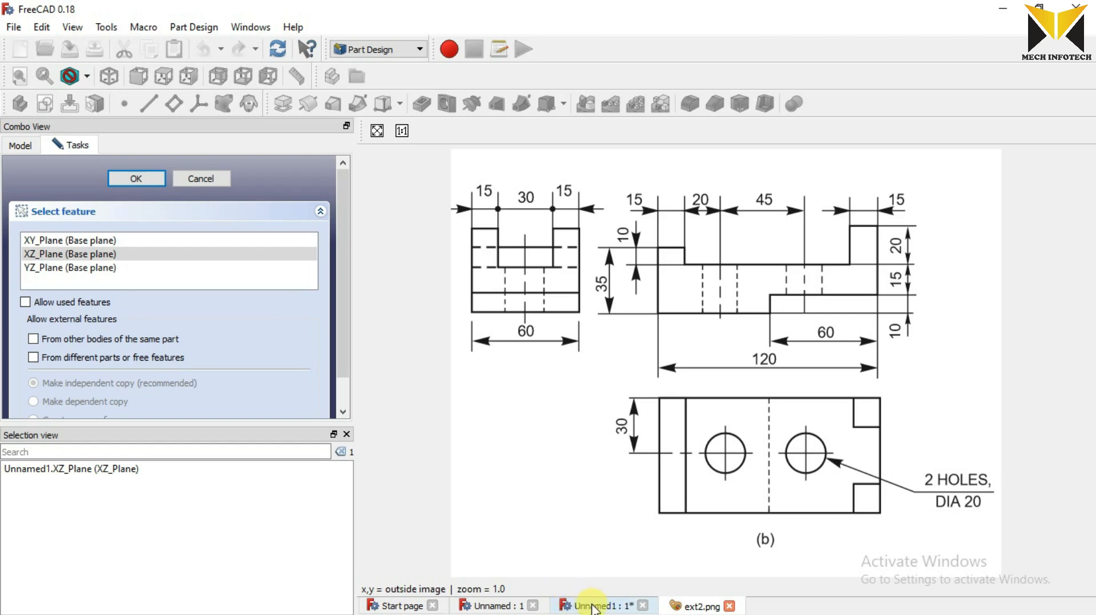
left_click(597, 605)
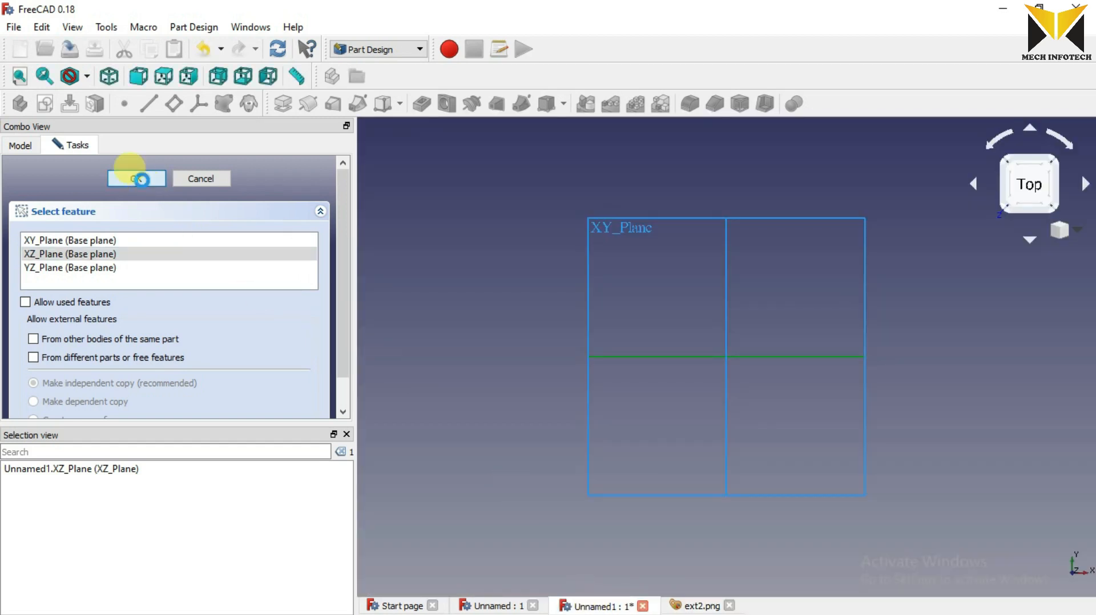
Step: Confirm the XZ sketch, draw the 60 mm base line and start a vertical left edge from its left end
left_click(135, 178)
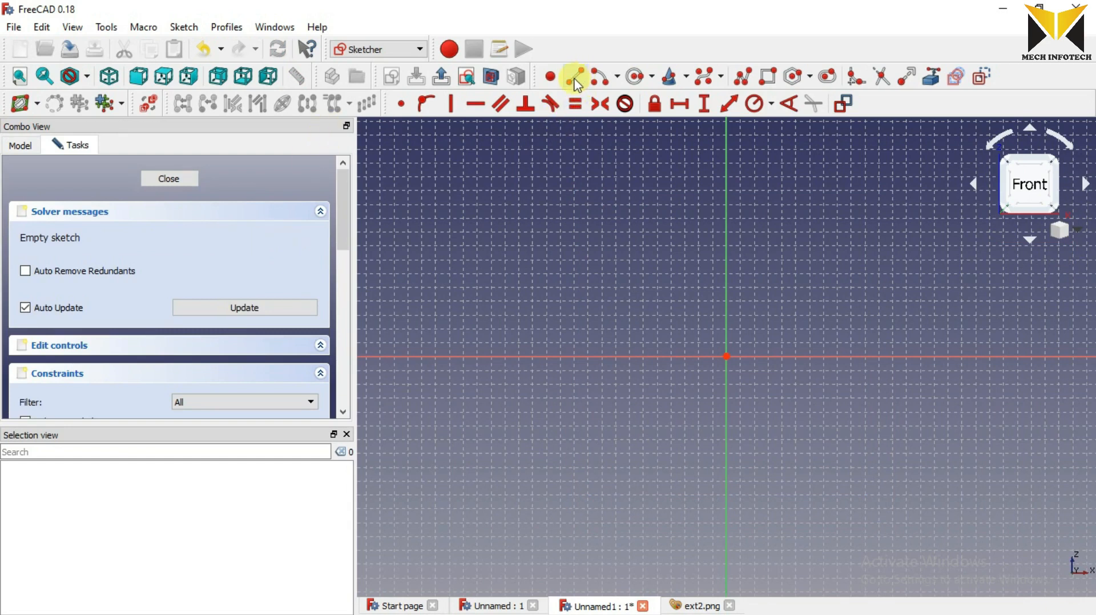
left_click(575, 75)
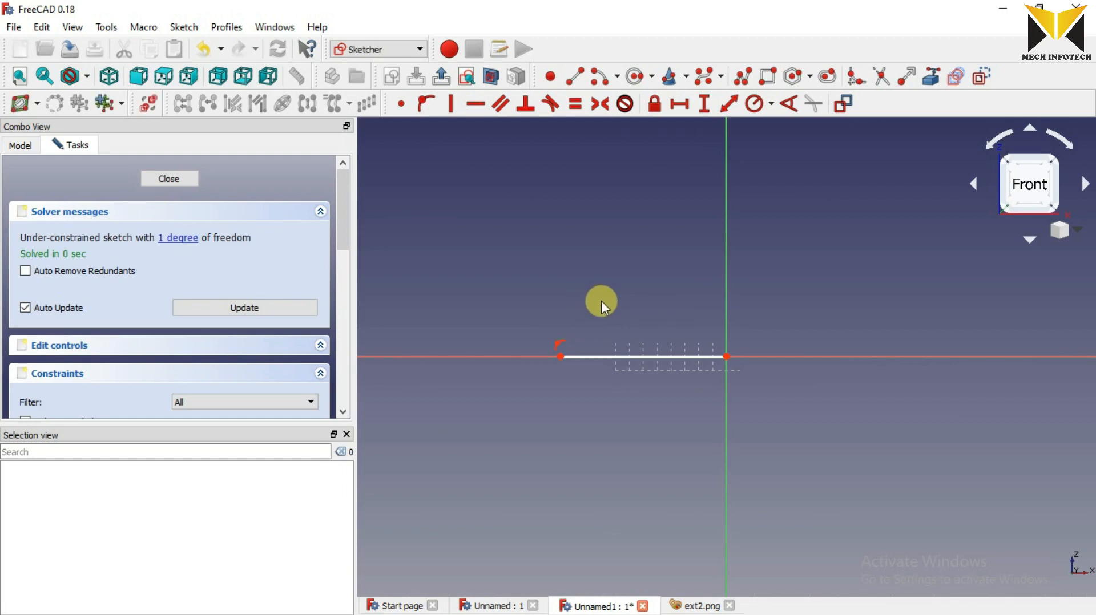
left_click(697, 605)
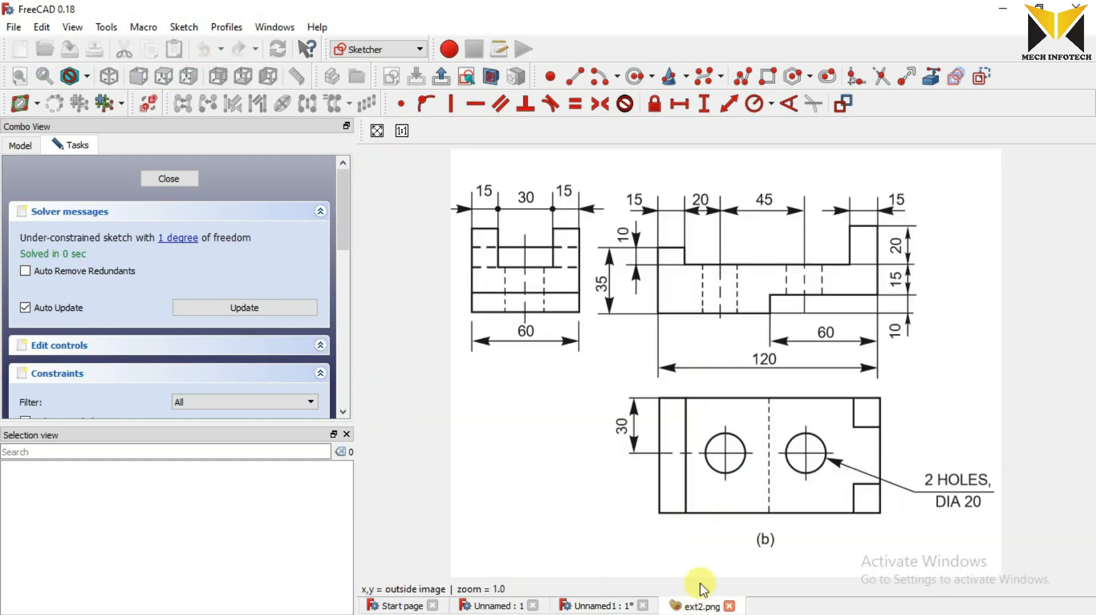
mouse_move(773, 320)
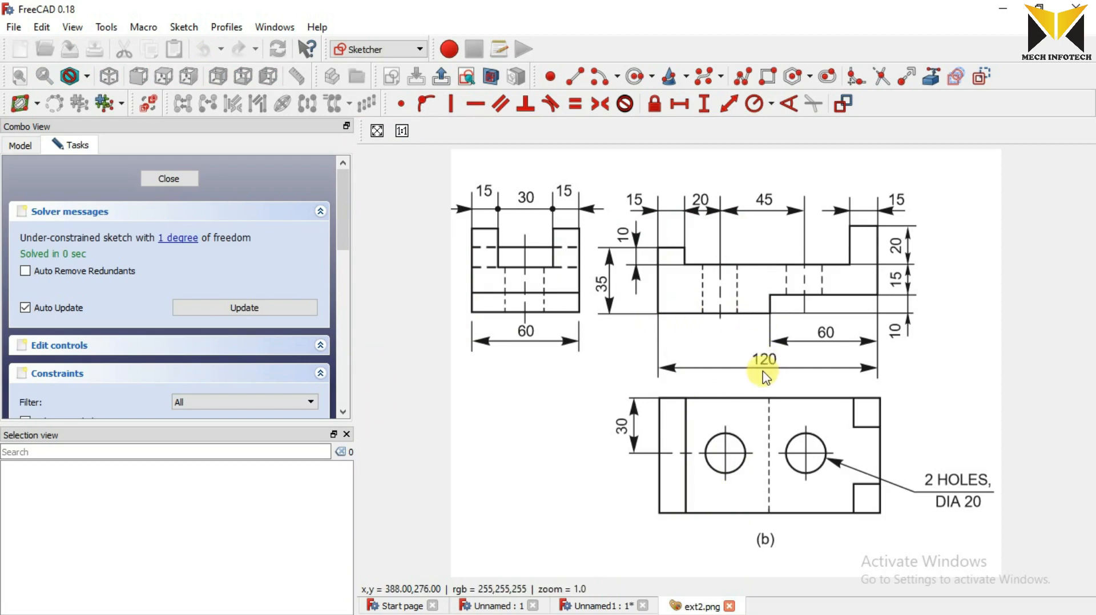
mouse_move(829, 342)
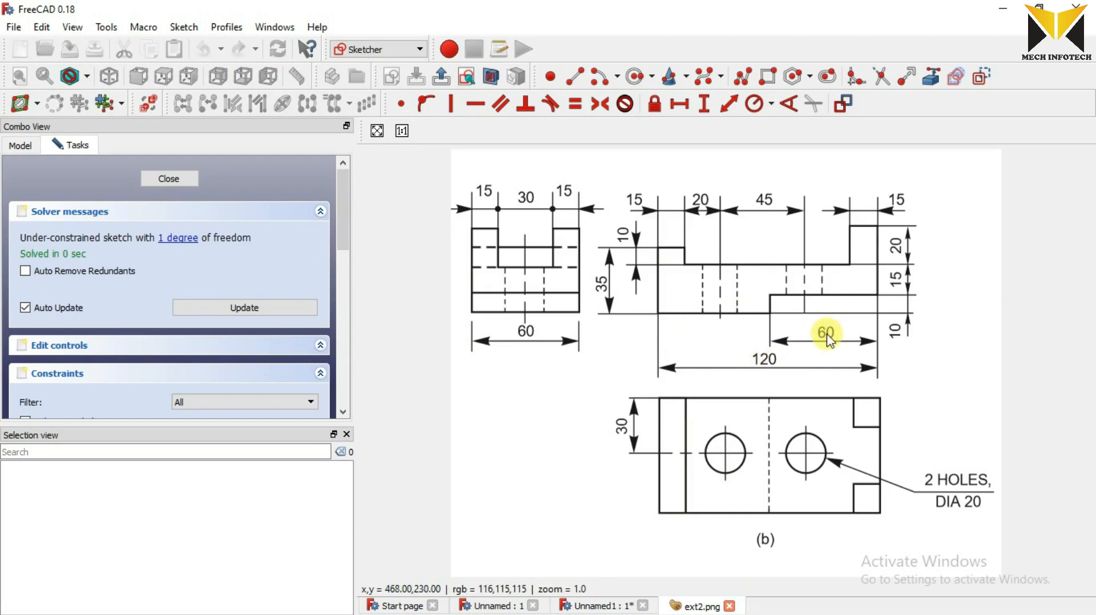
mouse_move(705, 325)
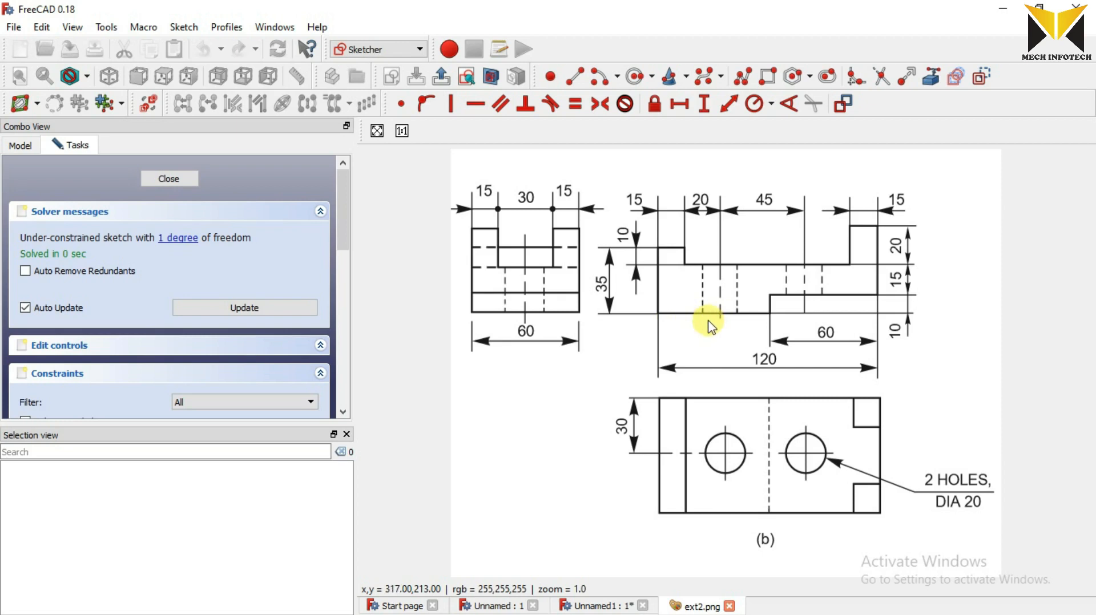
left_click(597, 605)
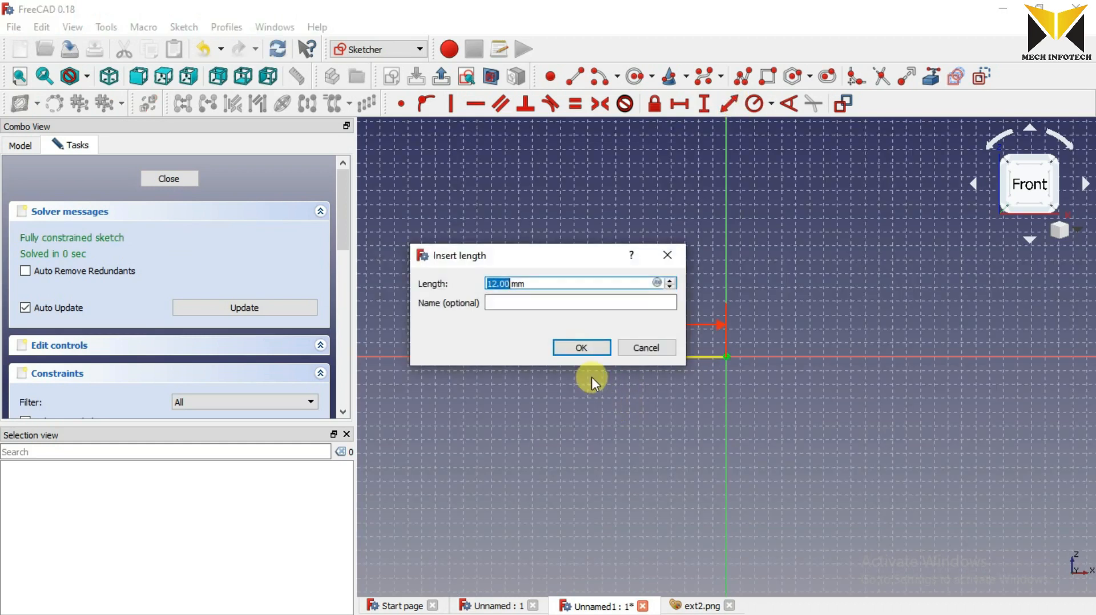
left_click(580, 347)
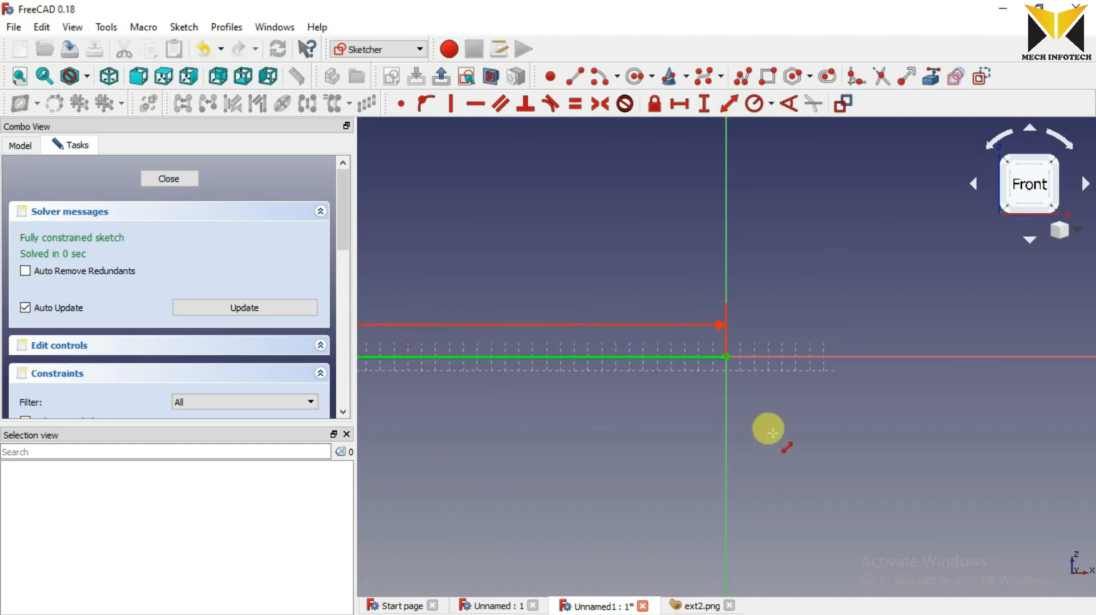
left_click(578, 77)
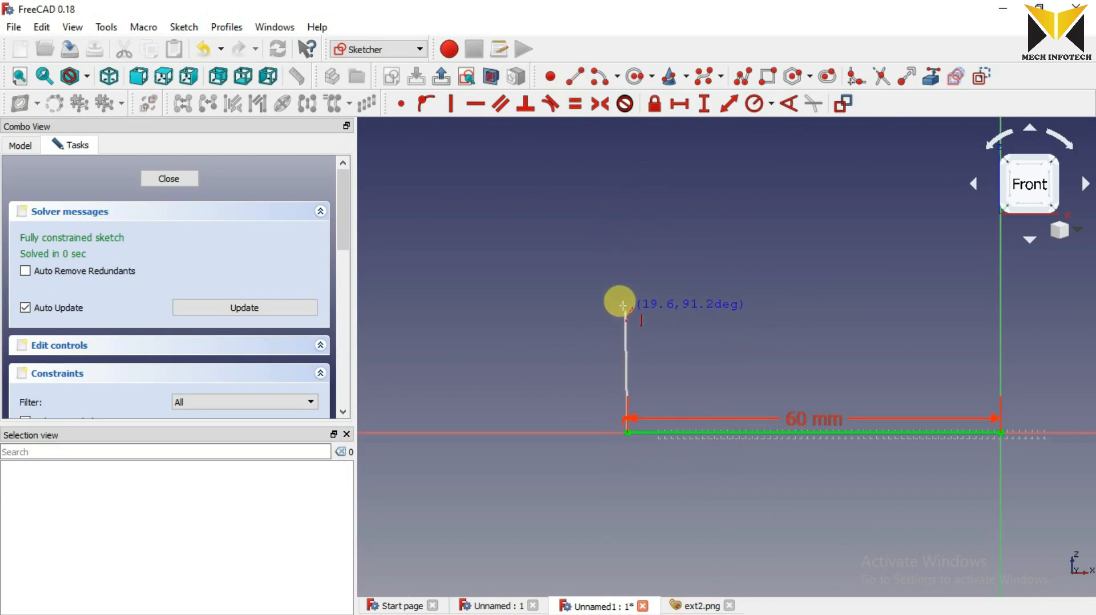
left_click(705, 104)
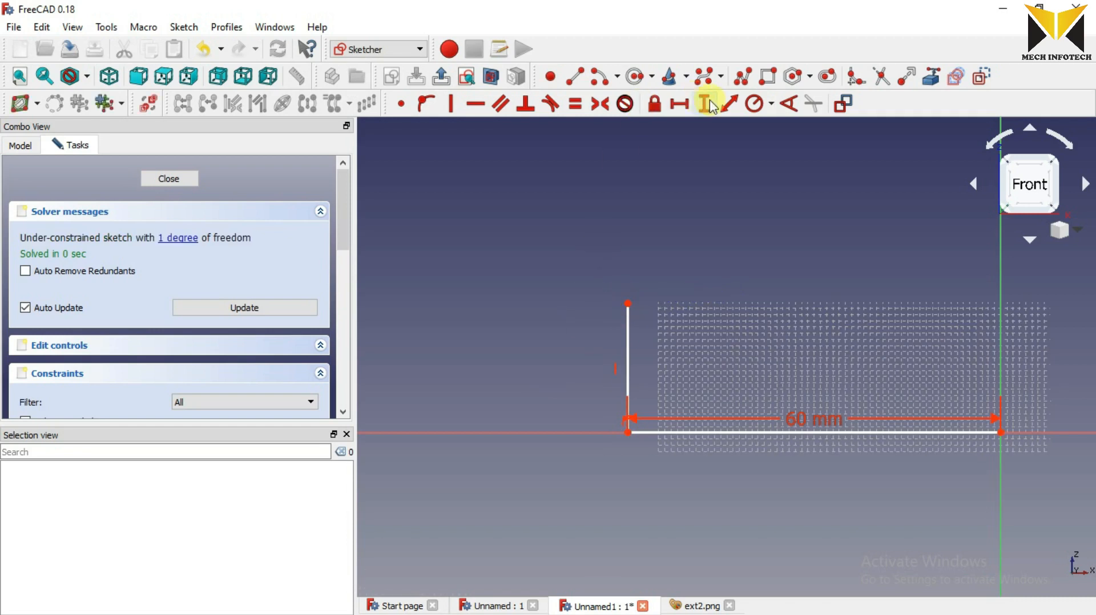
Step: Constrain the left edge to 35 mm, the top step to 15 mm and the short drop after it
left_click(704, 104)
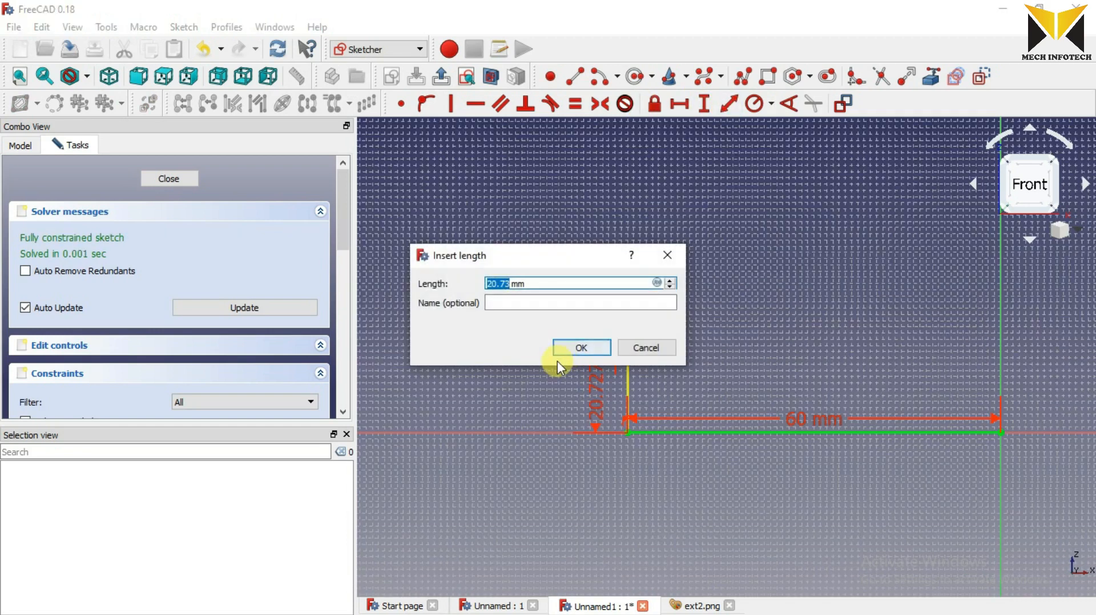
type("35")
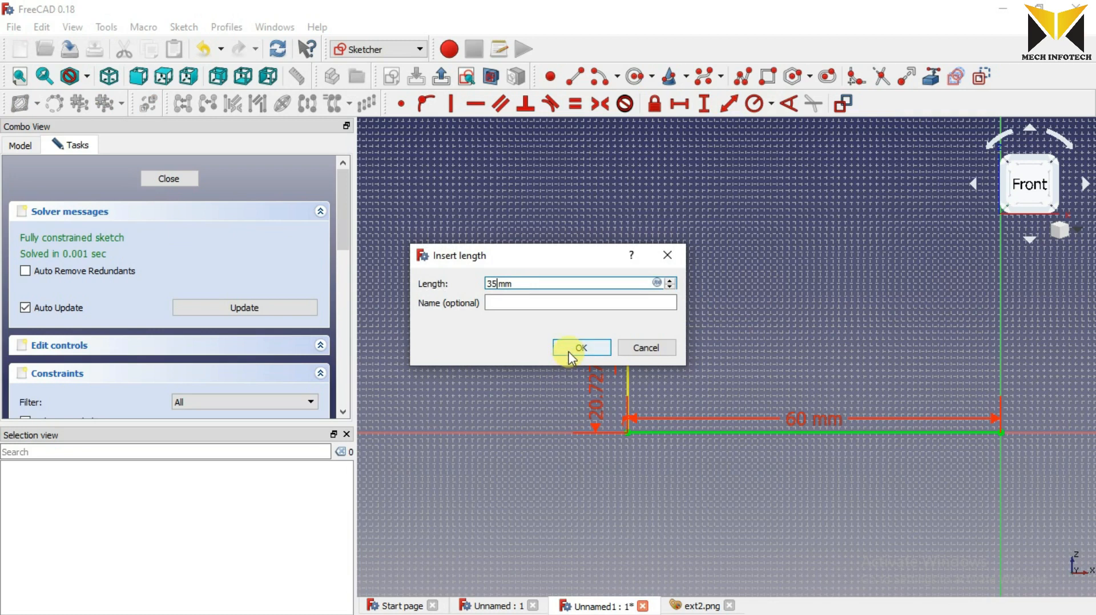
left_click(580, 347)
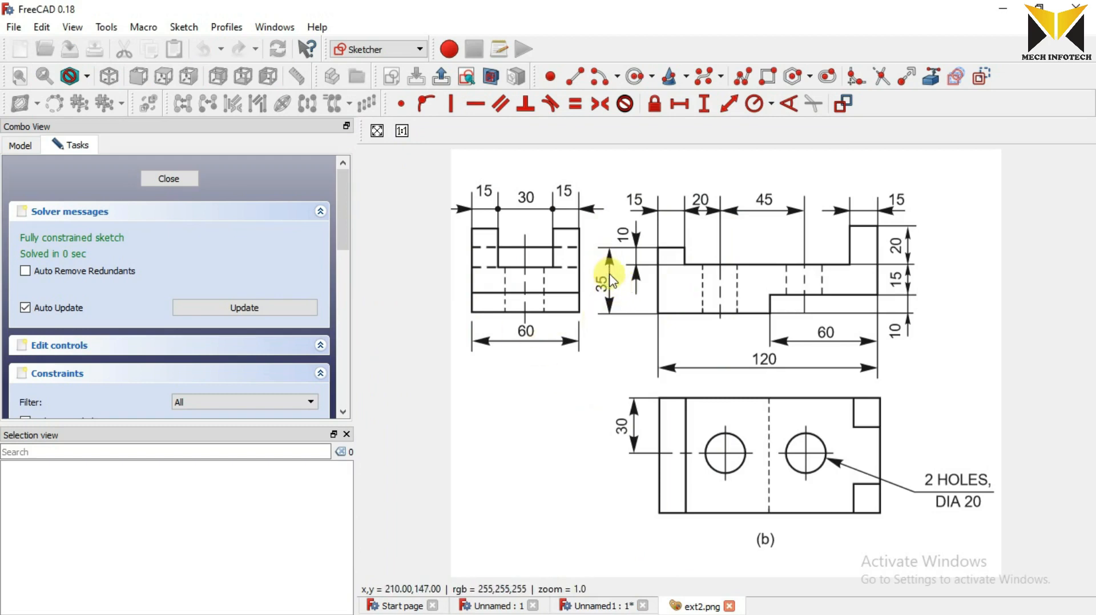
mouse_move(678, 234)
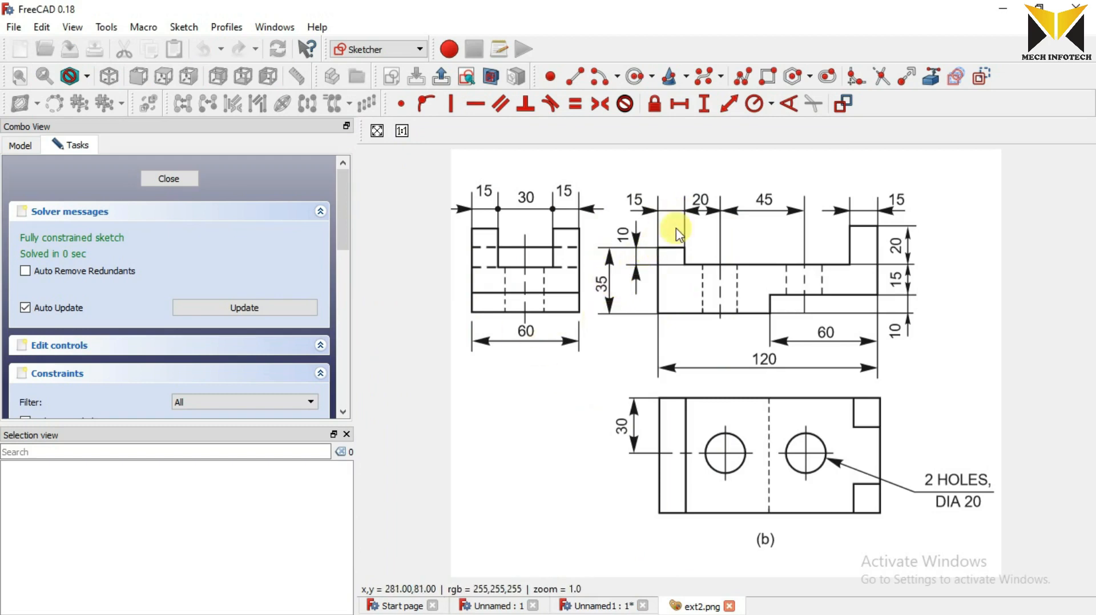
left_click(603, 605)
type("15")
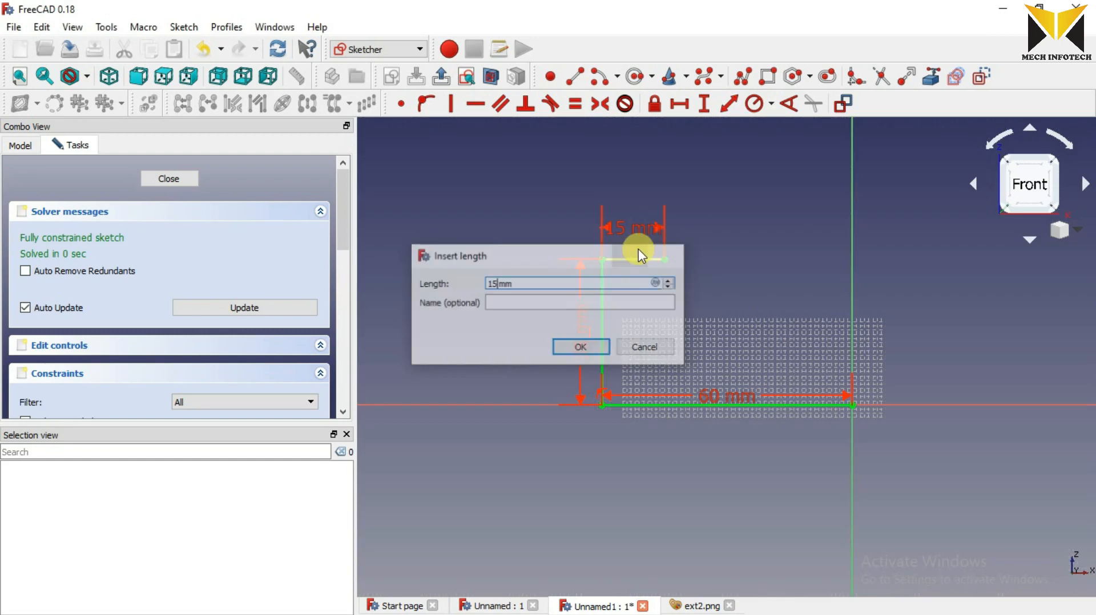
left_click(580, 347)
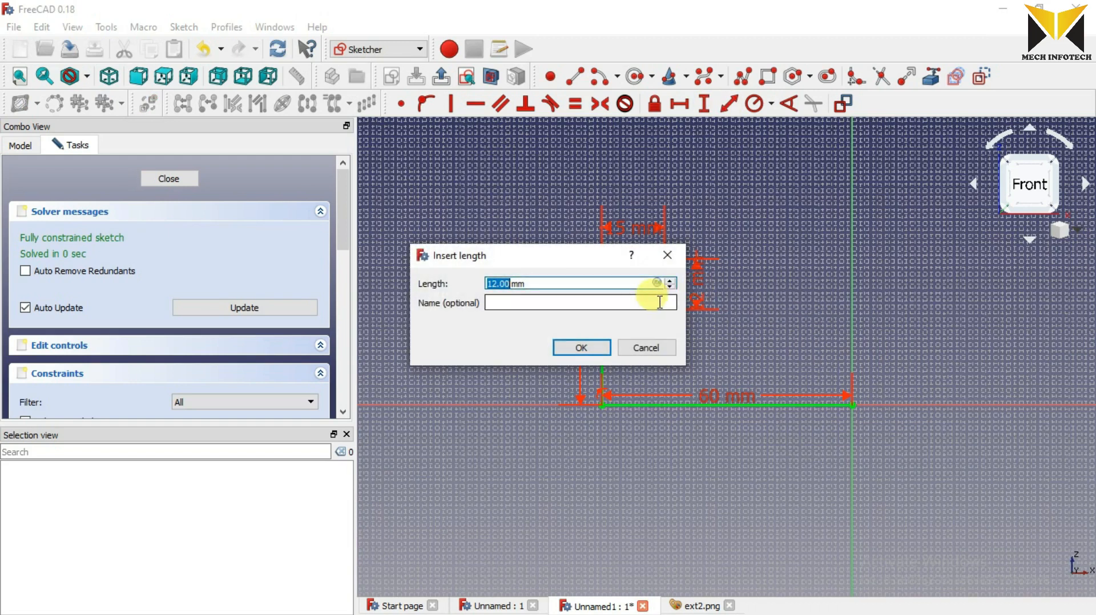
left_click(580, 347)
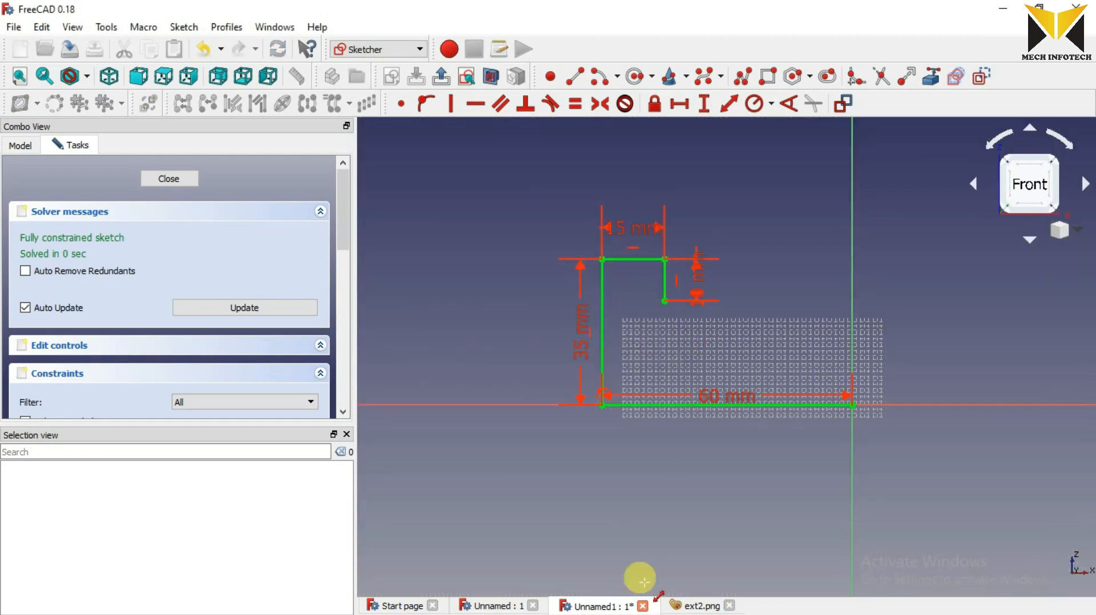
left_click(696, 605)
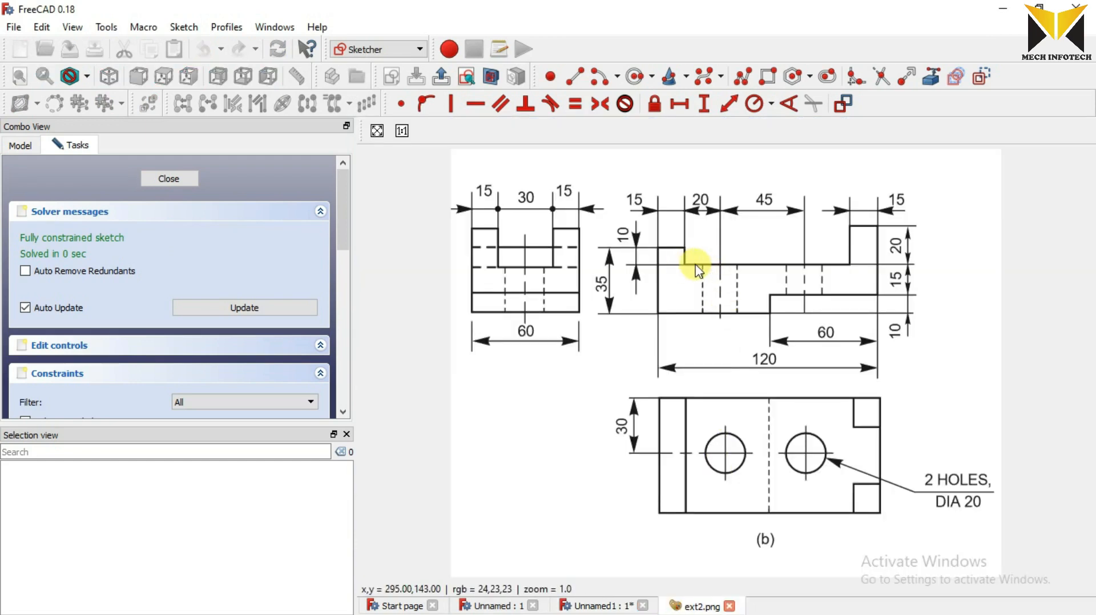
mouse_move(696, 271)
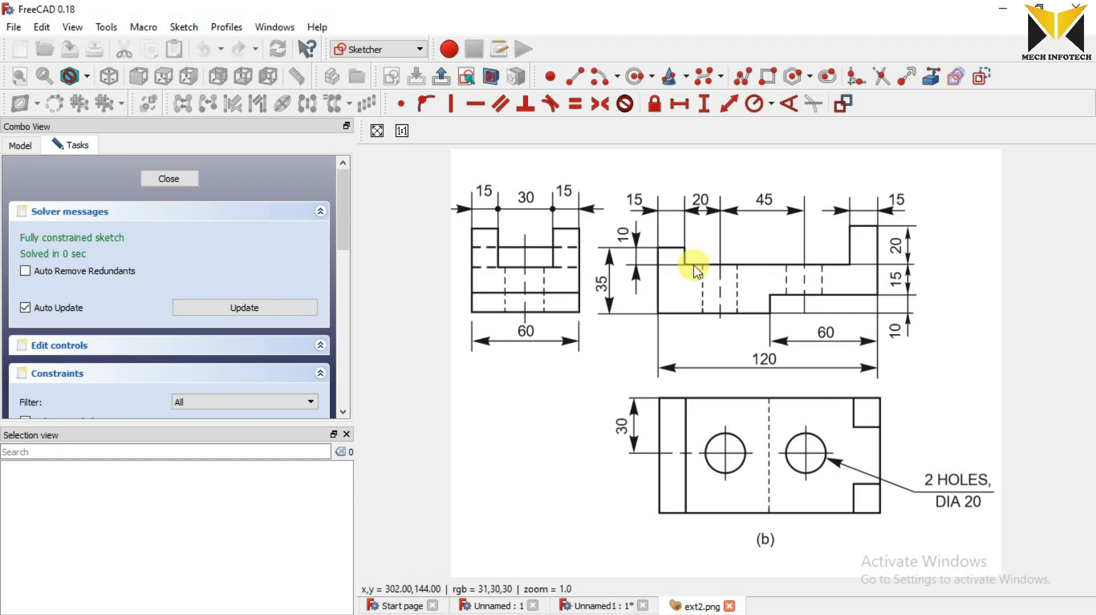
mouse_move(754, 368)
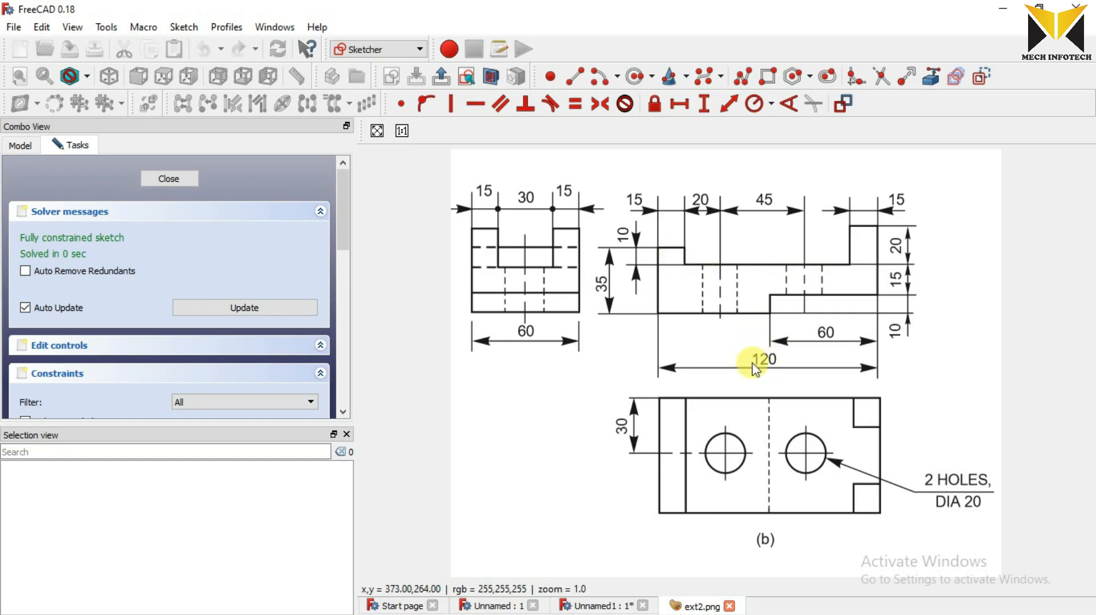
mouse_move(661, 210)
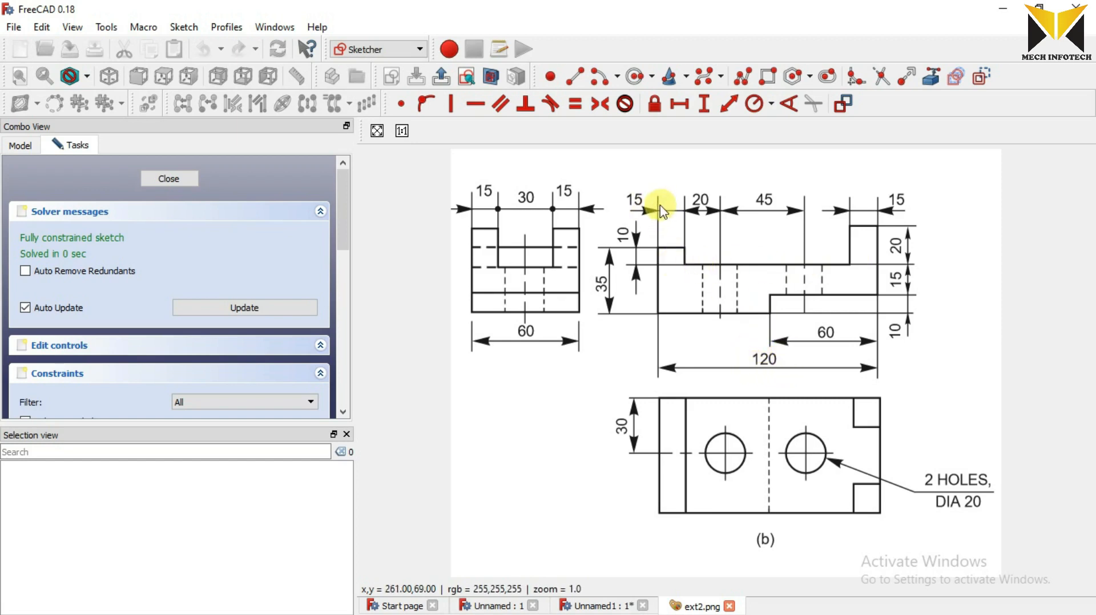
mouse_move(859, 217)
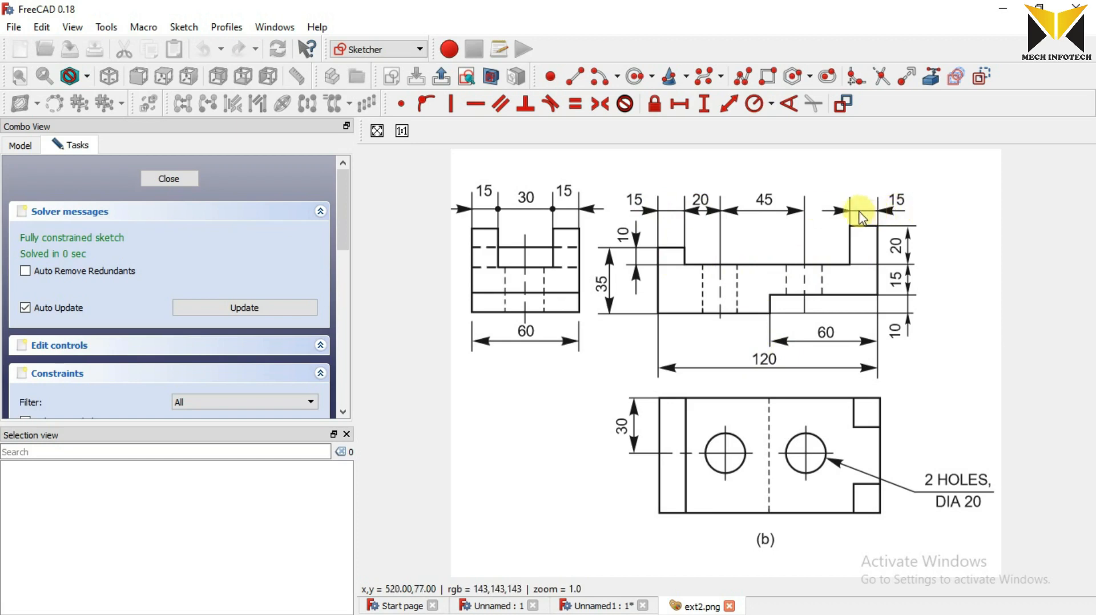
mouse_move(632, 446)
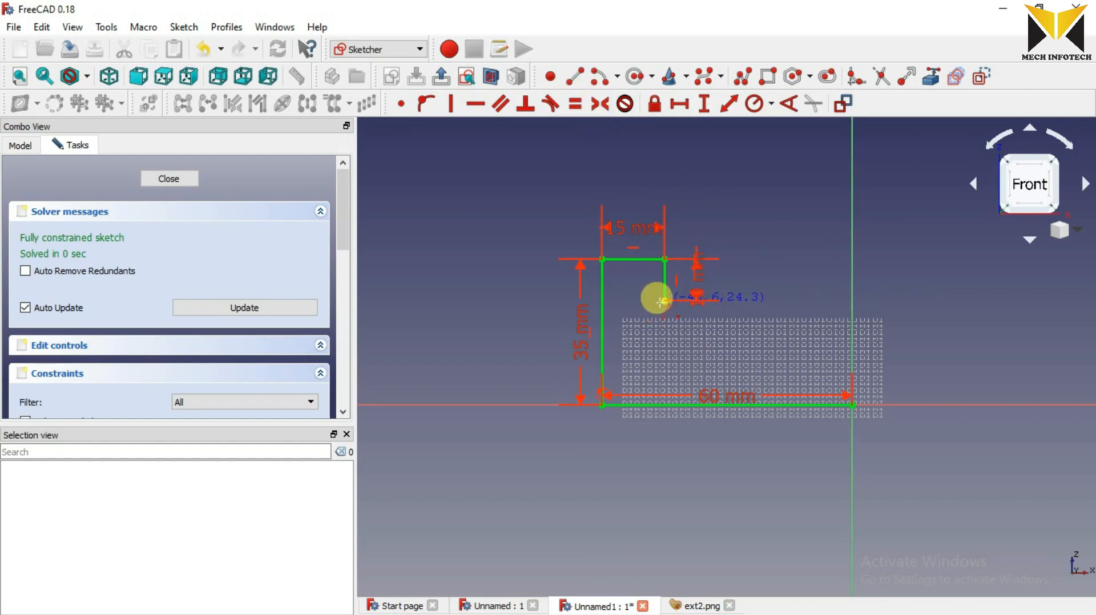
Step: Draw and constrain the 90 mm ledge, 20 mm rear upright and 15 mm upright top
left_click_drag(655, 299, 847, 299)
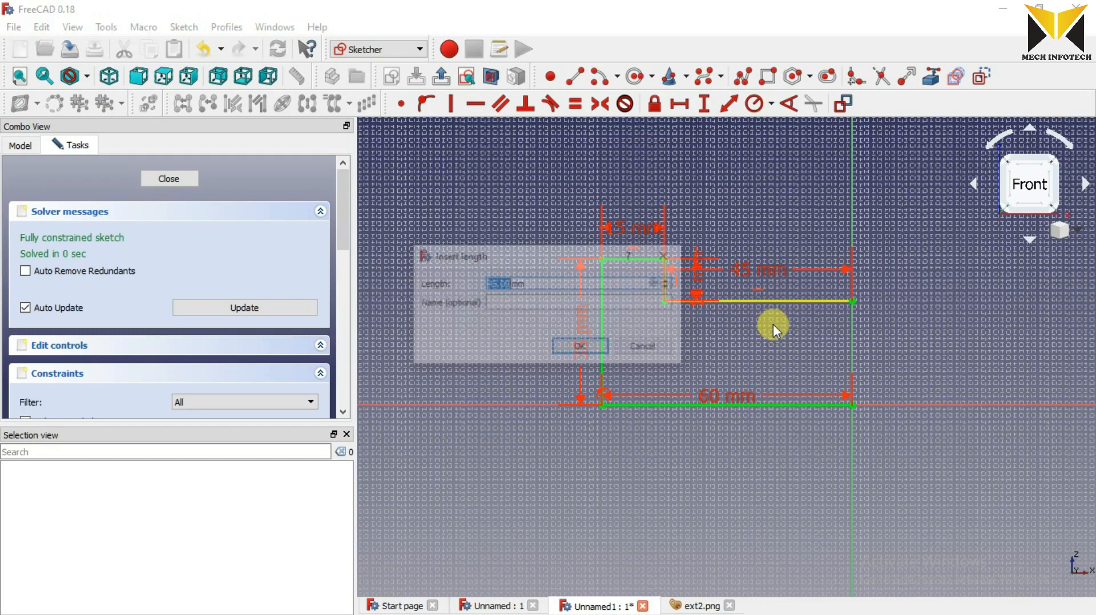
left_click(580, 346)
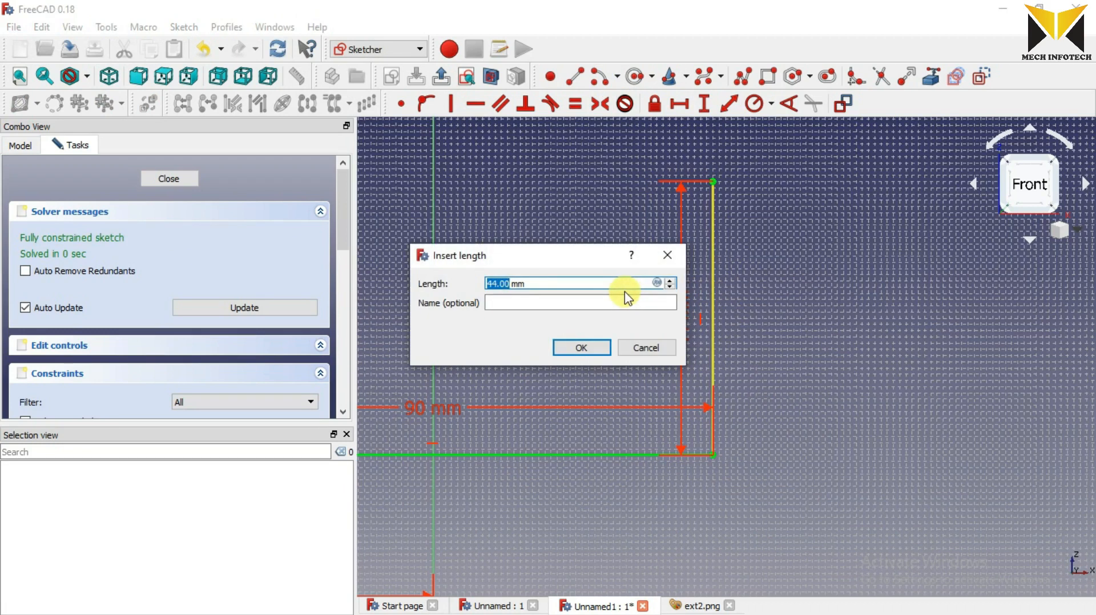
left_click(580, 347)
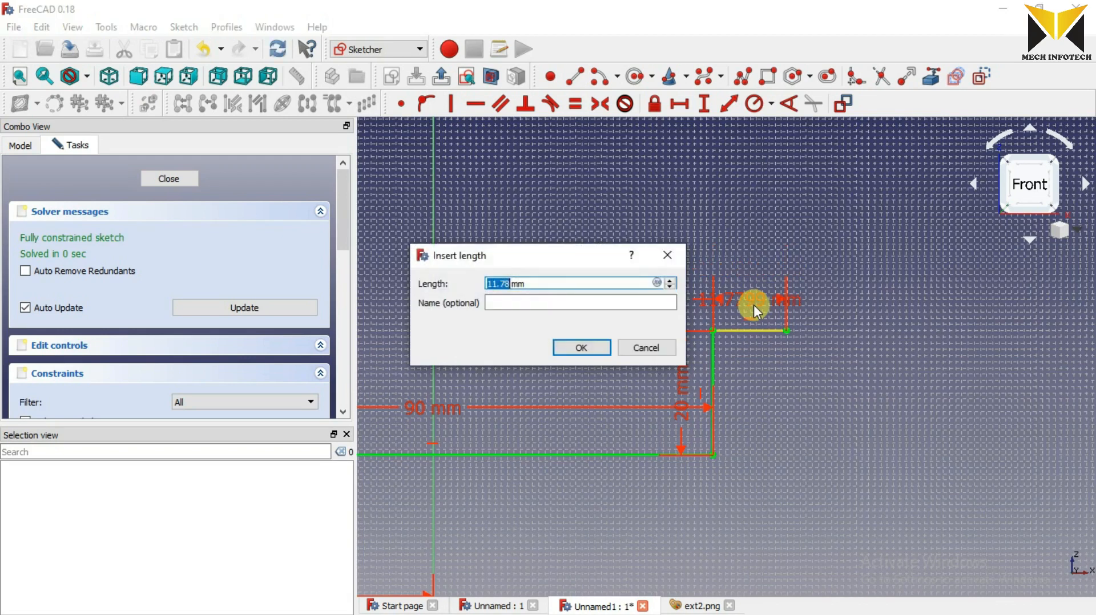
left_click(580, 347)
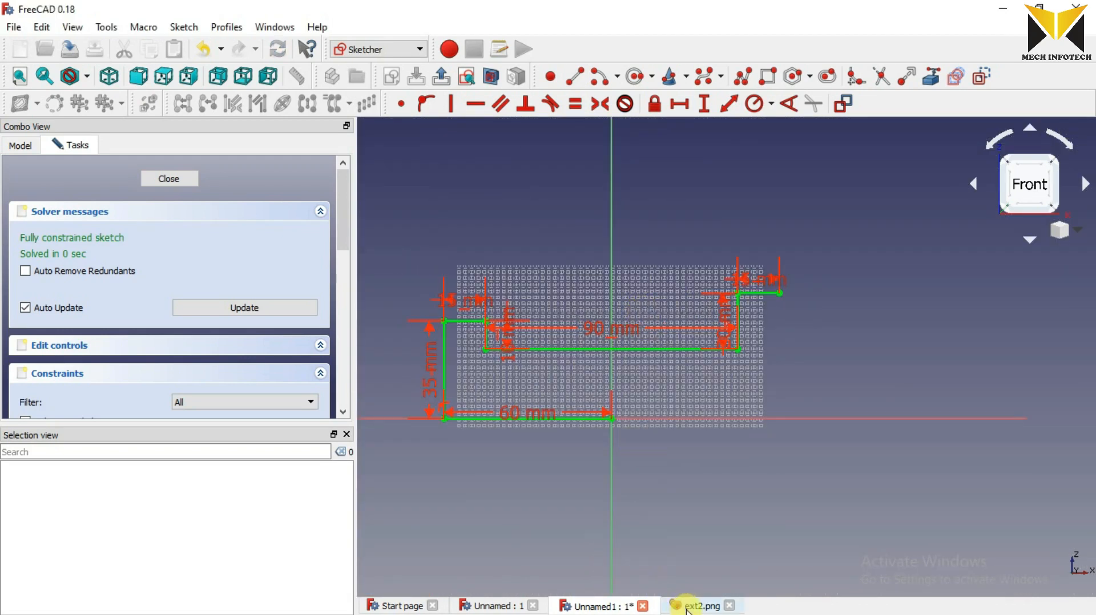
left_click(697, 604)
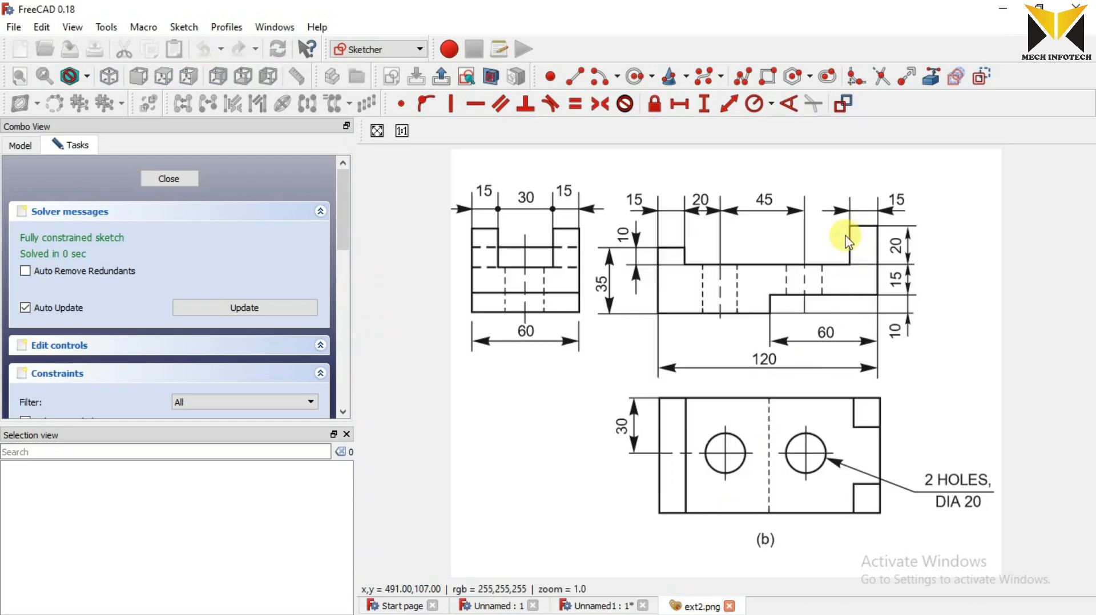
mouse_move(888, 259)
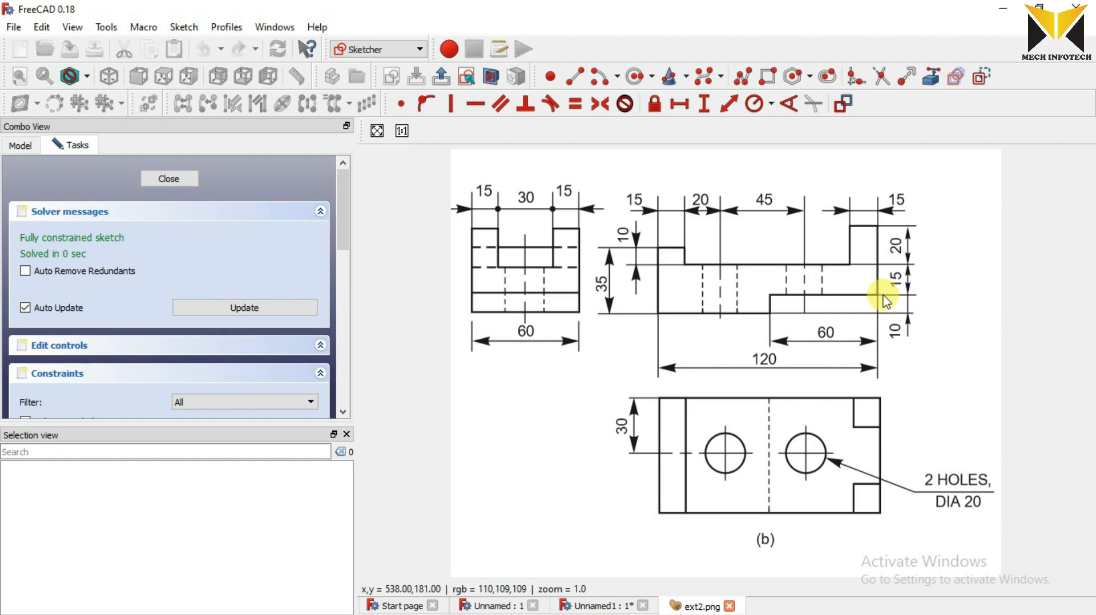
mouse_move(898, 262)
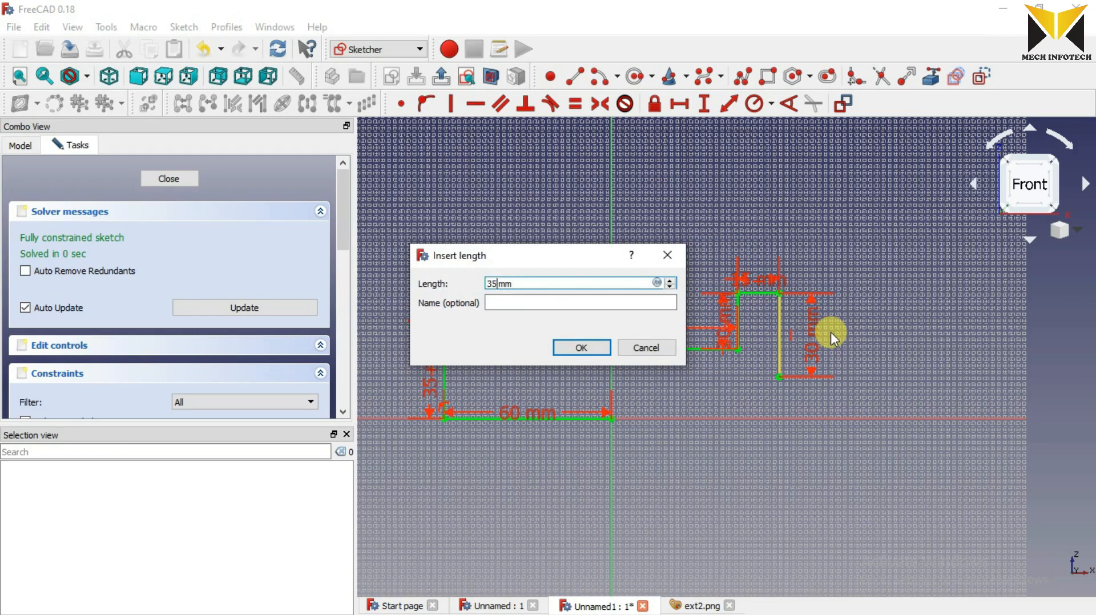
Step: Set the right edge to 35 mm, close the profile with the remaining lines and leave the Sketcher
left_click(580, 347)
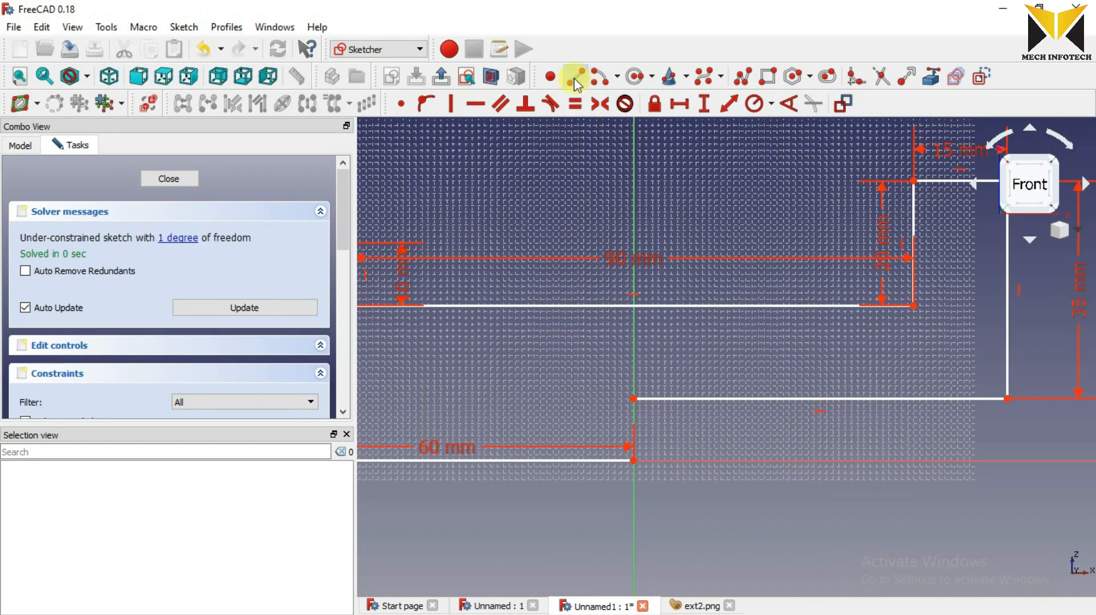
left_click(573, 76)
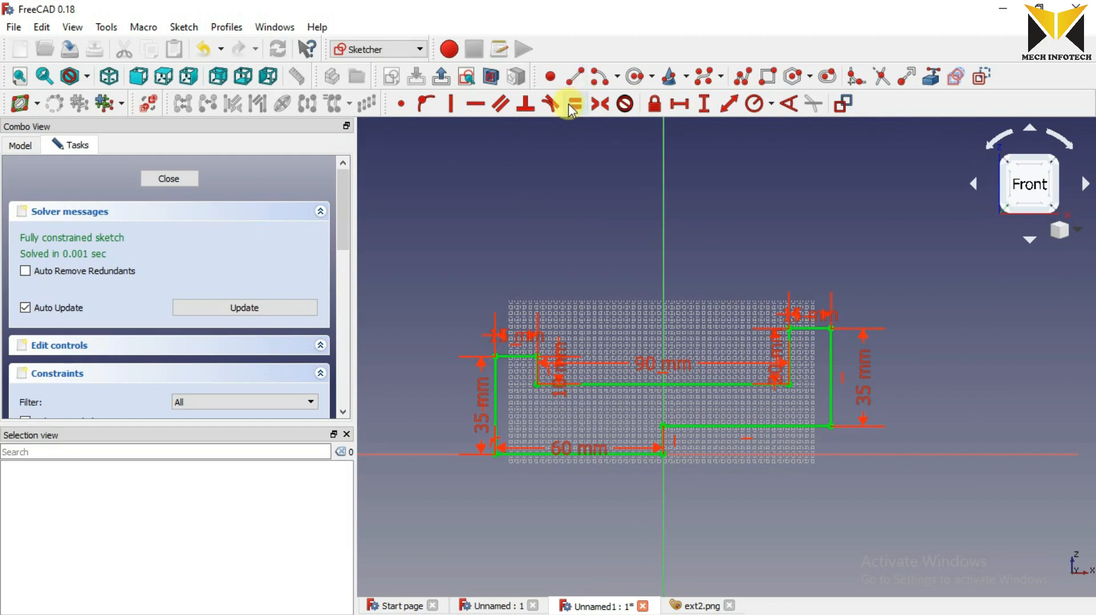
left_click(168, 178)
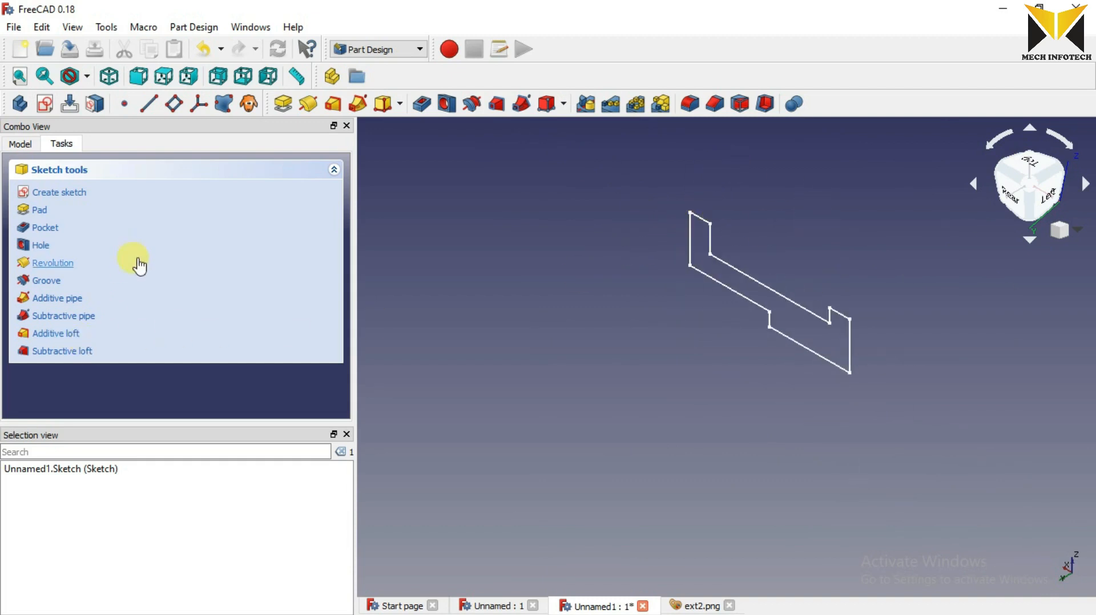
mouse_move(56, 322)
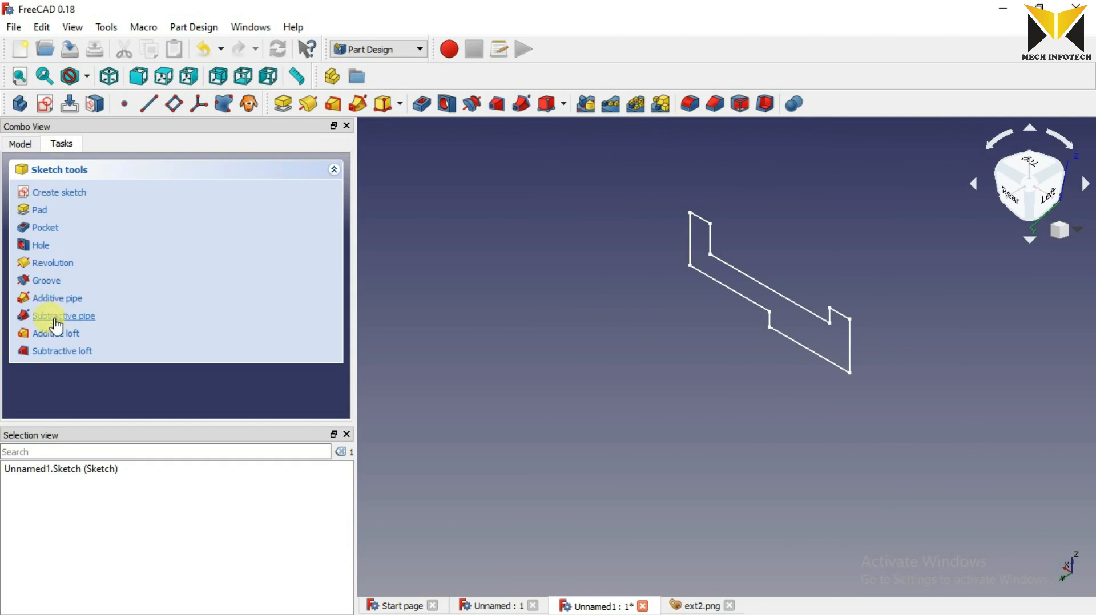
Step: Reopen the sketch to confirm it is fully constrained, then select it and start a Pad
right_click(79, 235)
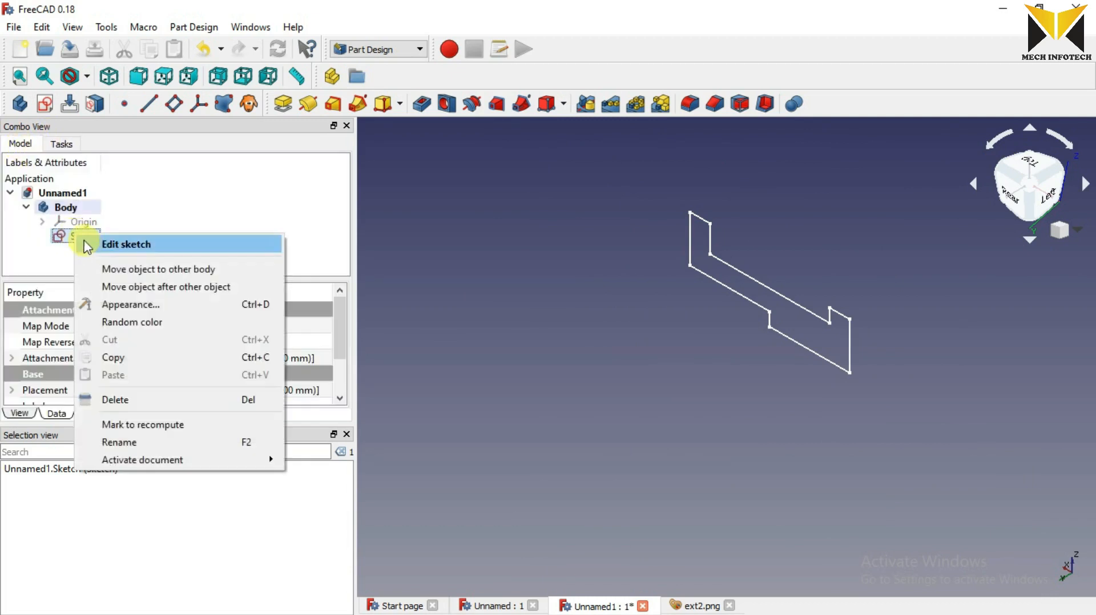
left_click(126, 244)
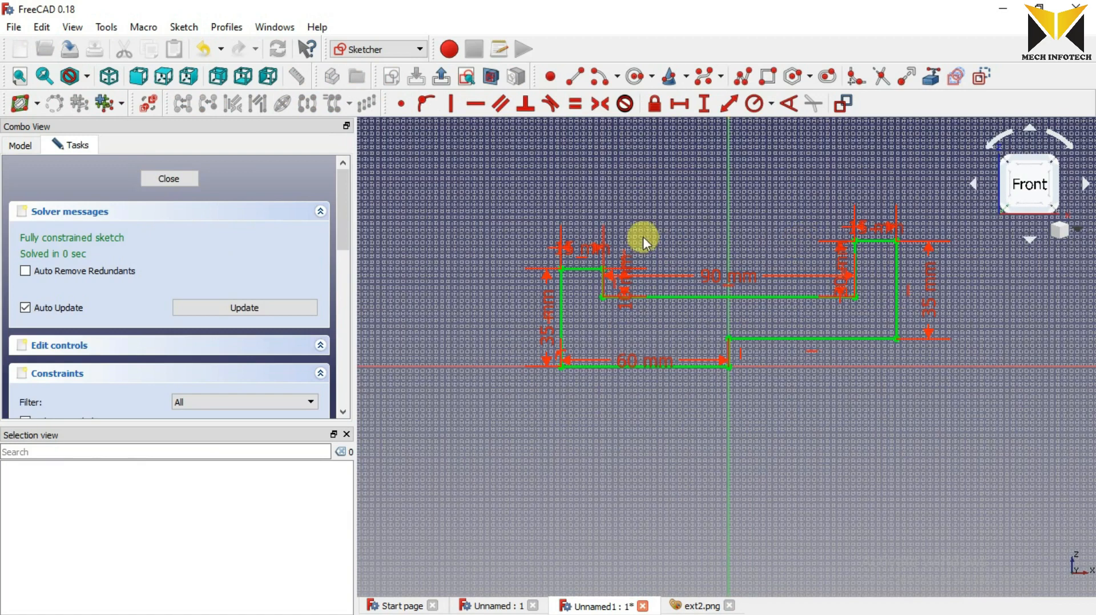
mouse_move(471, 103)
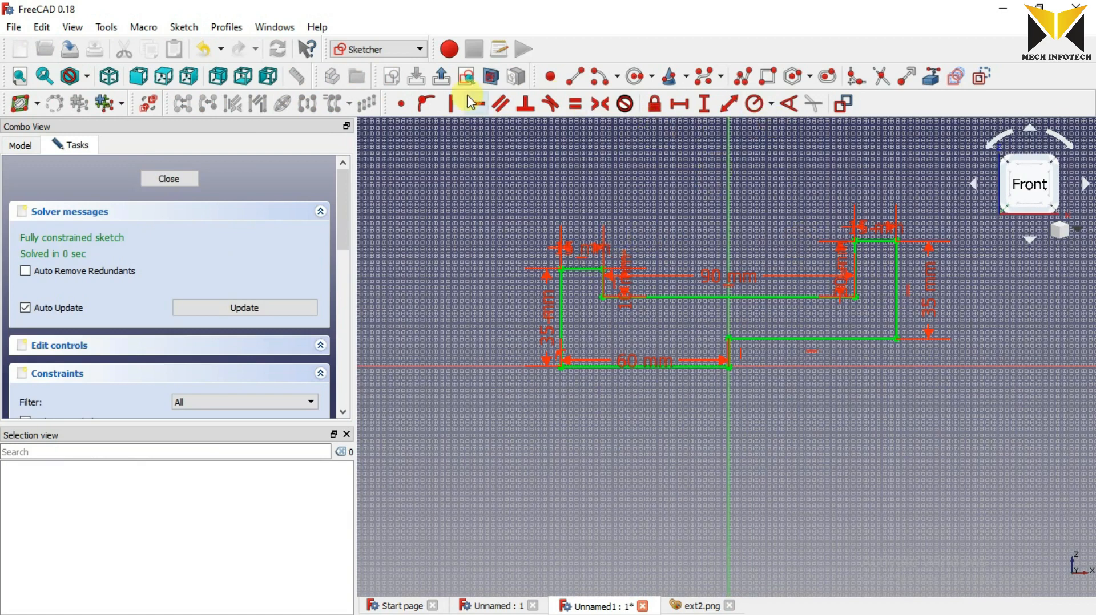
mouse_move(440, 76)
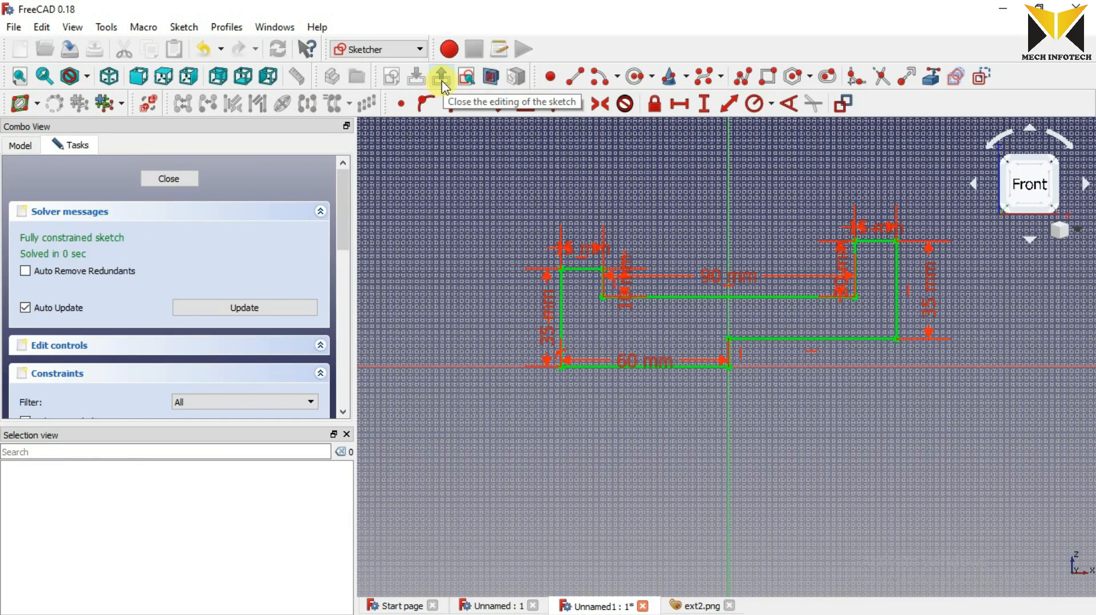
left_click(441, 76)
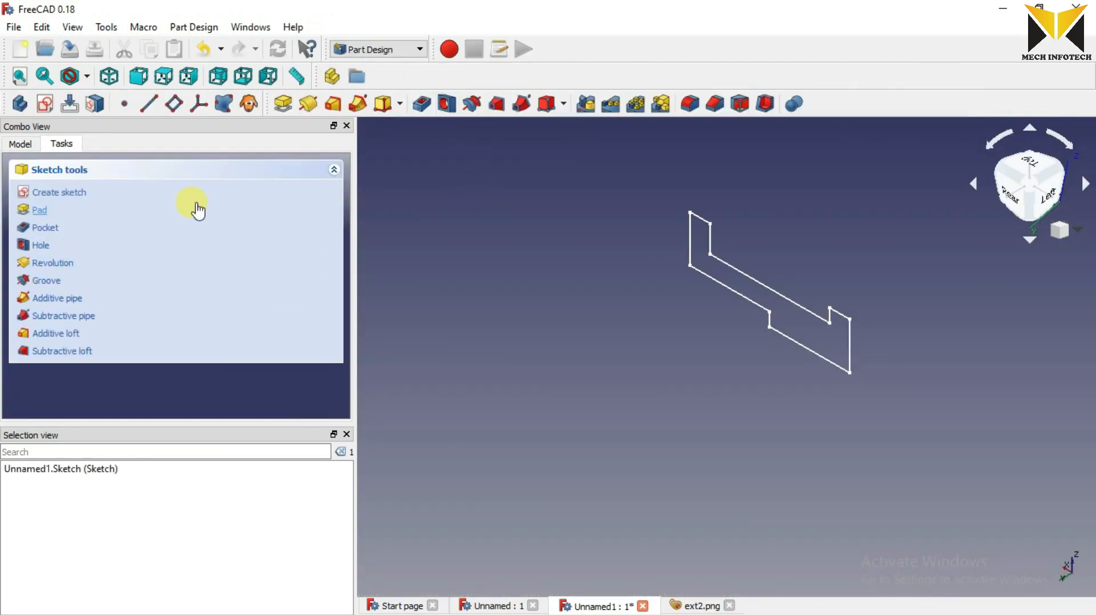
mouse_move(310, 152)
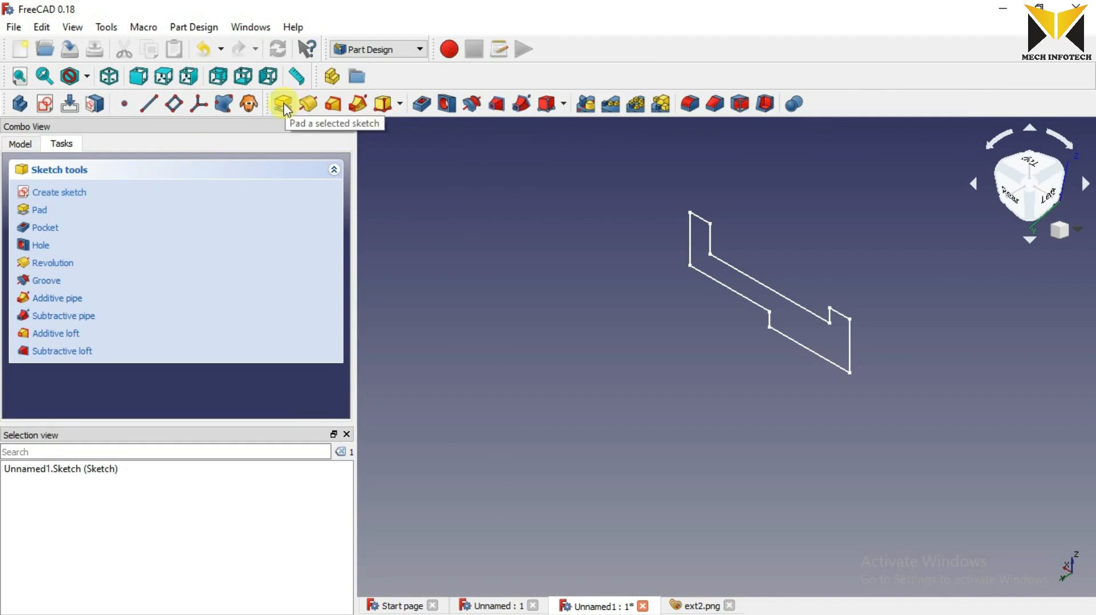
left_click(282, 104)
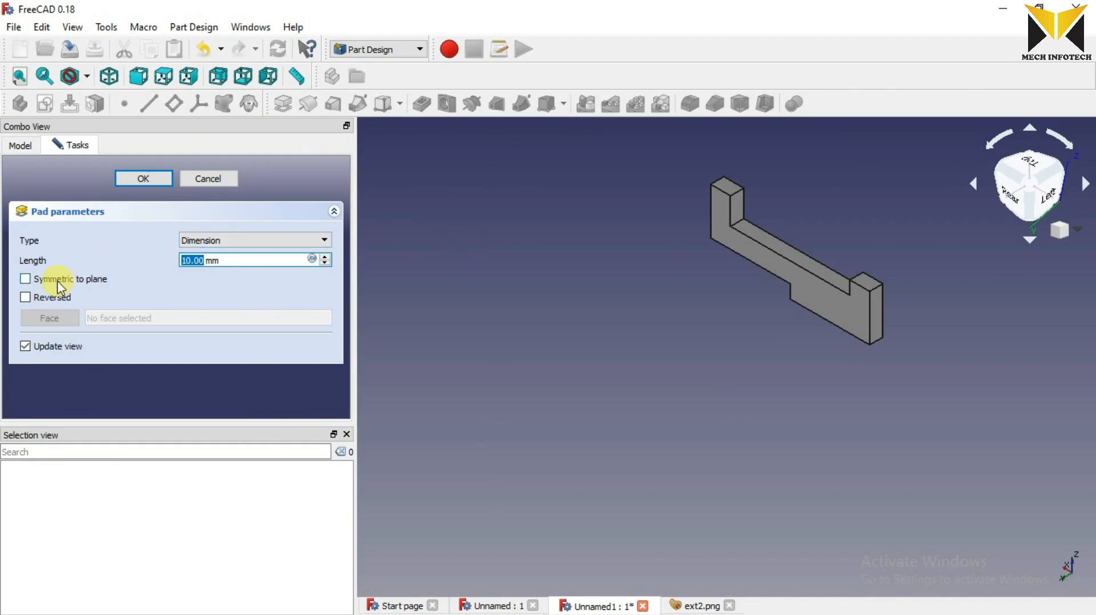
Step: Pad the profile symmetric to its plane and confirm the extrusion after checking the drawing
left_click(25, 279)
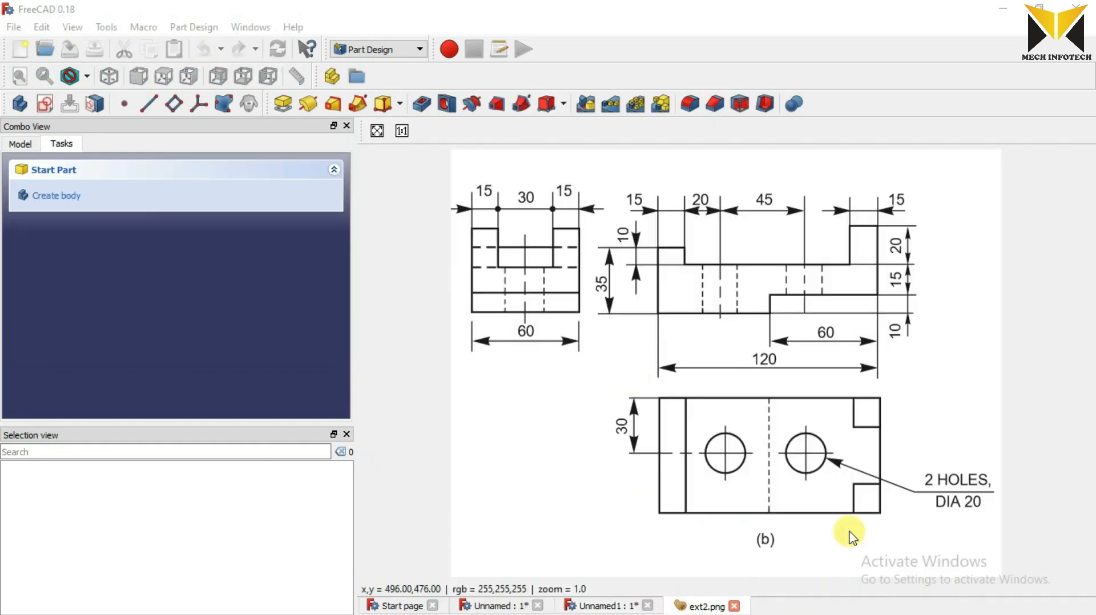
mouse_move(509, 372)
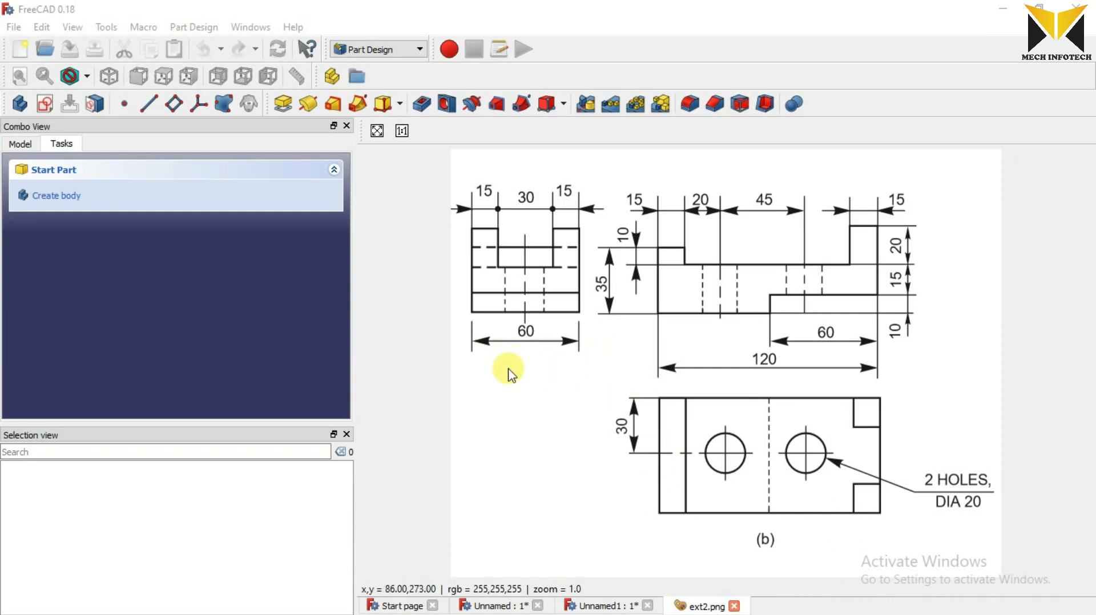
mouse_move(1063, 489)
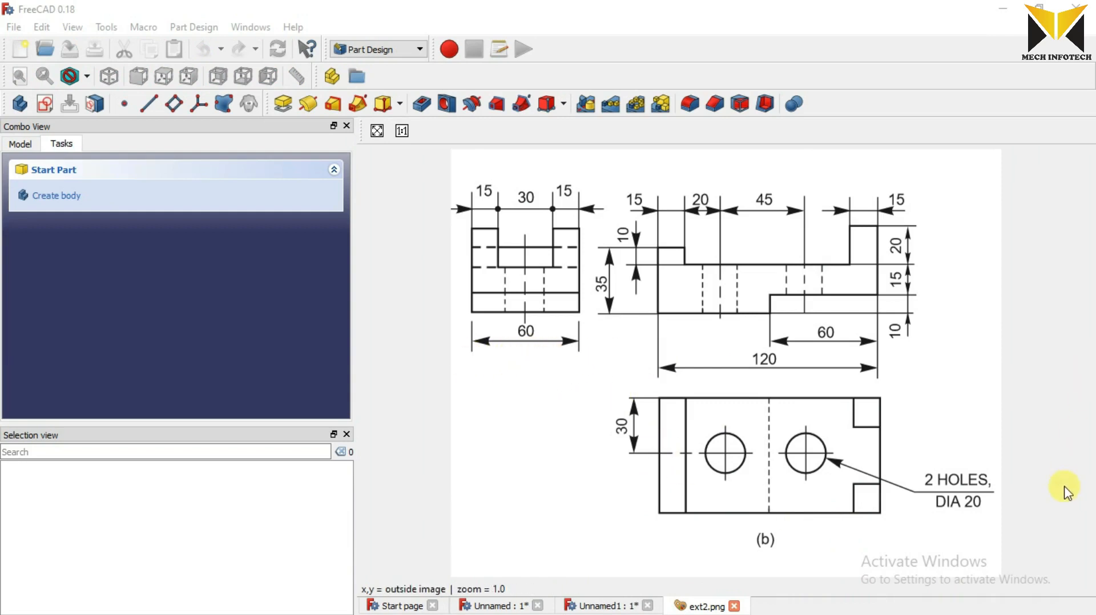
left_click(601, 605)
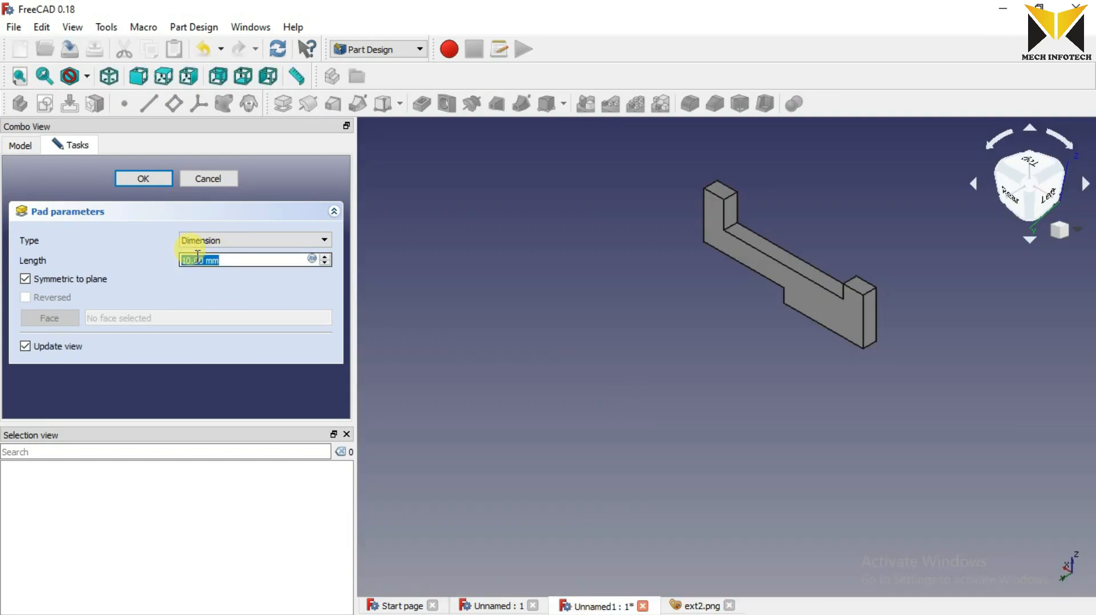
left_click(142, 178)
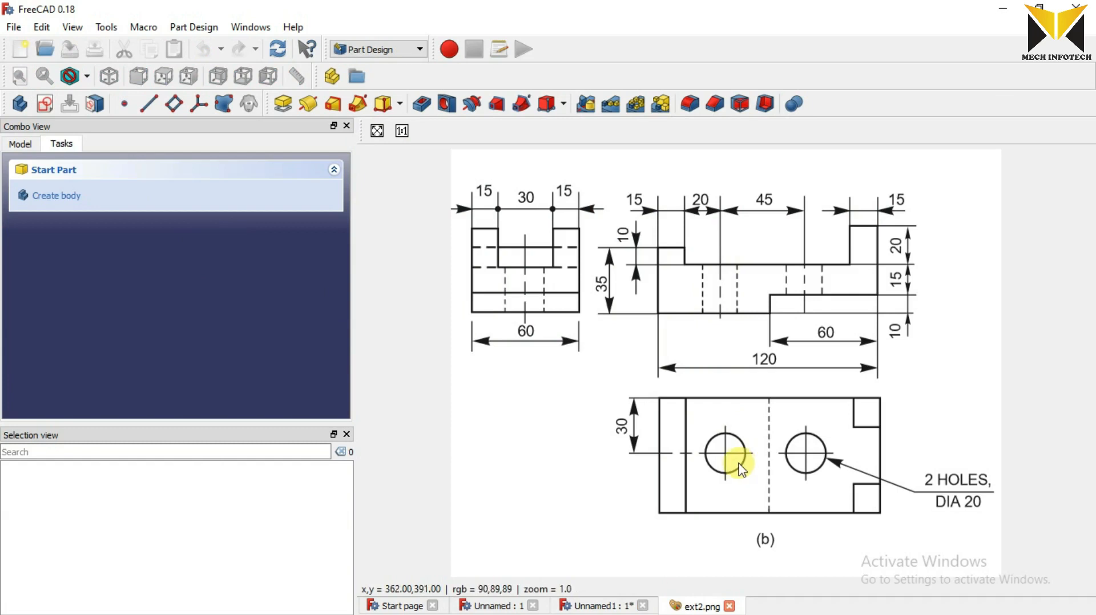
mouse_move(803, 444)
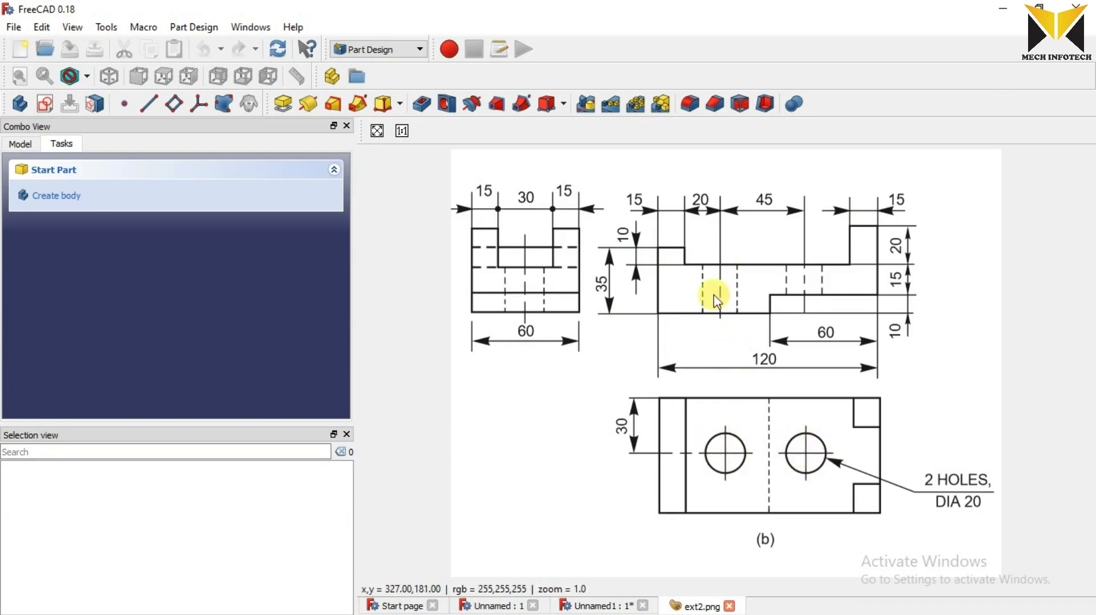
mouse_move(768, 293)
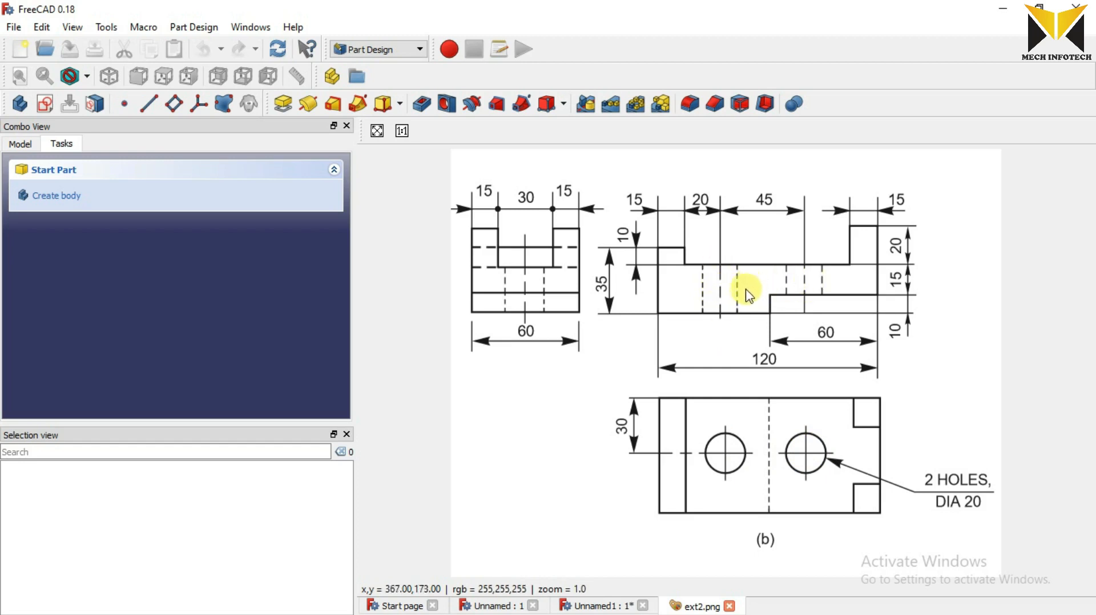
mouse_move(738, 455)
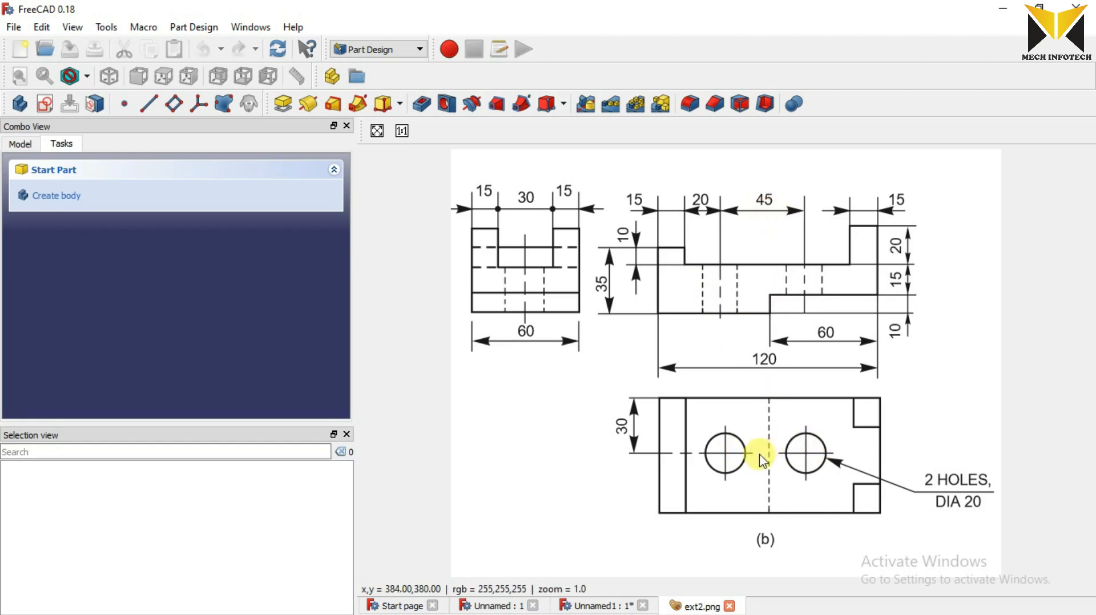
mouse_move(741, 458)
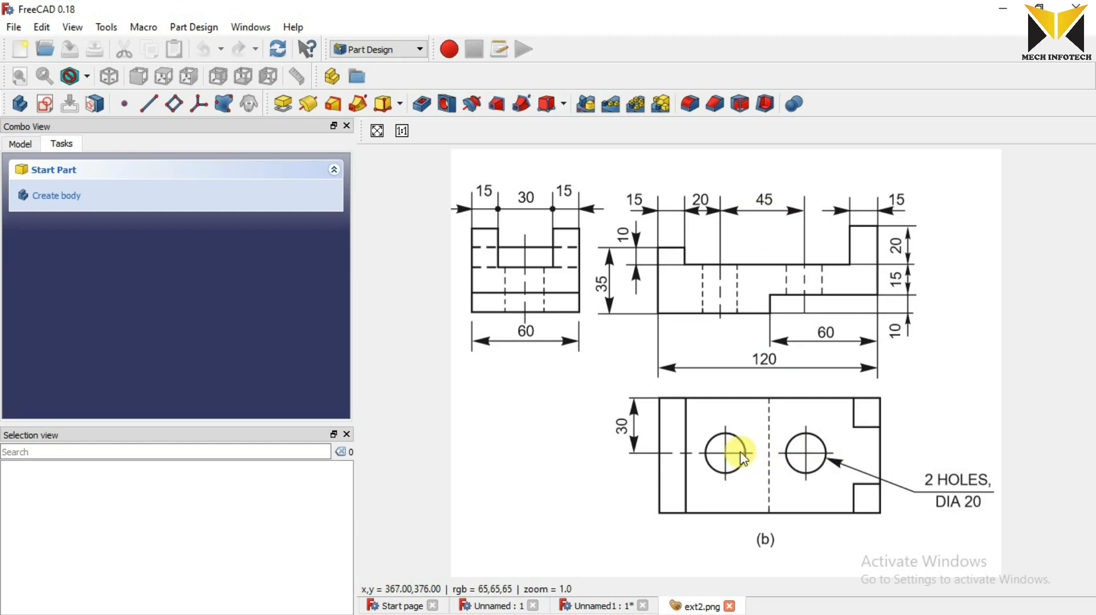
mouse_move(765, 460)
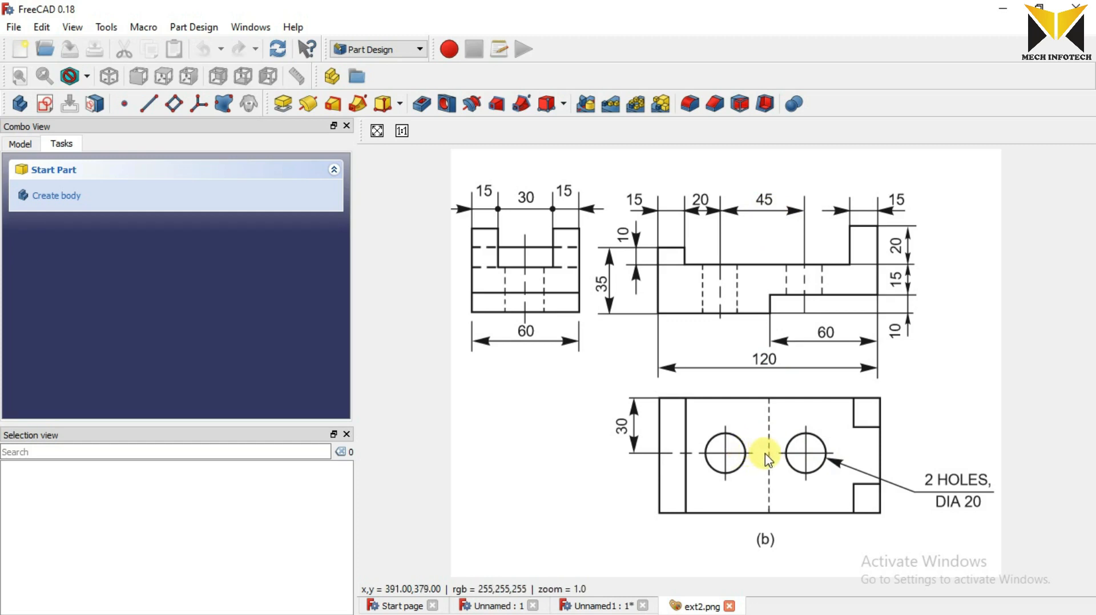
mouse_move(776, 462)
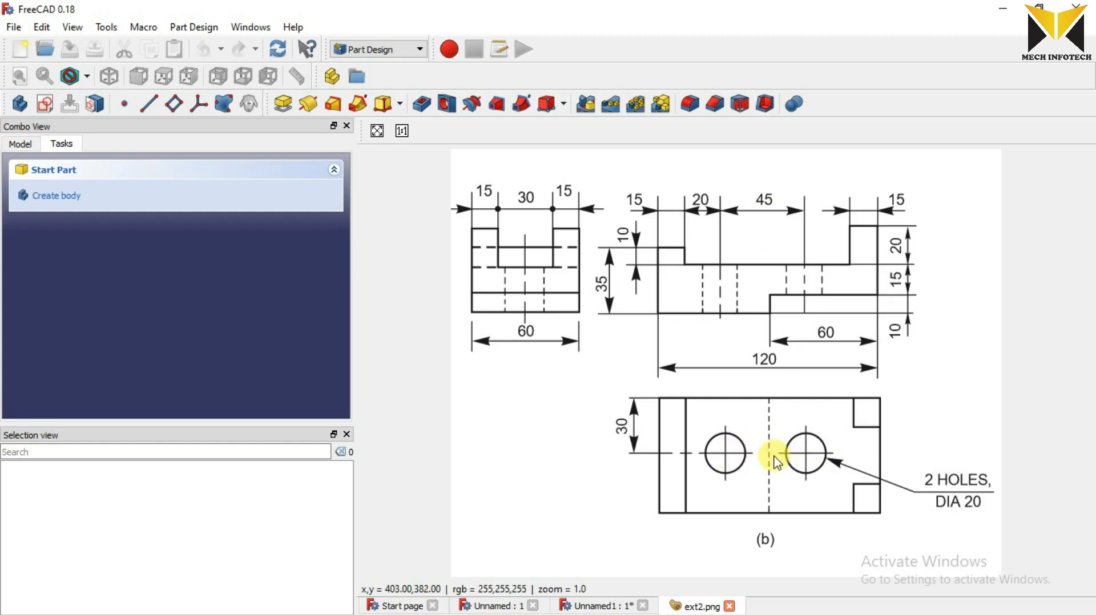
mouse_move(800, 461)
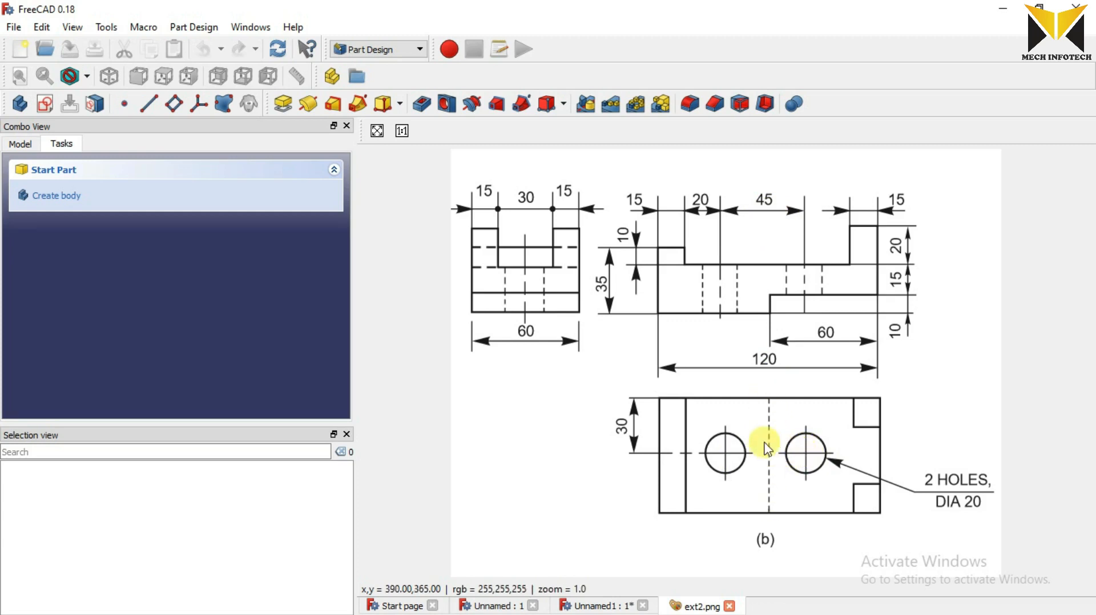
mouse_move(594, 591)
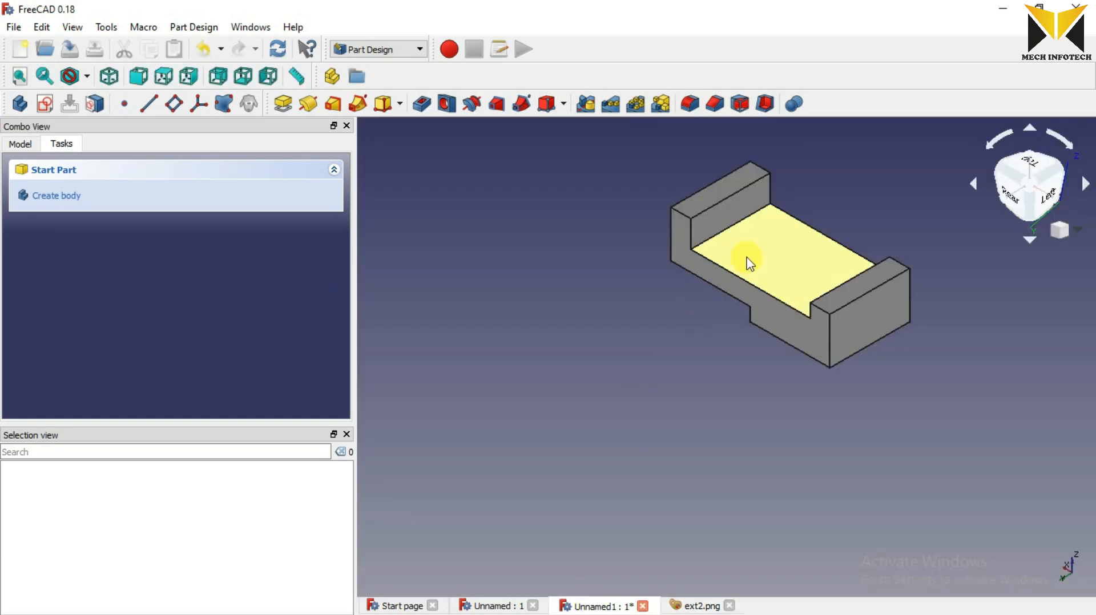
Step: Select the bracket's top ledge face as the base for the hole sketch
left_click(748, 263)
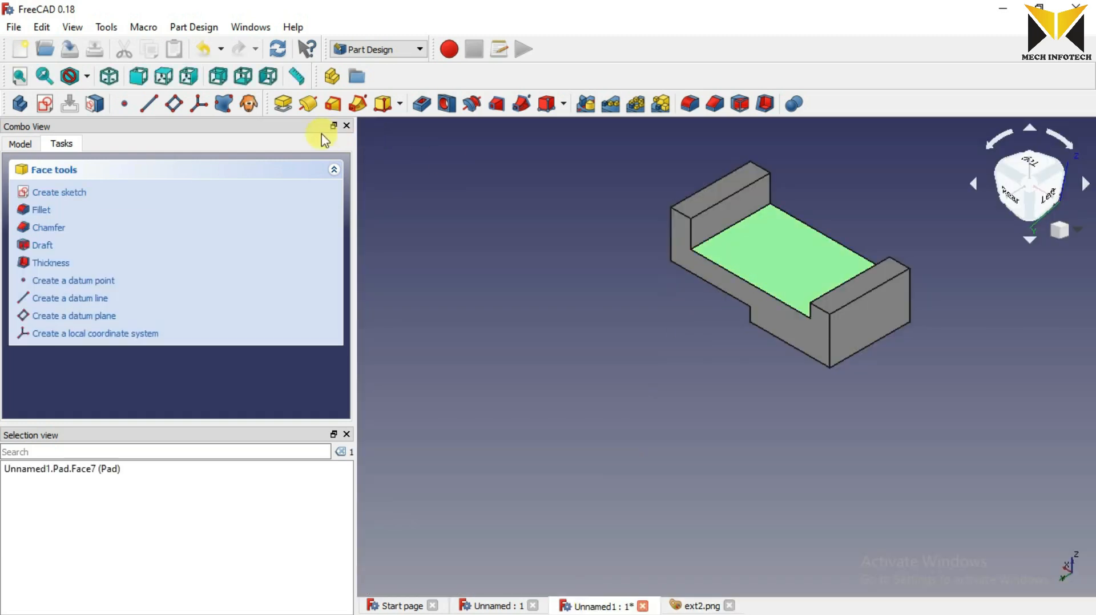
mouse_move(46, 102)
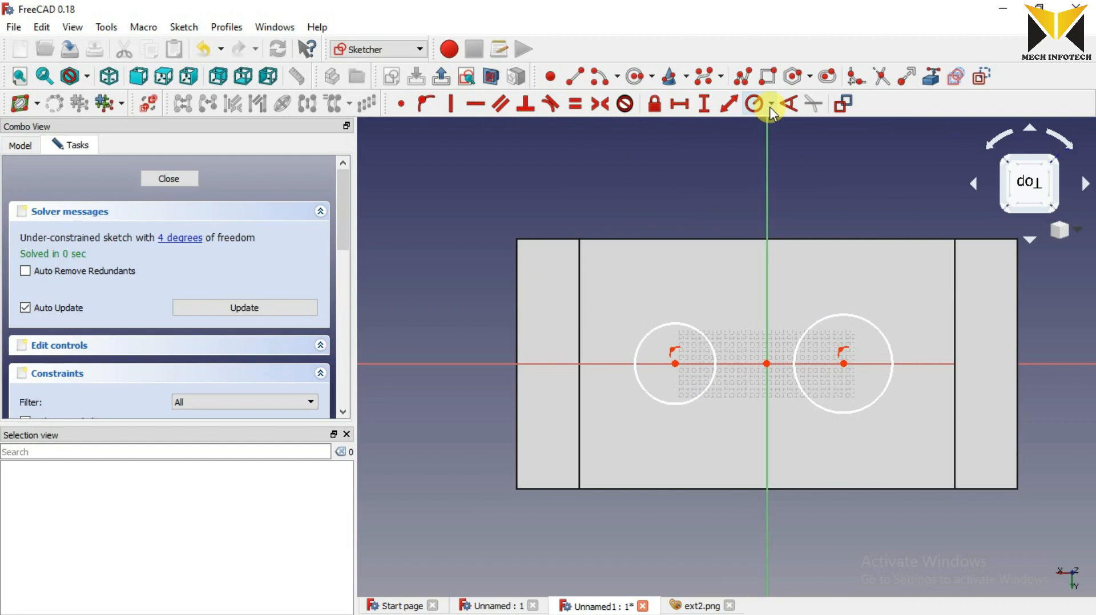
Step: Constrain both hole circles to 20 mm diameter
left_click(769, 104)
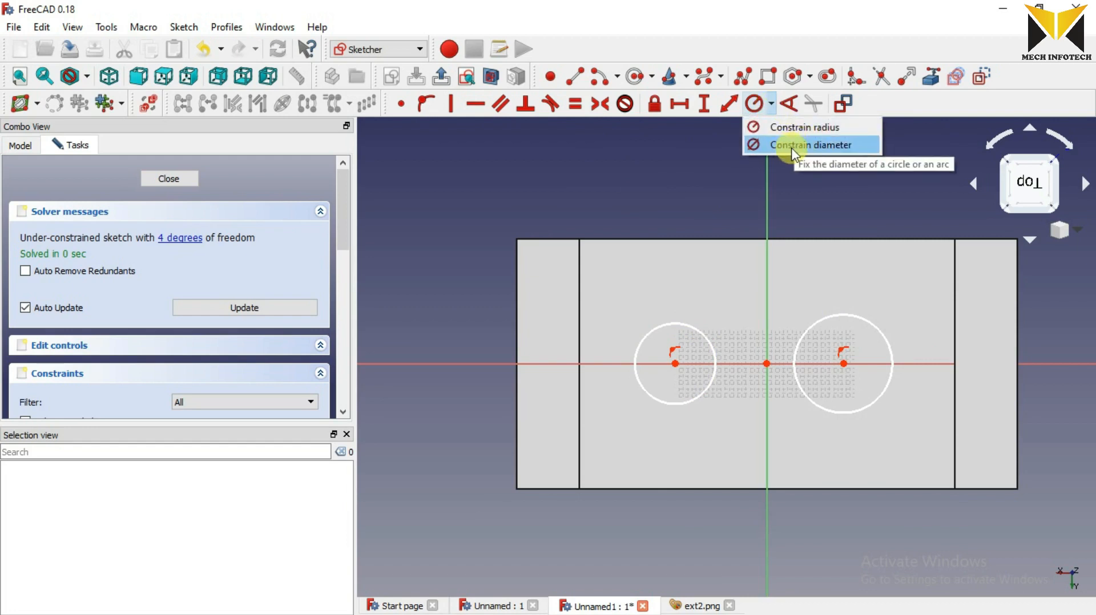
left_click(809, 145)
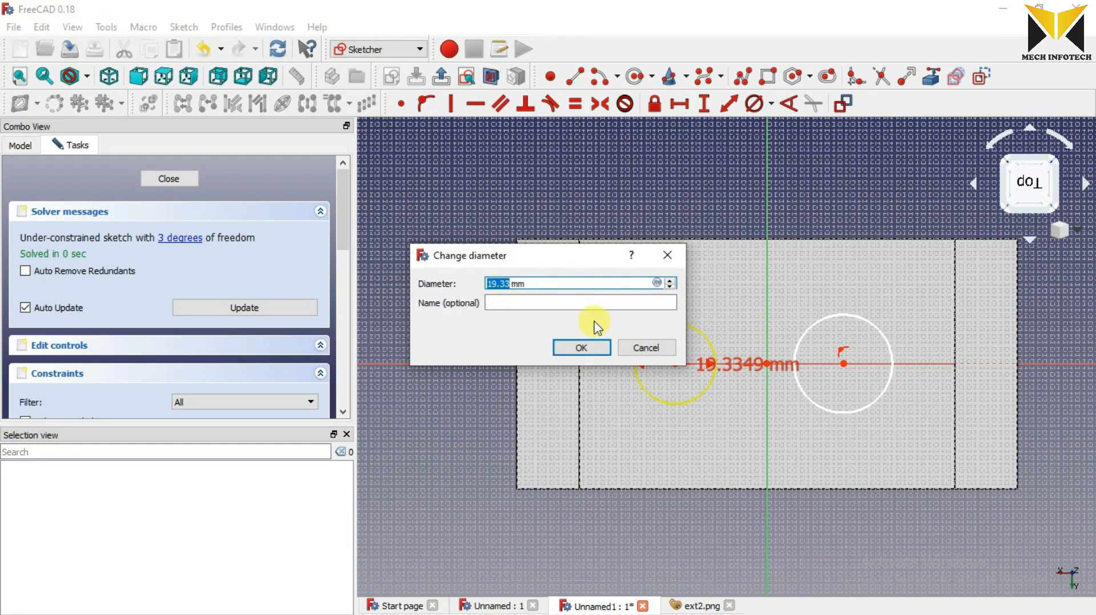
type("20 mm")
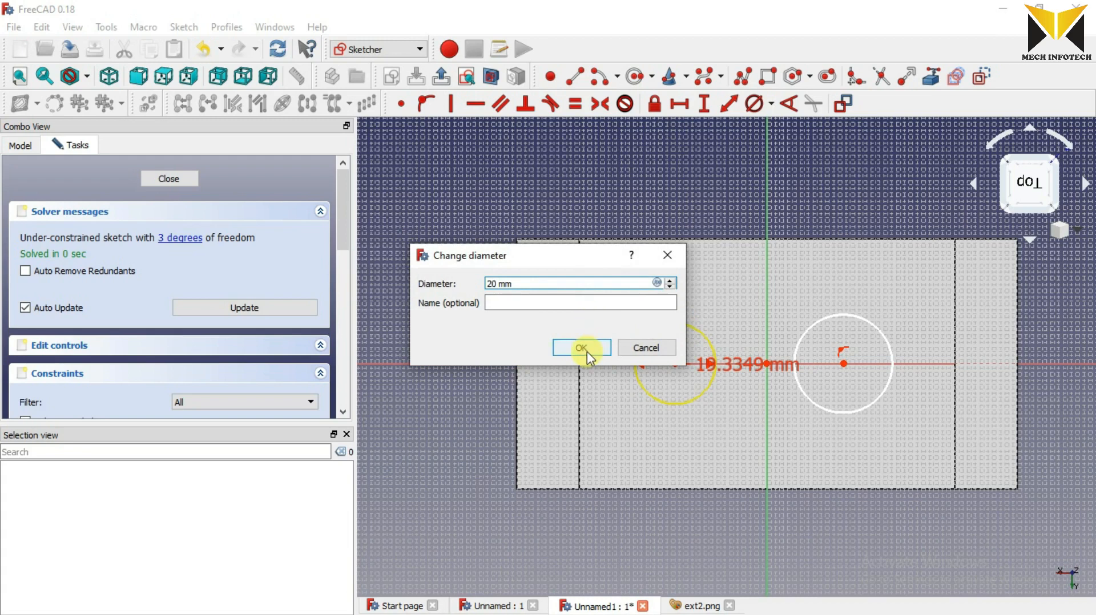
left_click(581, 347)
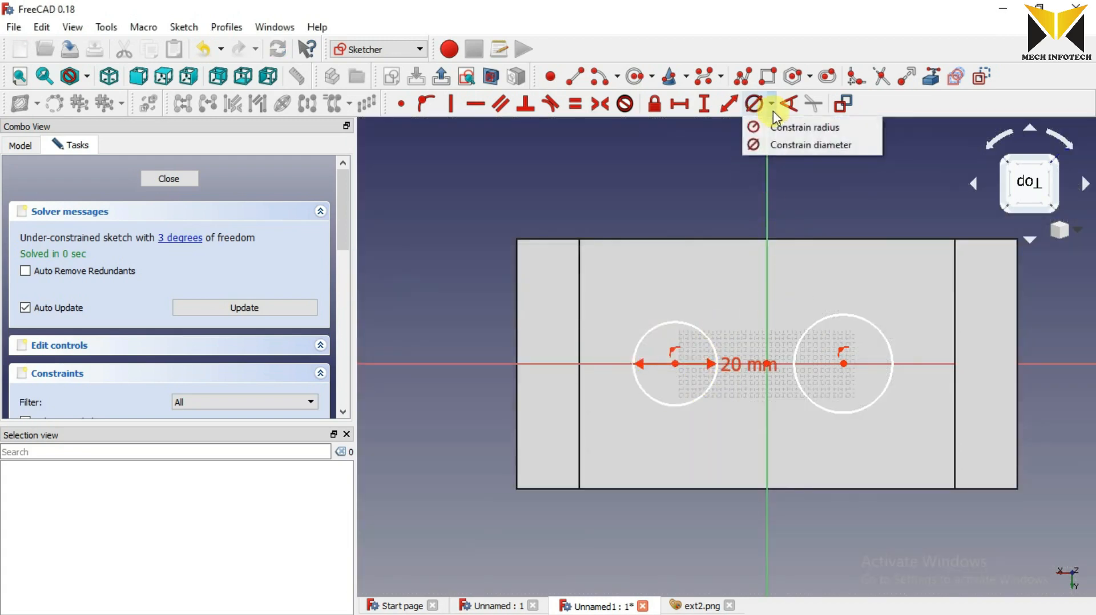
left_click(813, 145)
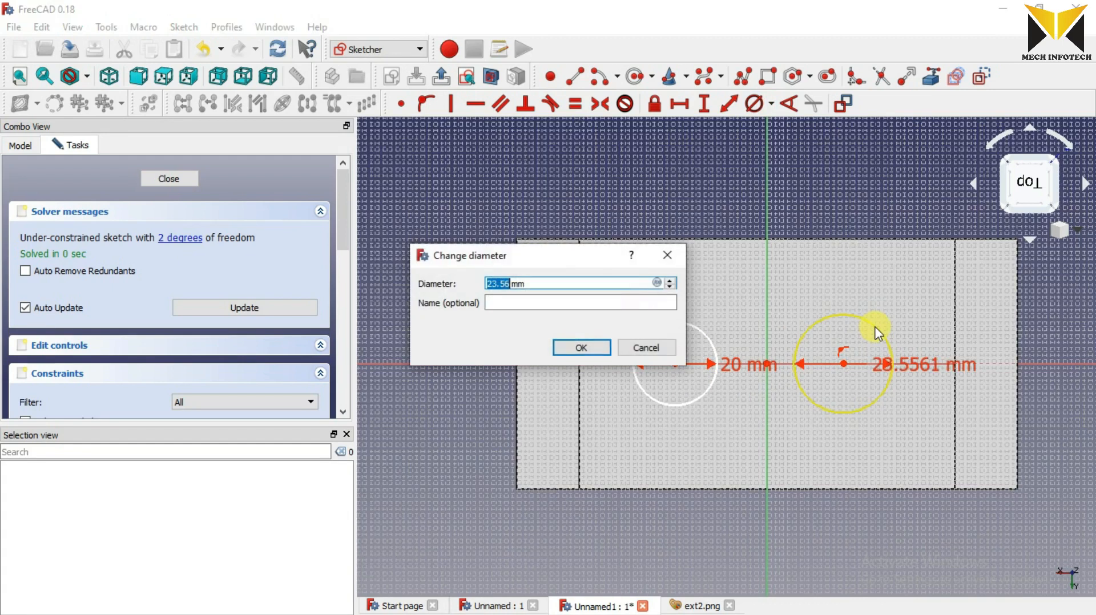
left_click(580, 347)
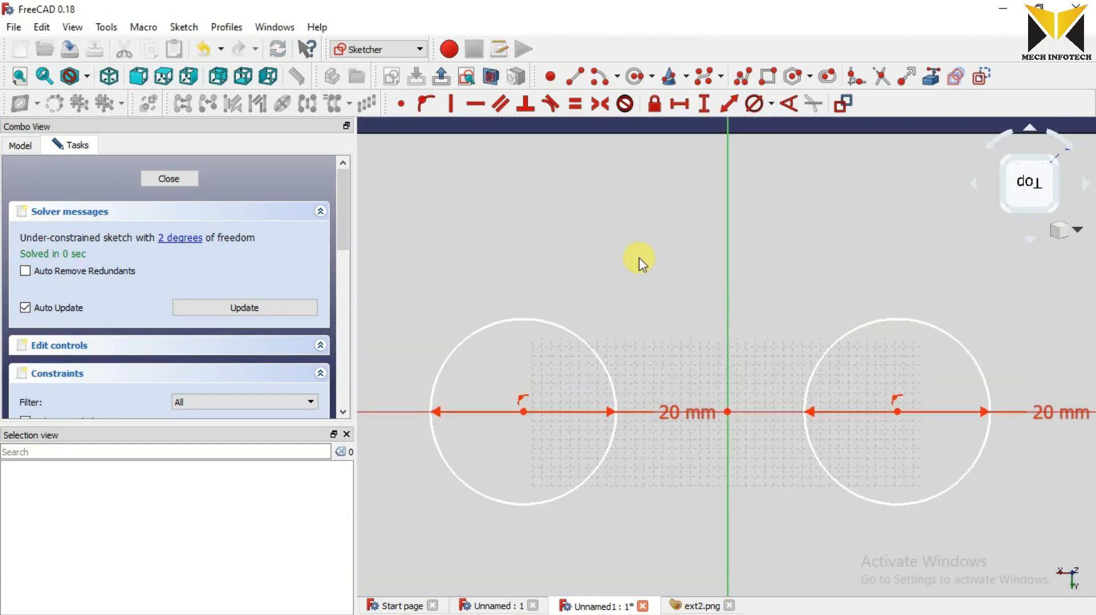
Step: Constrain each hole centre 22.5 mm from the vertical axis (left offset entered as -22), fully constraining the sketch
left_click(572, 408)
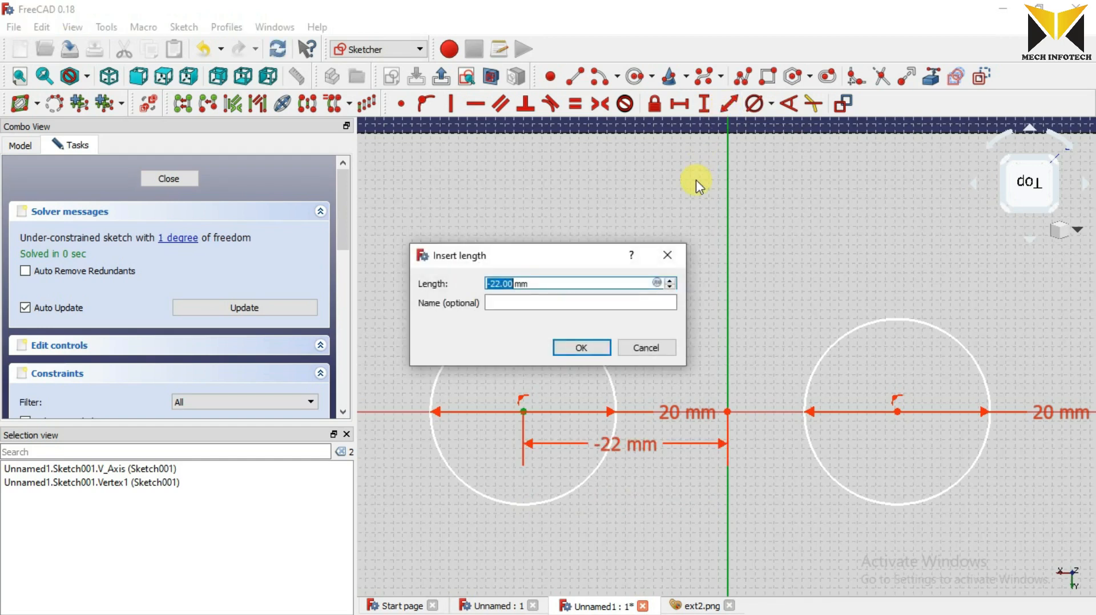
type("-22")
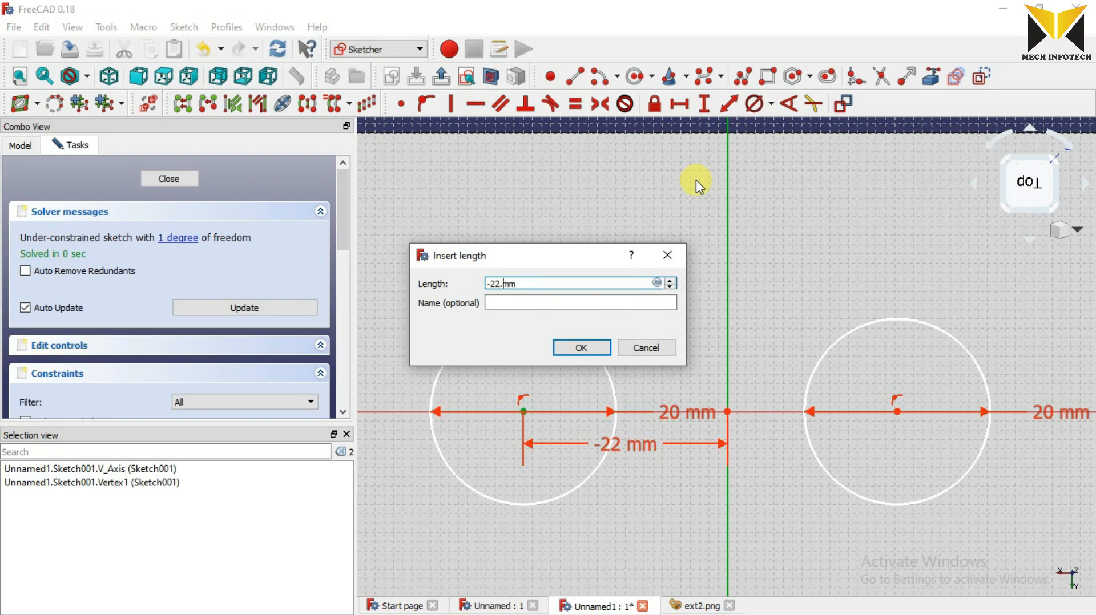
left_click(580, 347)
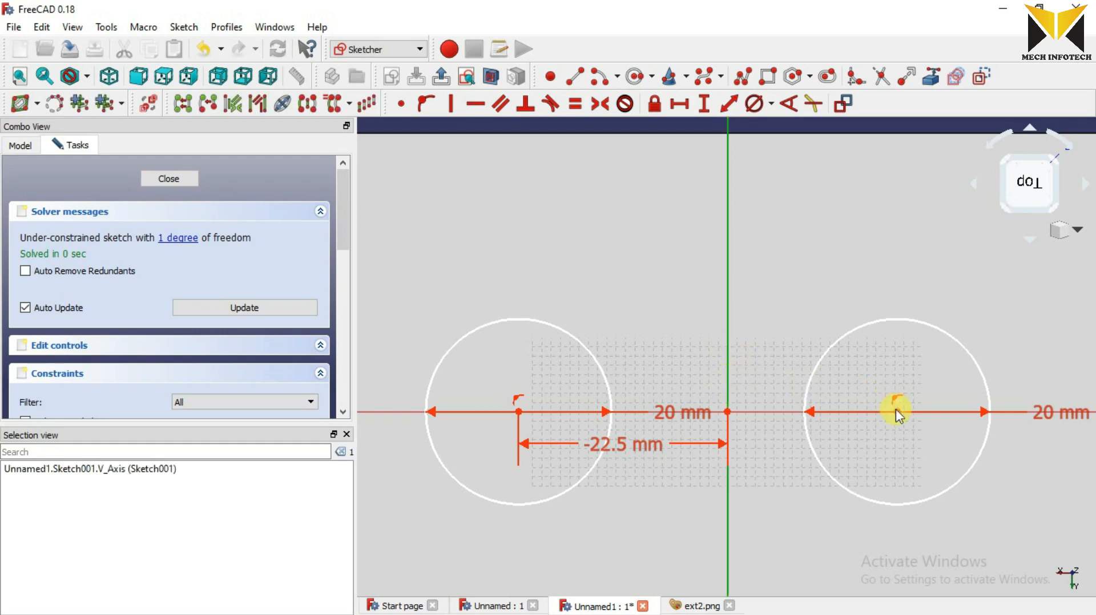
left_click(897, 411)
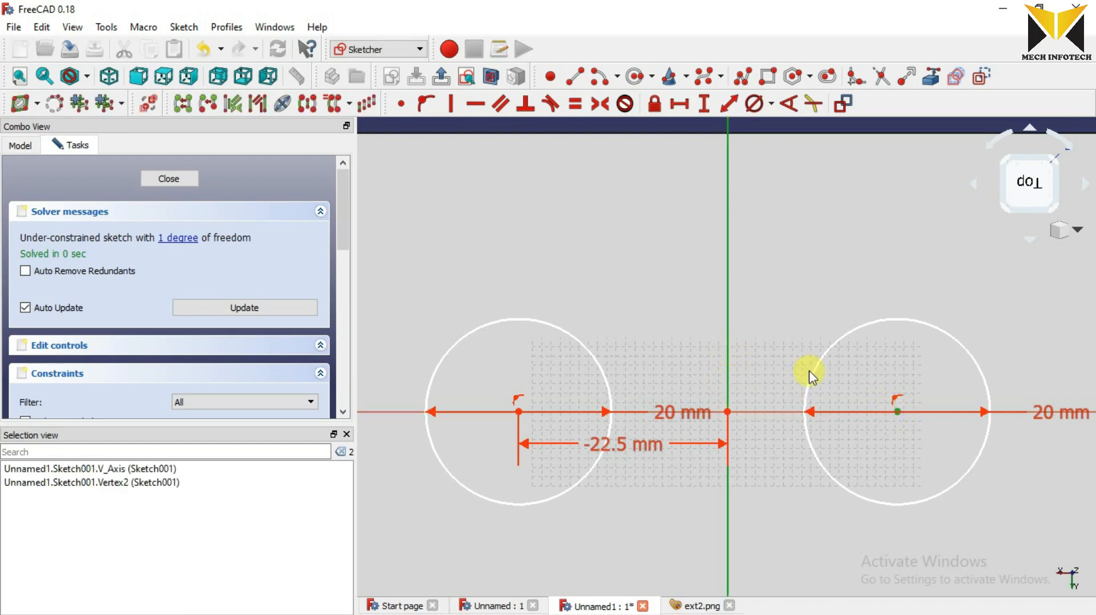
mouse_move(732, 103)
type("22")
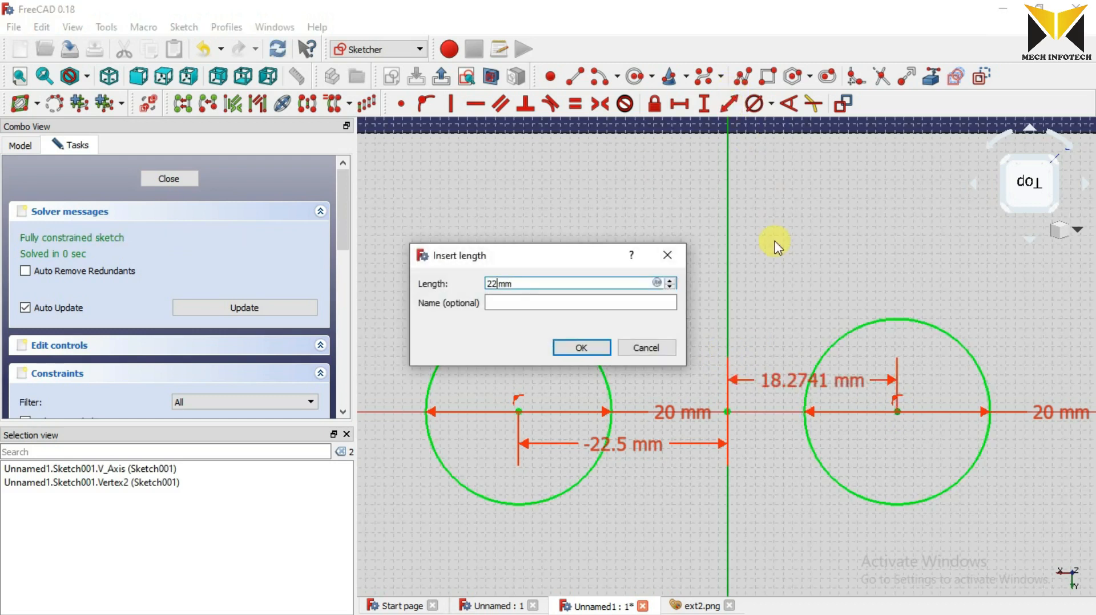
left_click(580, 347)
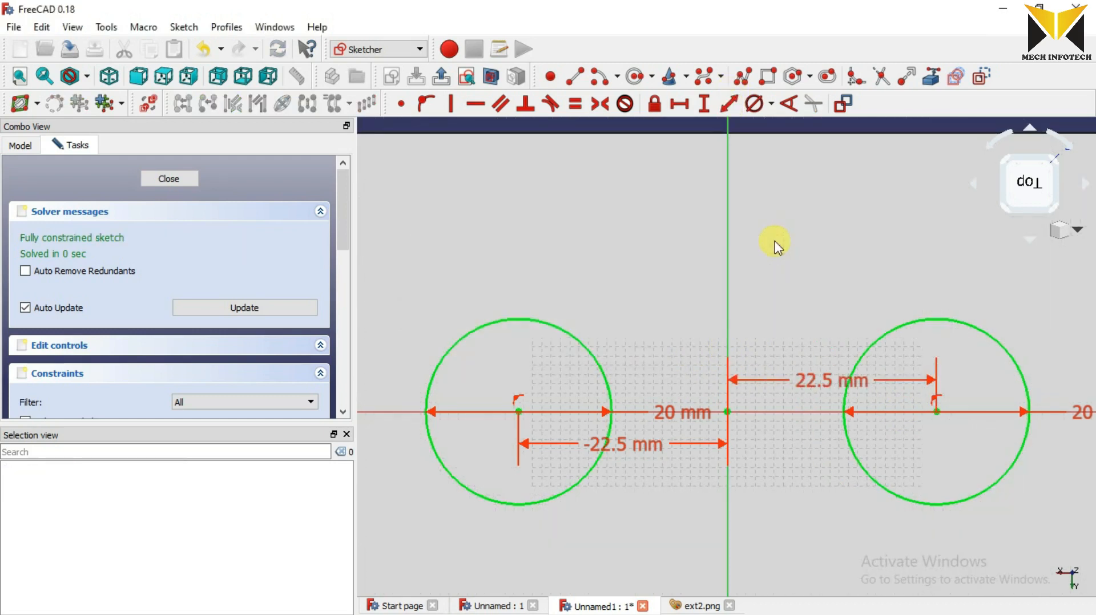
scroll("down", 3)
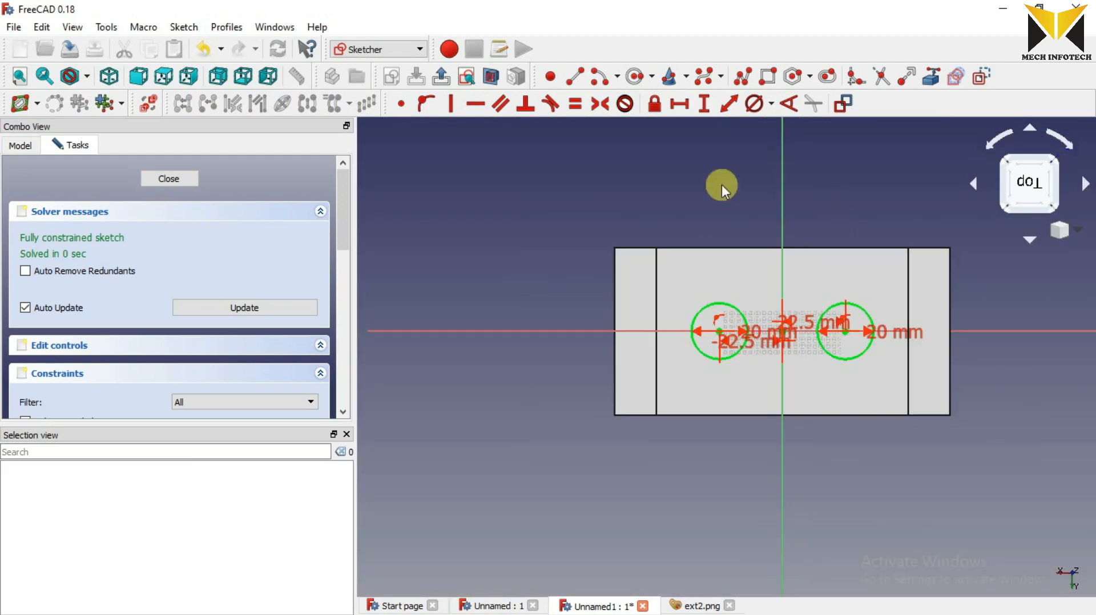
mouse_move(440, 77)
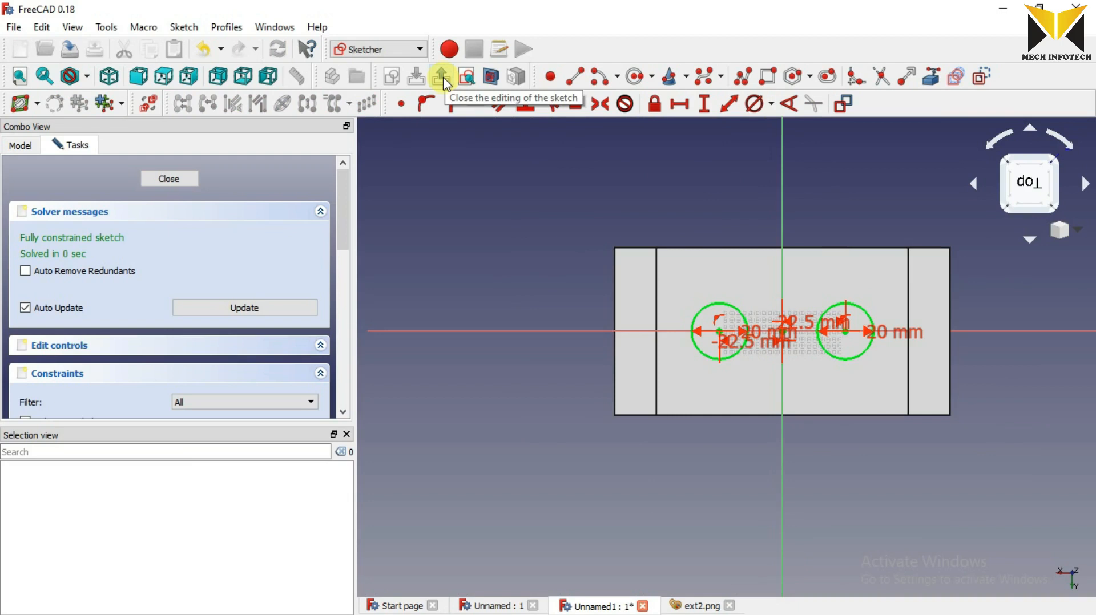
Step: Close the hole sketch and pocket both 20 mm circles Through all the bracket ledge
left_click(440, 76)
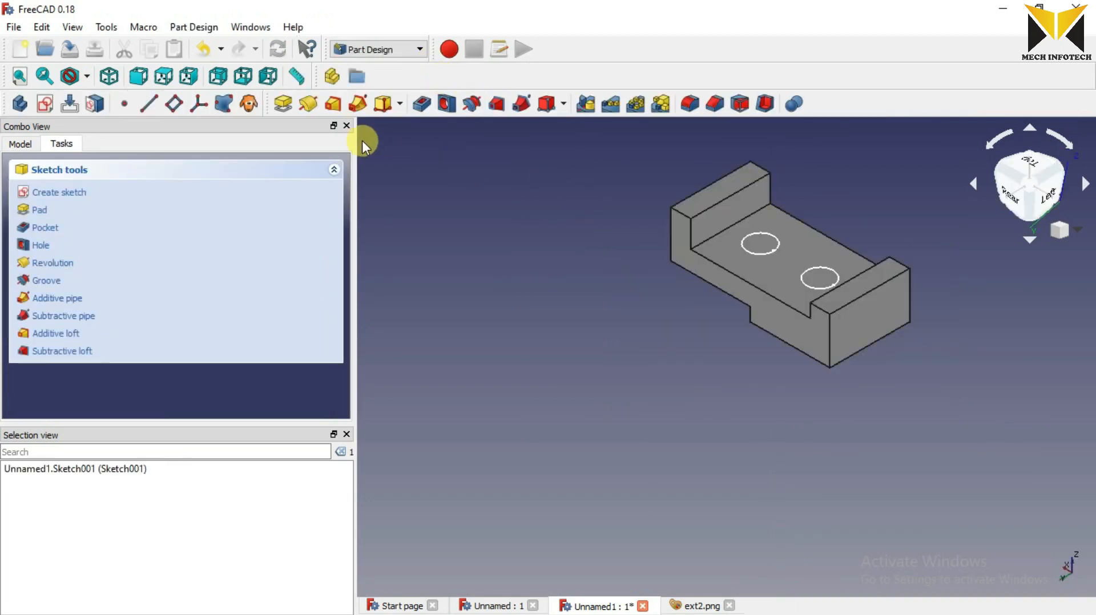
mouse_move(419, 104)
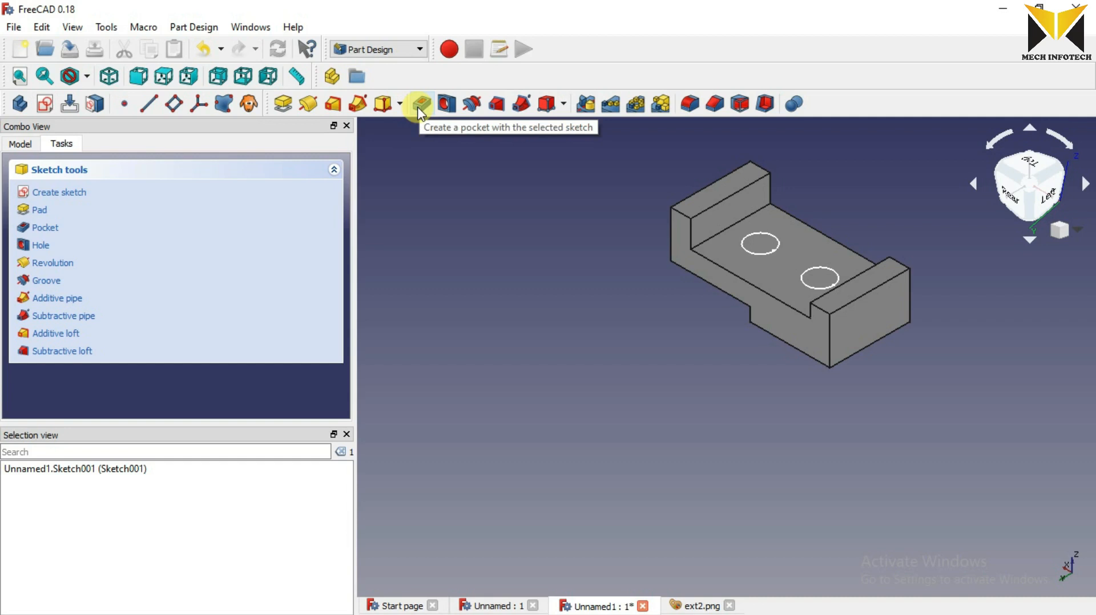
left_click(420, 104)
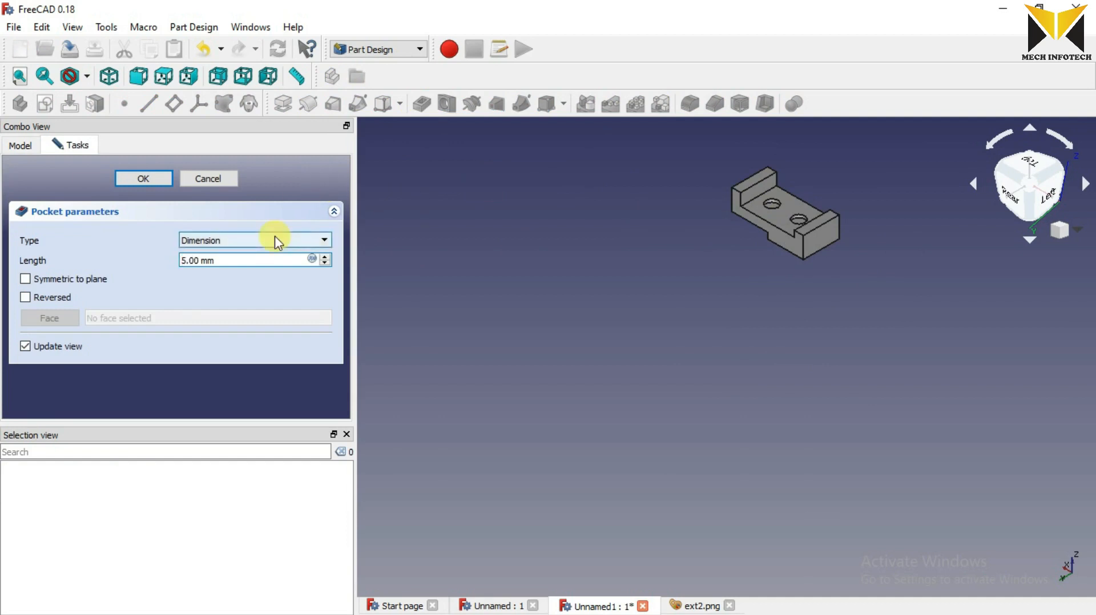
left_click(253, 240)
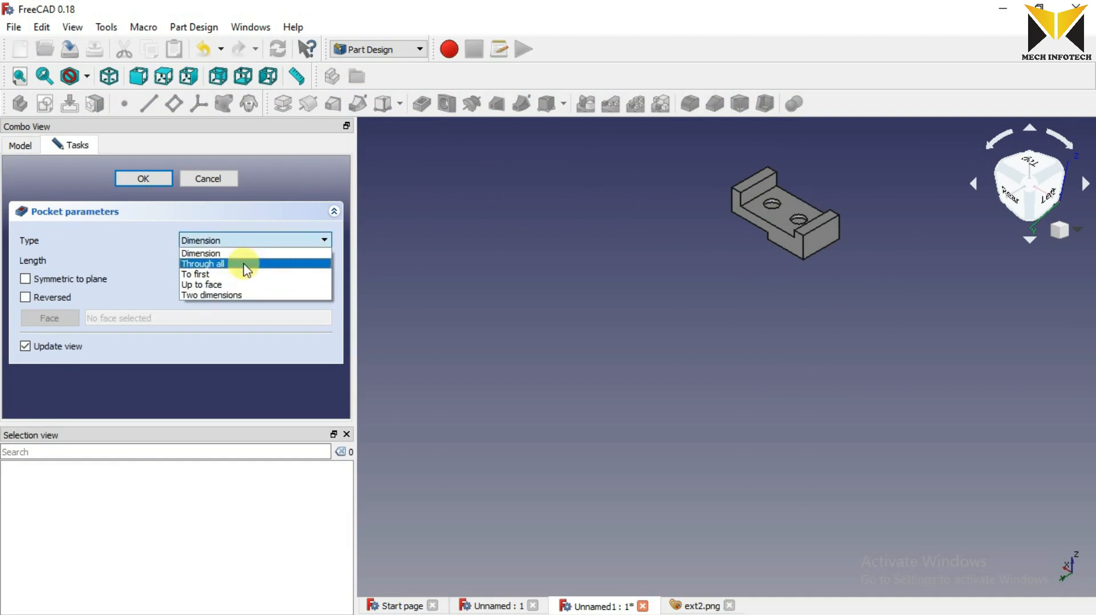
left_click(201, 264)
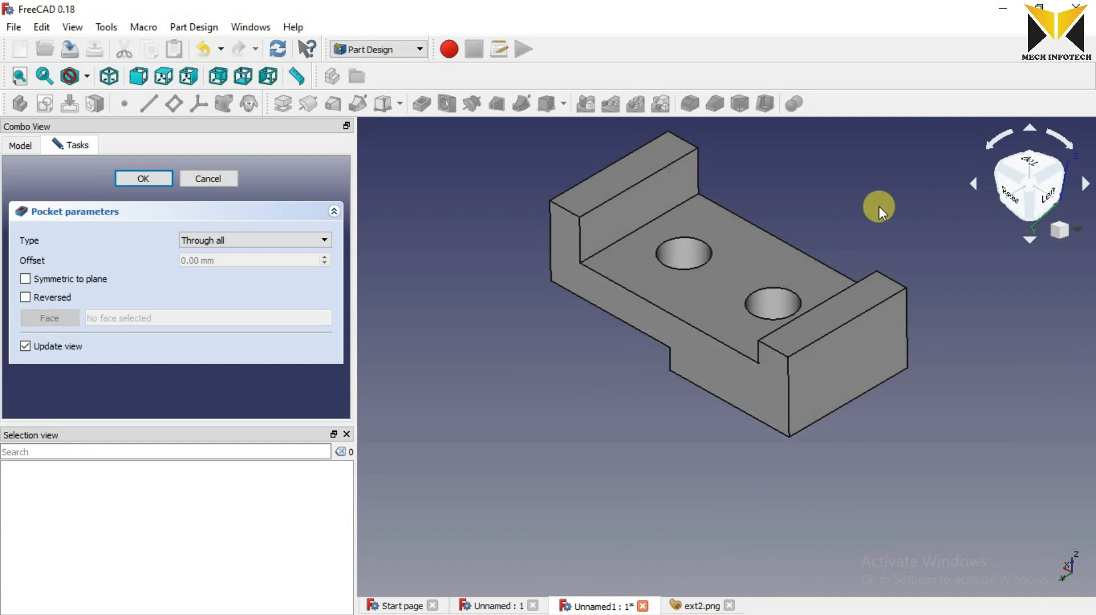
left_click(144, 178)
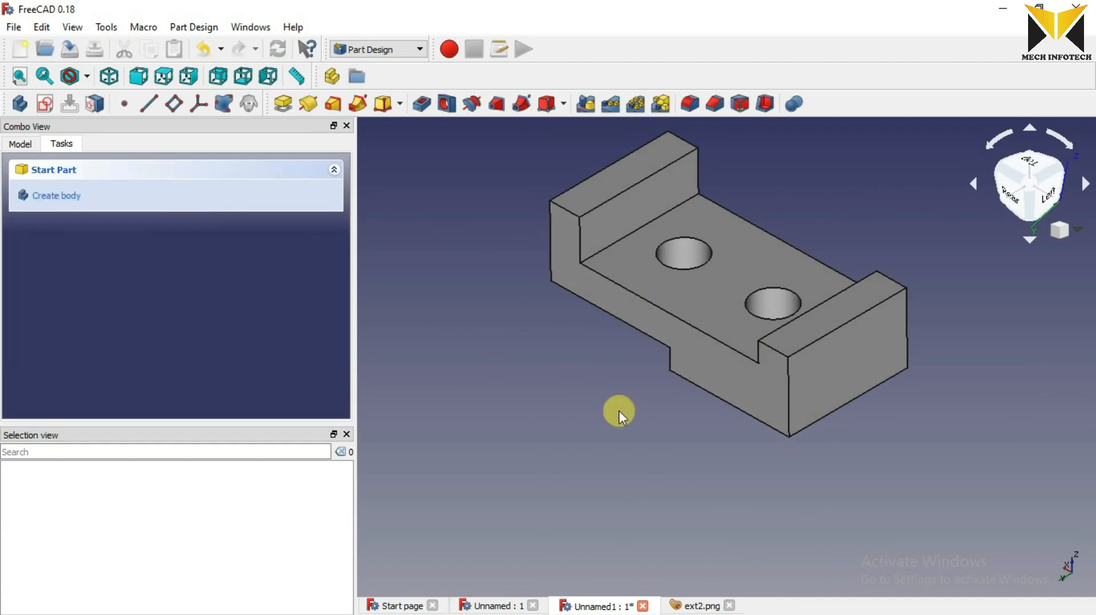
mouse_move(688, 549)
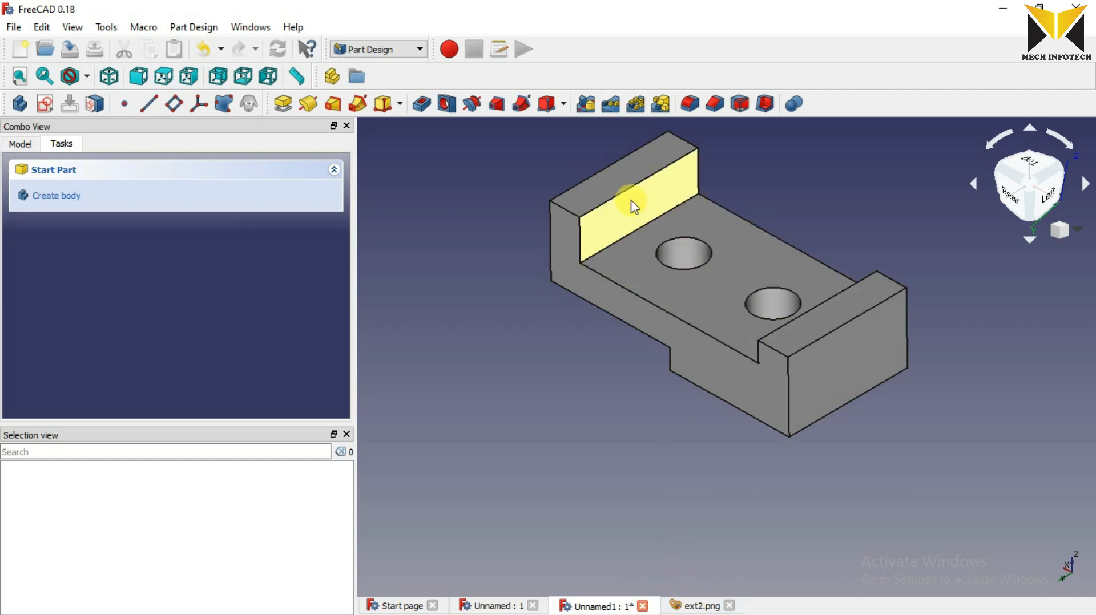
Step: Recheck the 30 mm slot on the ext2.png reference, then pick the rear upright's inner face
left_click(698, 605)
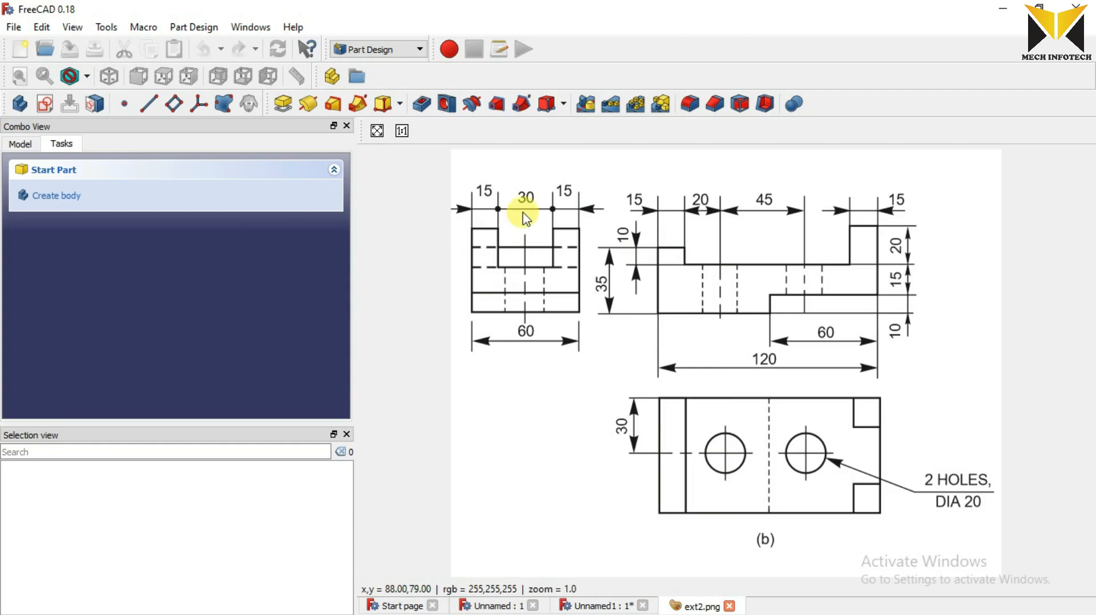
mouse_move(552, 209)
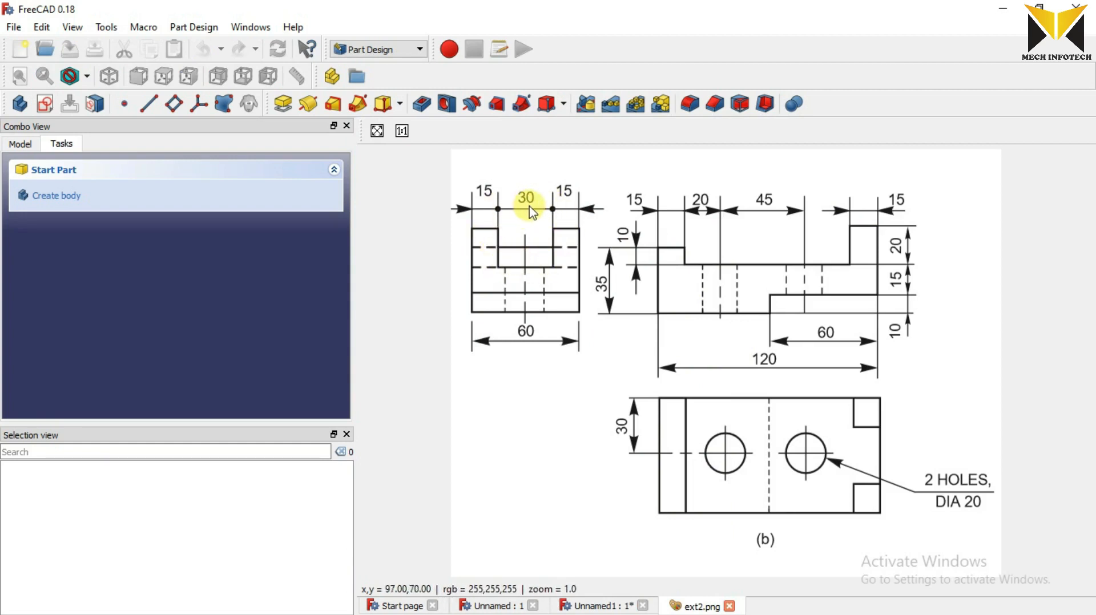
left_click(597, 605)
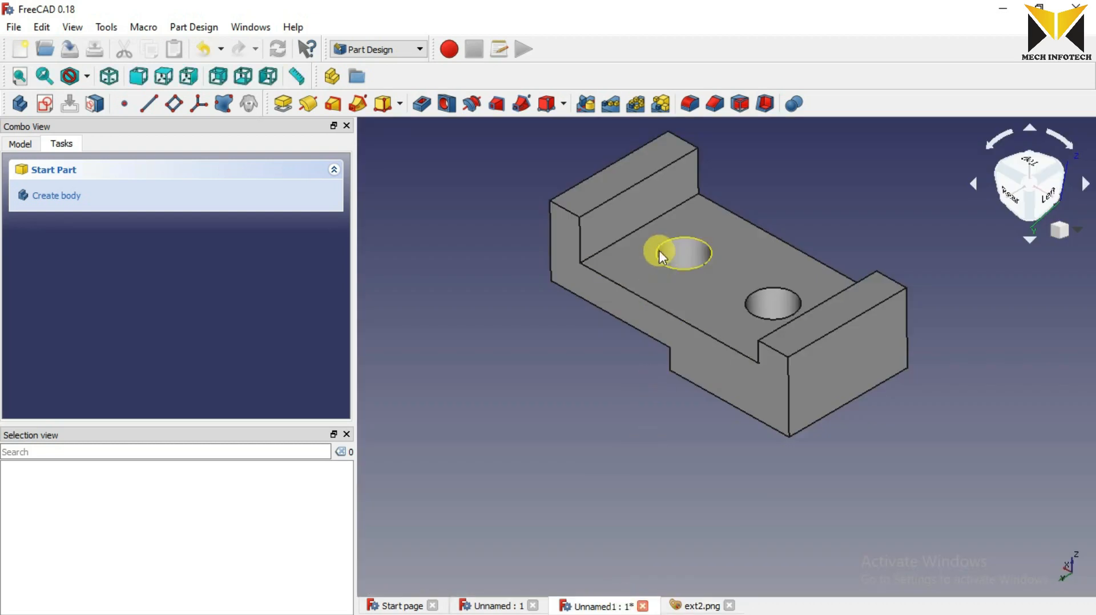
left_click(636, 210)
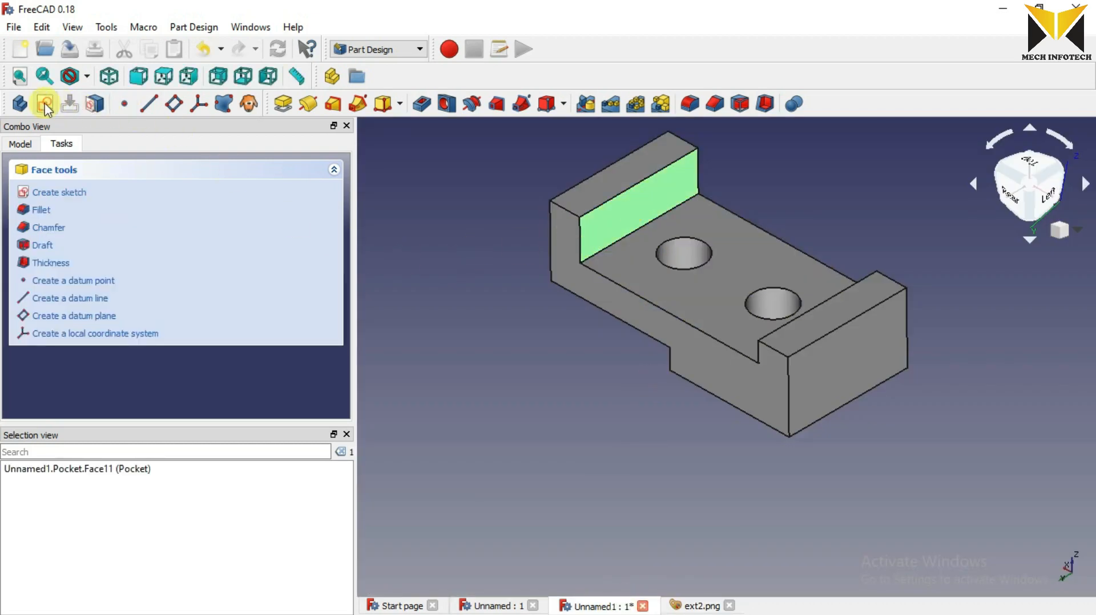
Step: Create a new sketch on the upright's inner face for the slot profile
left_click(59, 192)
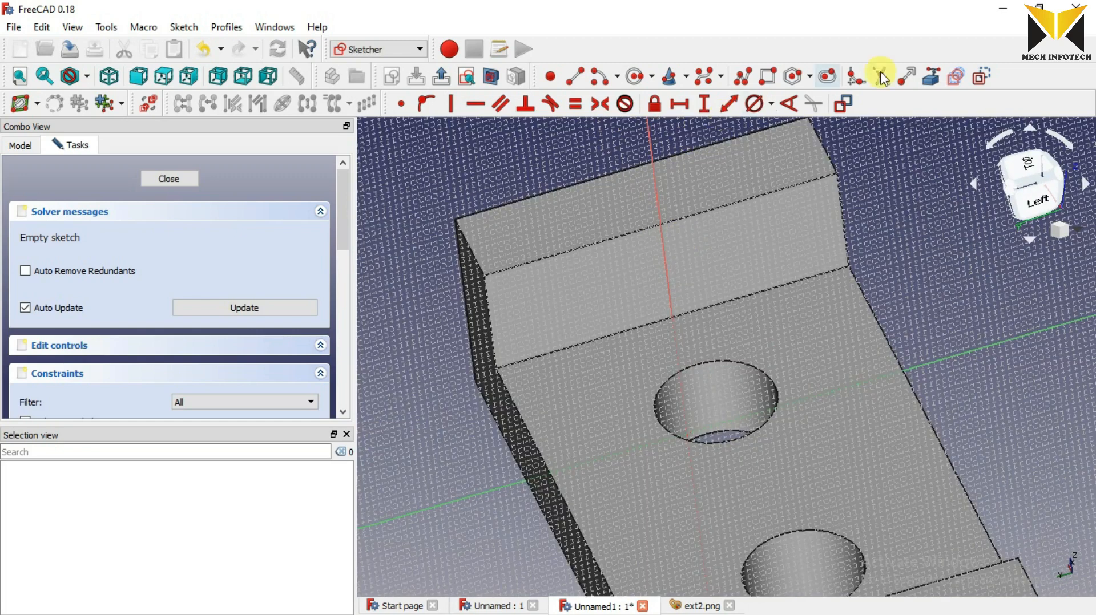
mouse_move(933, 76)
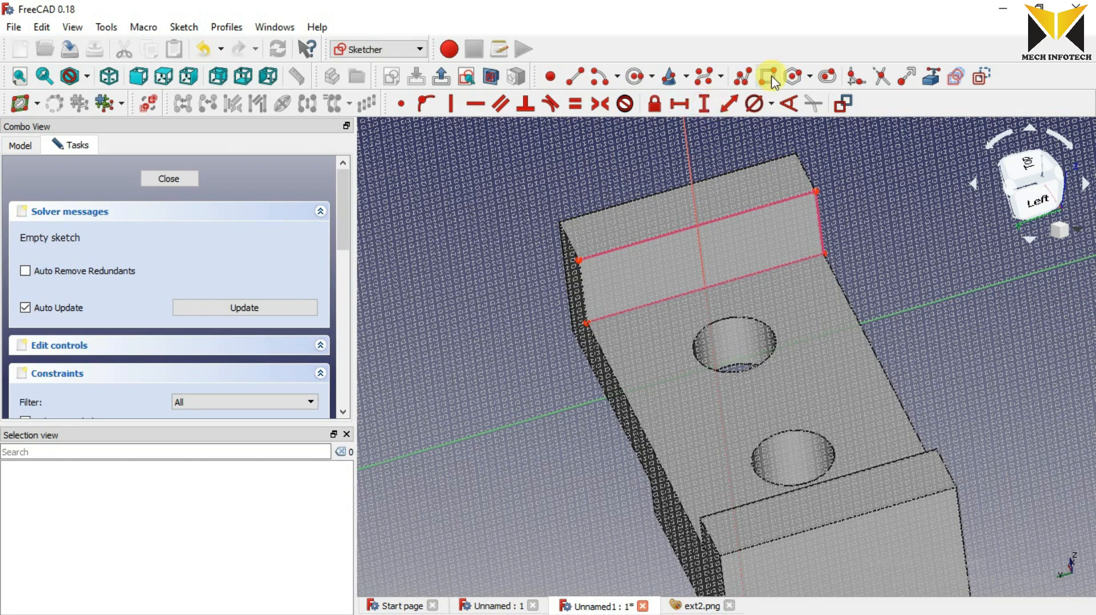
mouse_move(768, 76)
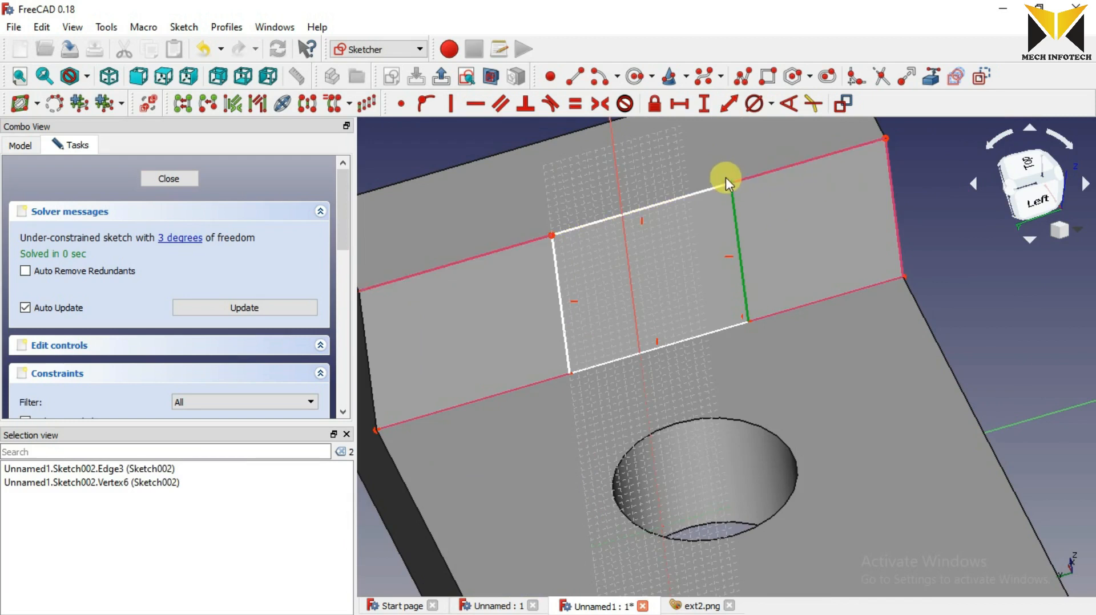
Step: Constrain the slot rectangle 15 mm from the upright's end edge and 30 mm wide, then close the sketch
left_click(727, 178)
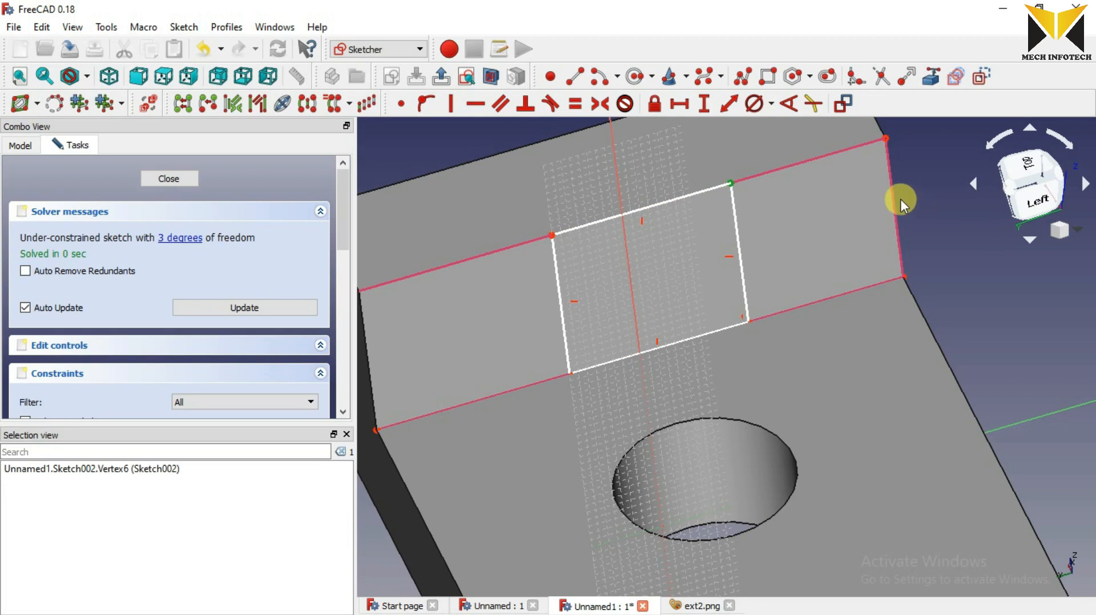
left_click(902, 204)
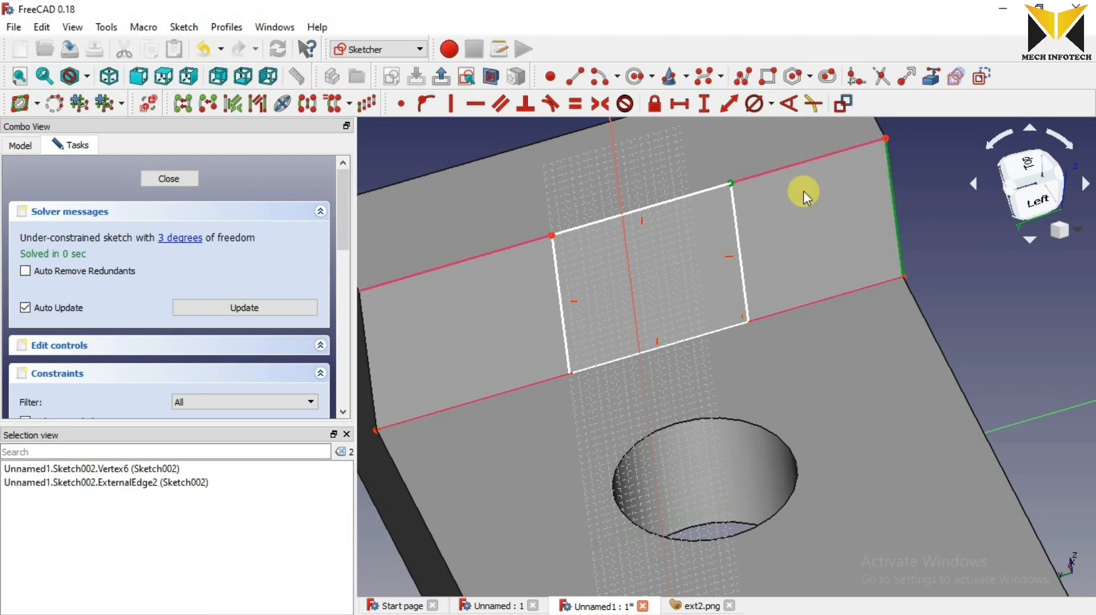
mouse_move(732, 103)
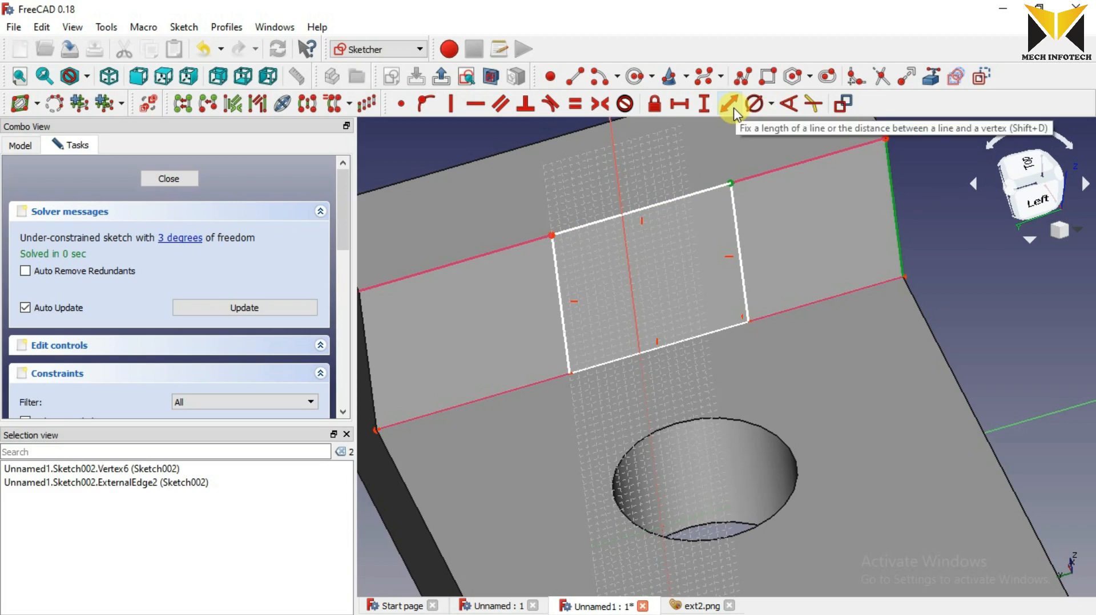
left_click(731, 104)
type("15")
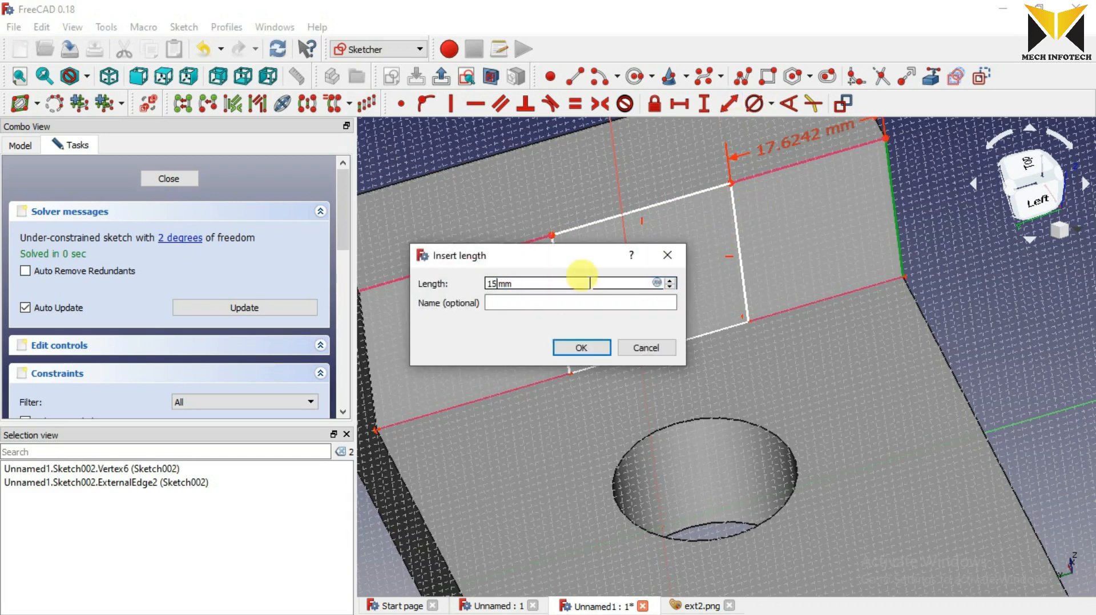
left_click(580, 347)
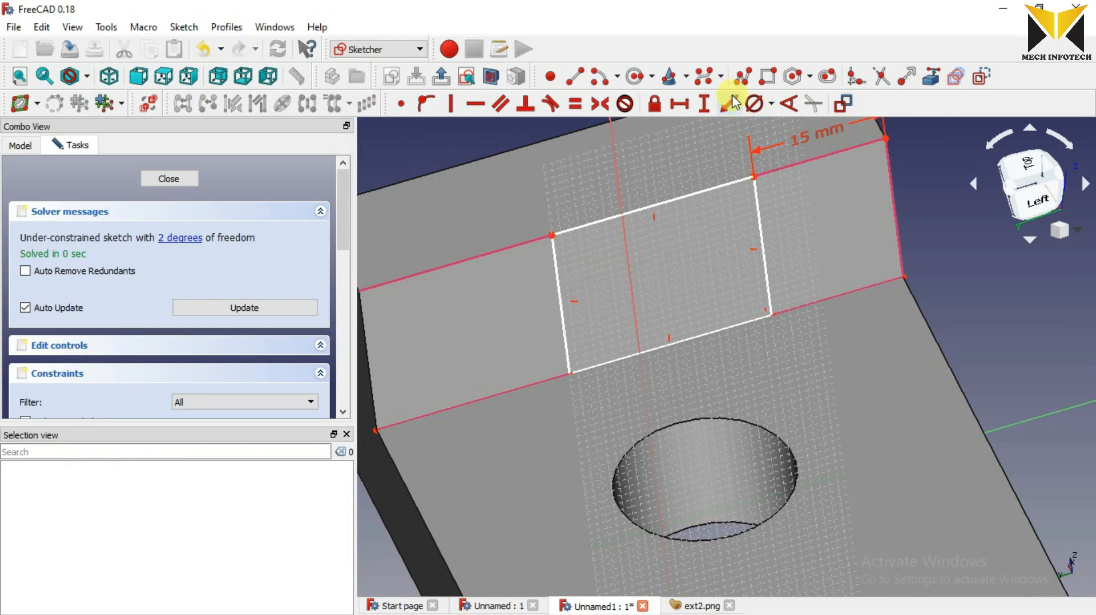
left_click(664, 201)
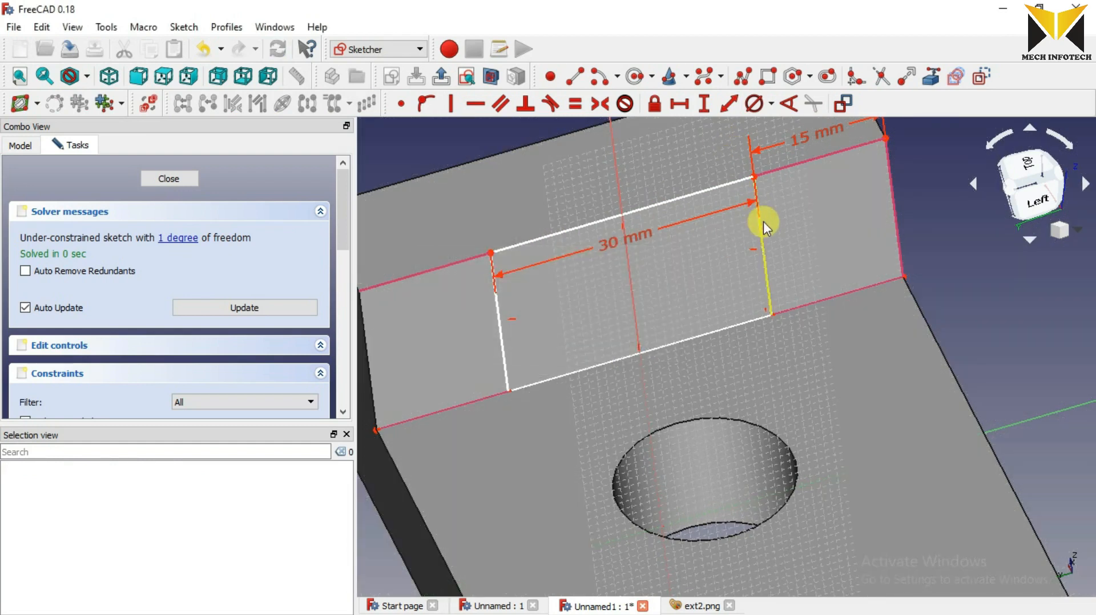
left_click(438, 76)
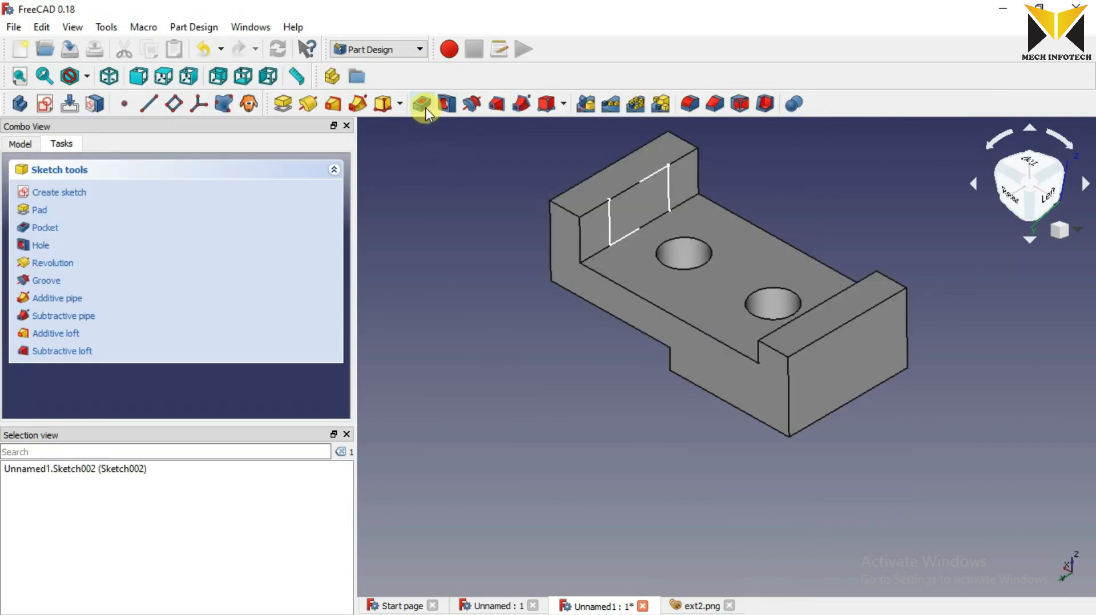
mouse_move(423, 104)
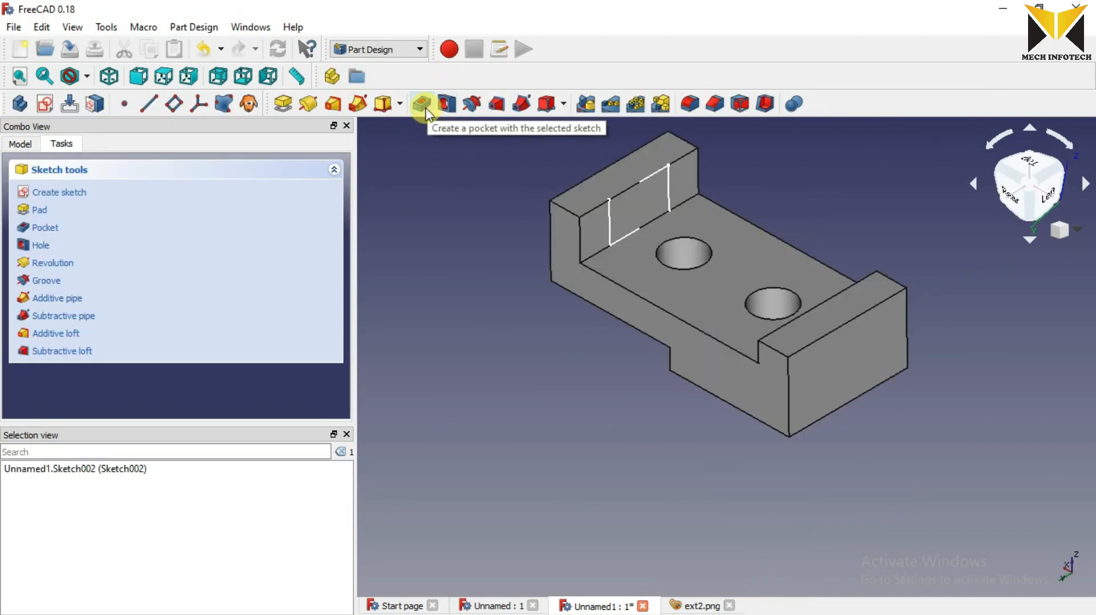
Step: Pocket the slot sketch Through all, cutting the 30 mm slot through the rear upright
left_click(421, 104)
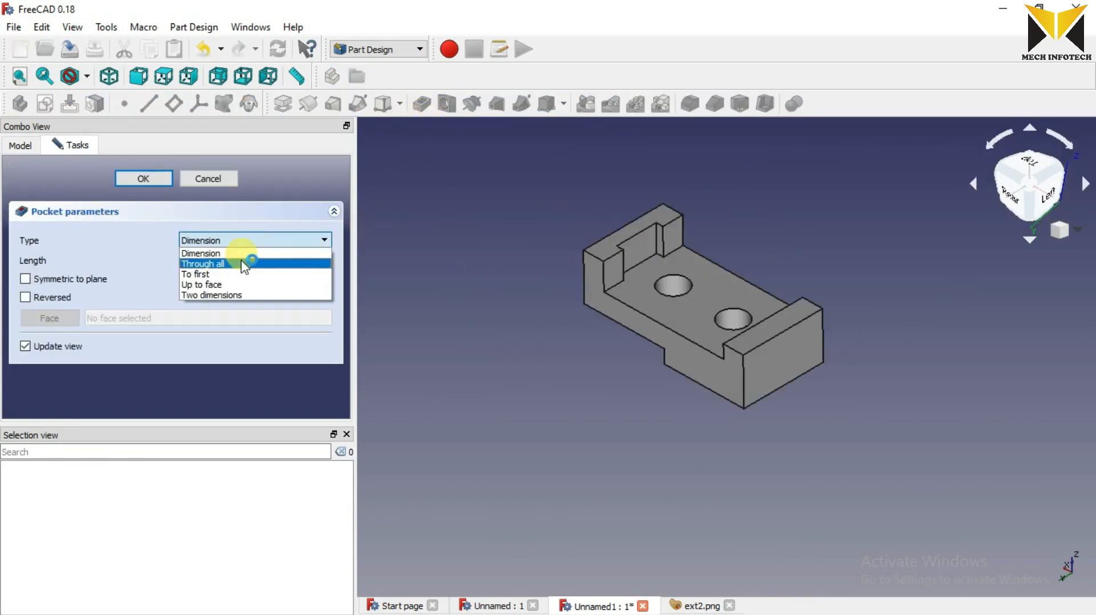
left_click(202, 263)
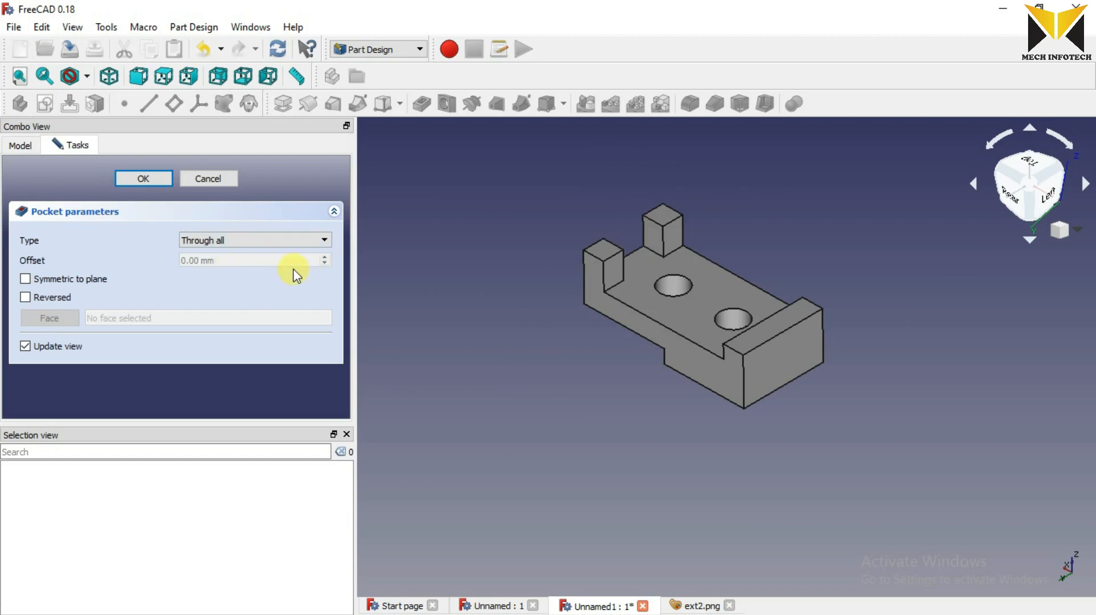
left_click(144, 178)
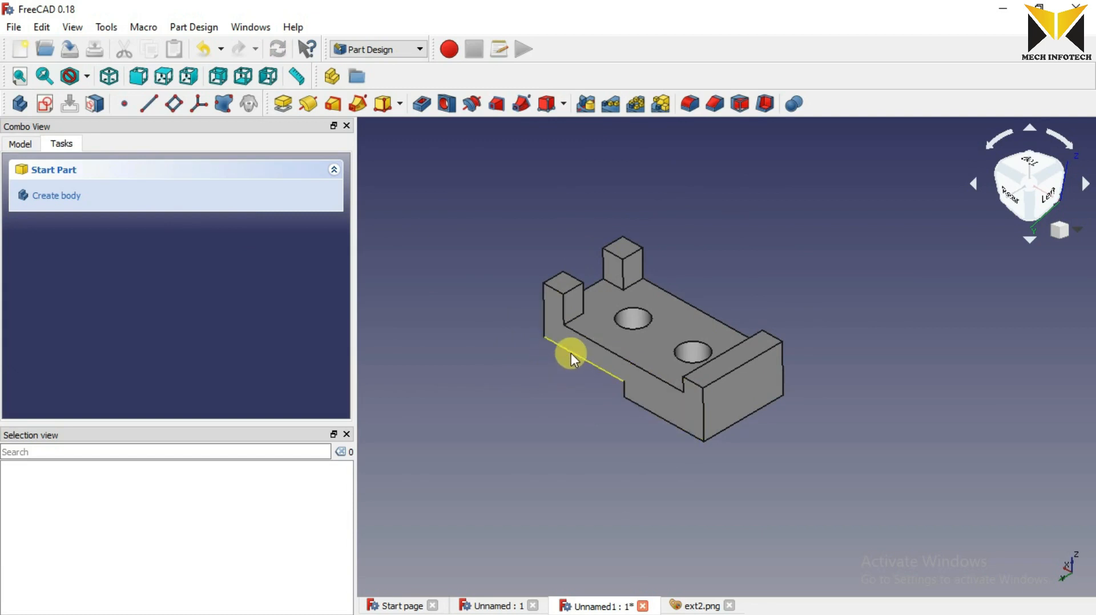
left_click_drag(573, 360, 765, 381)
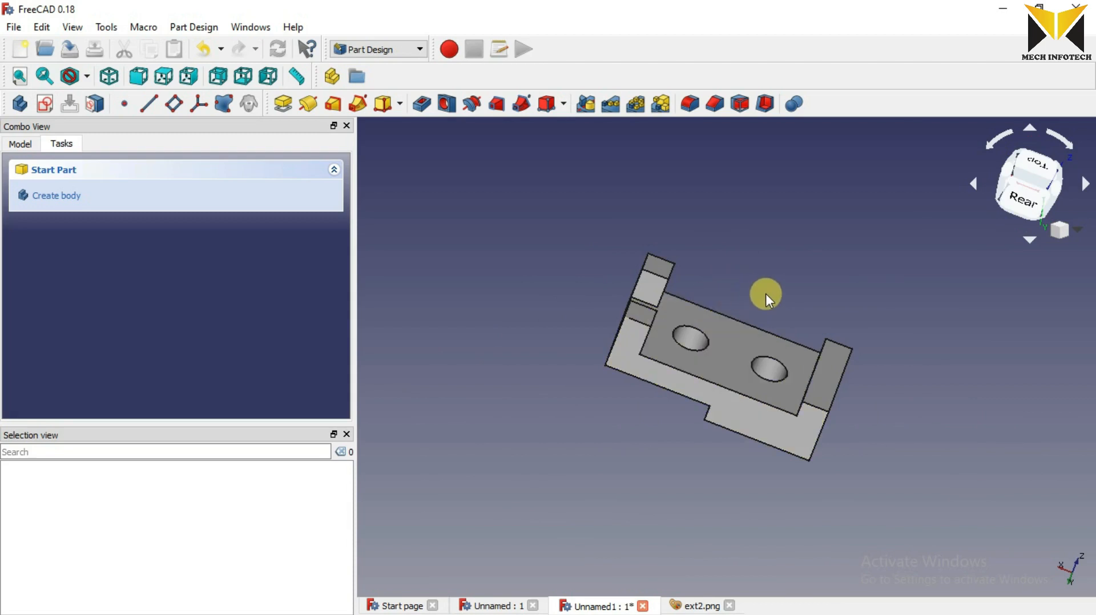
mouse_move(727, 510)
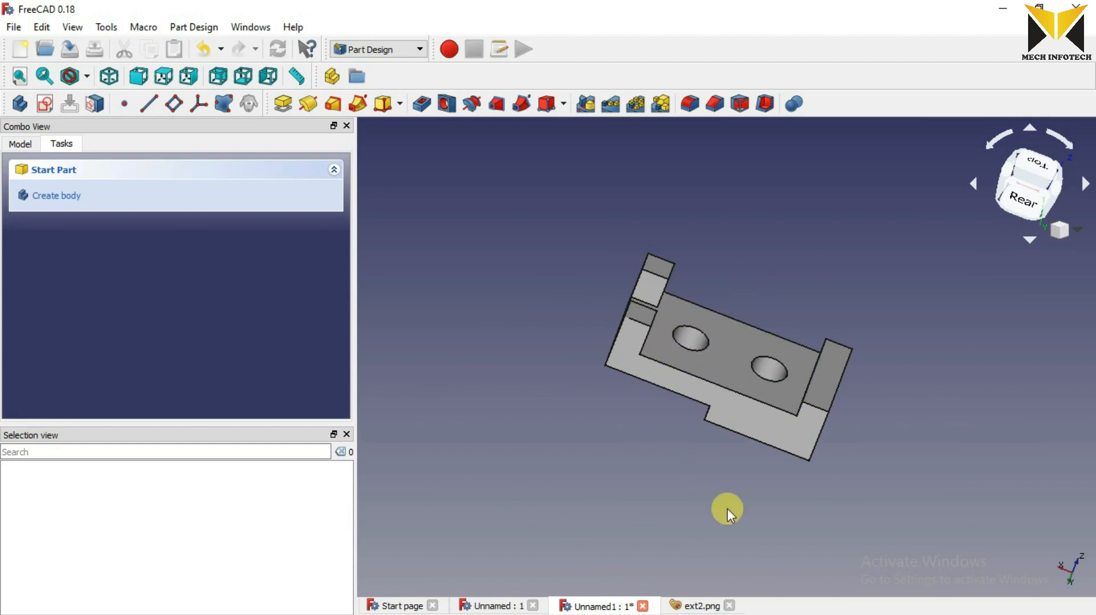